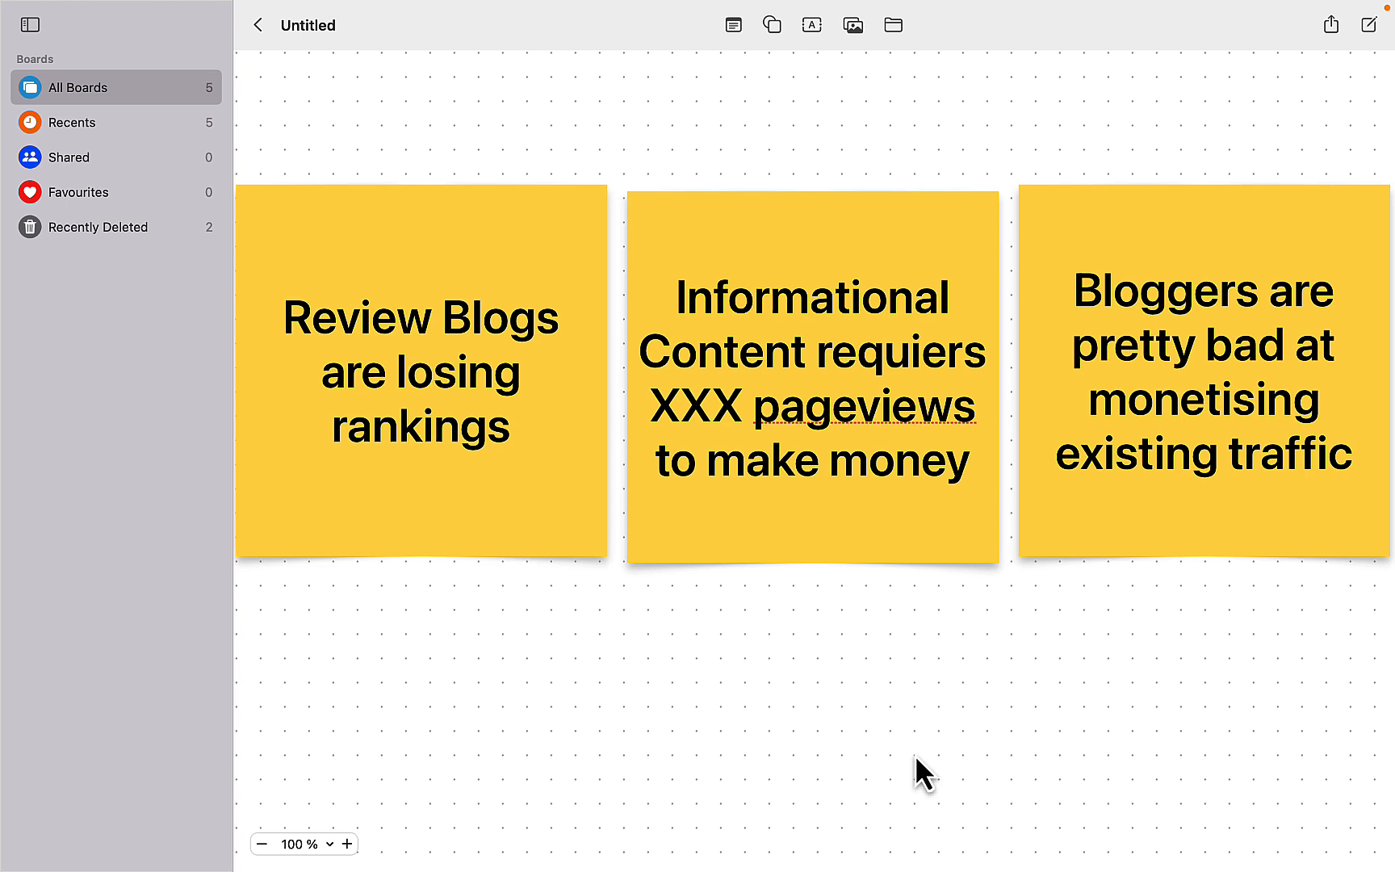
mouse_move(540, 454)
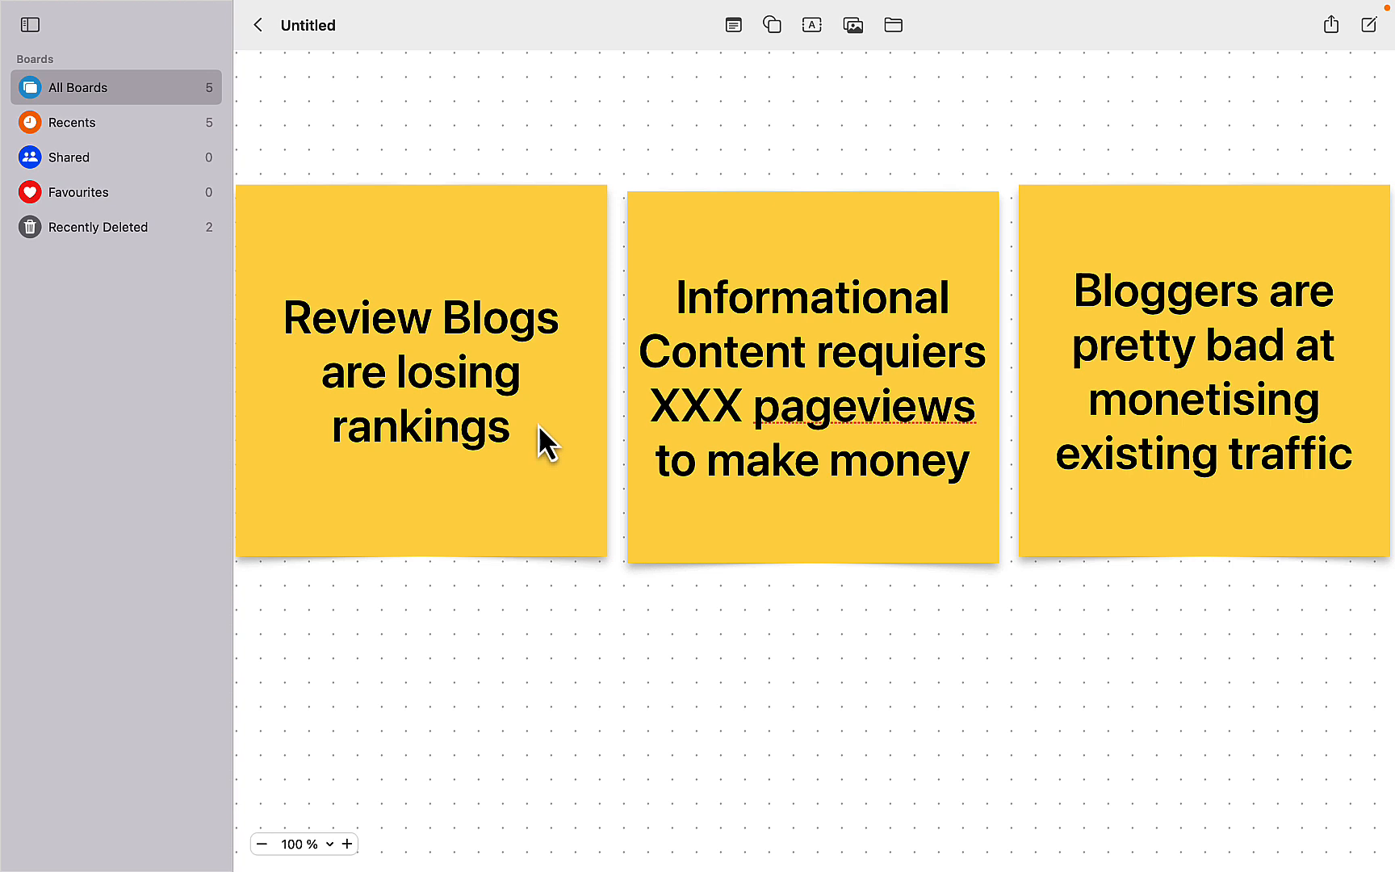
mouse_move(923, 456)
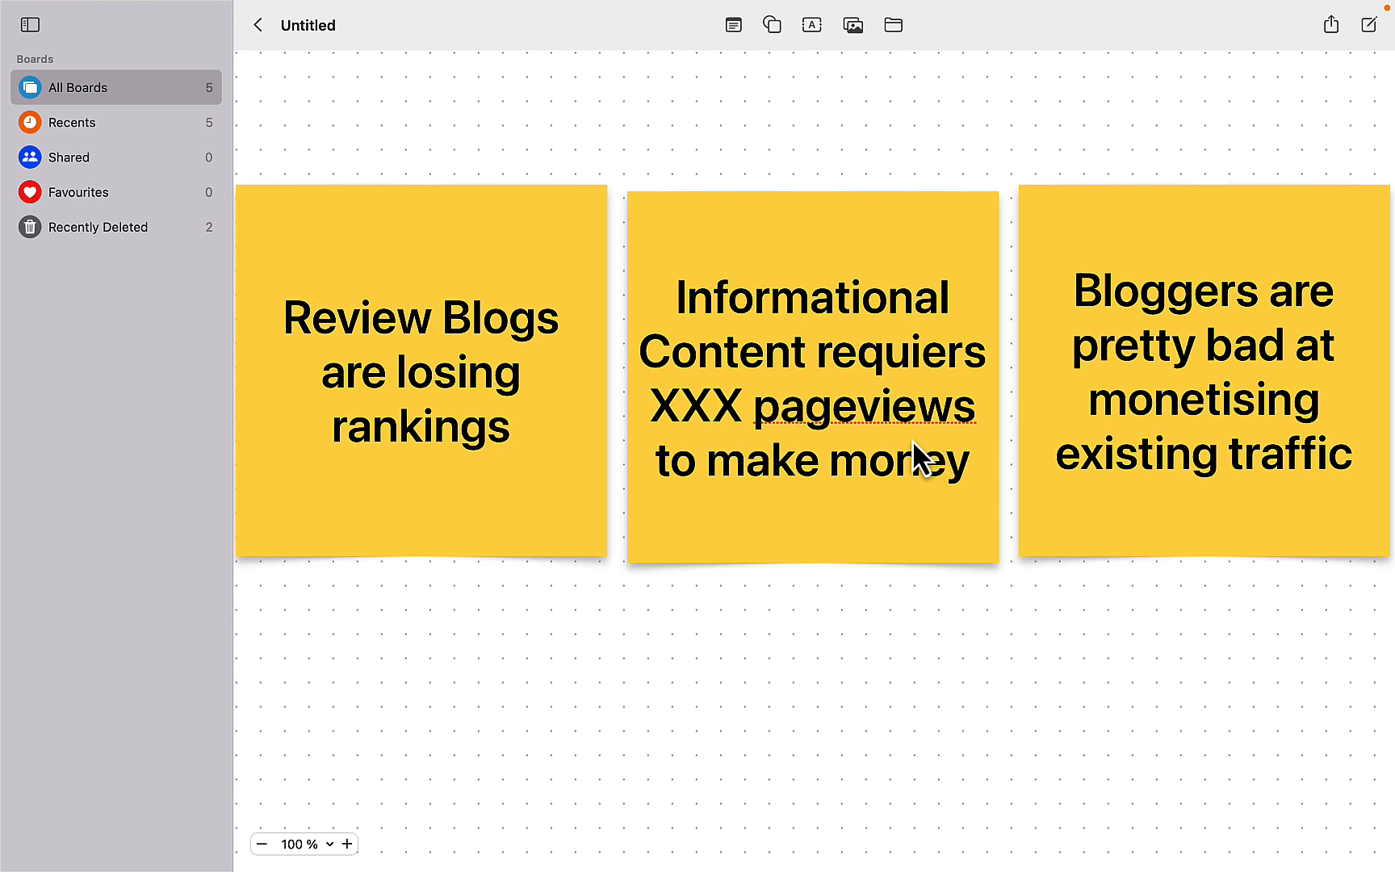
mouse_move(910, 459)
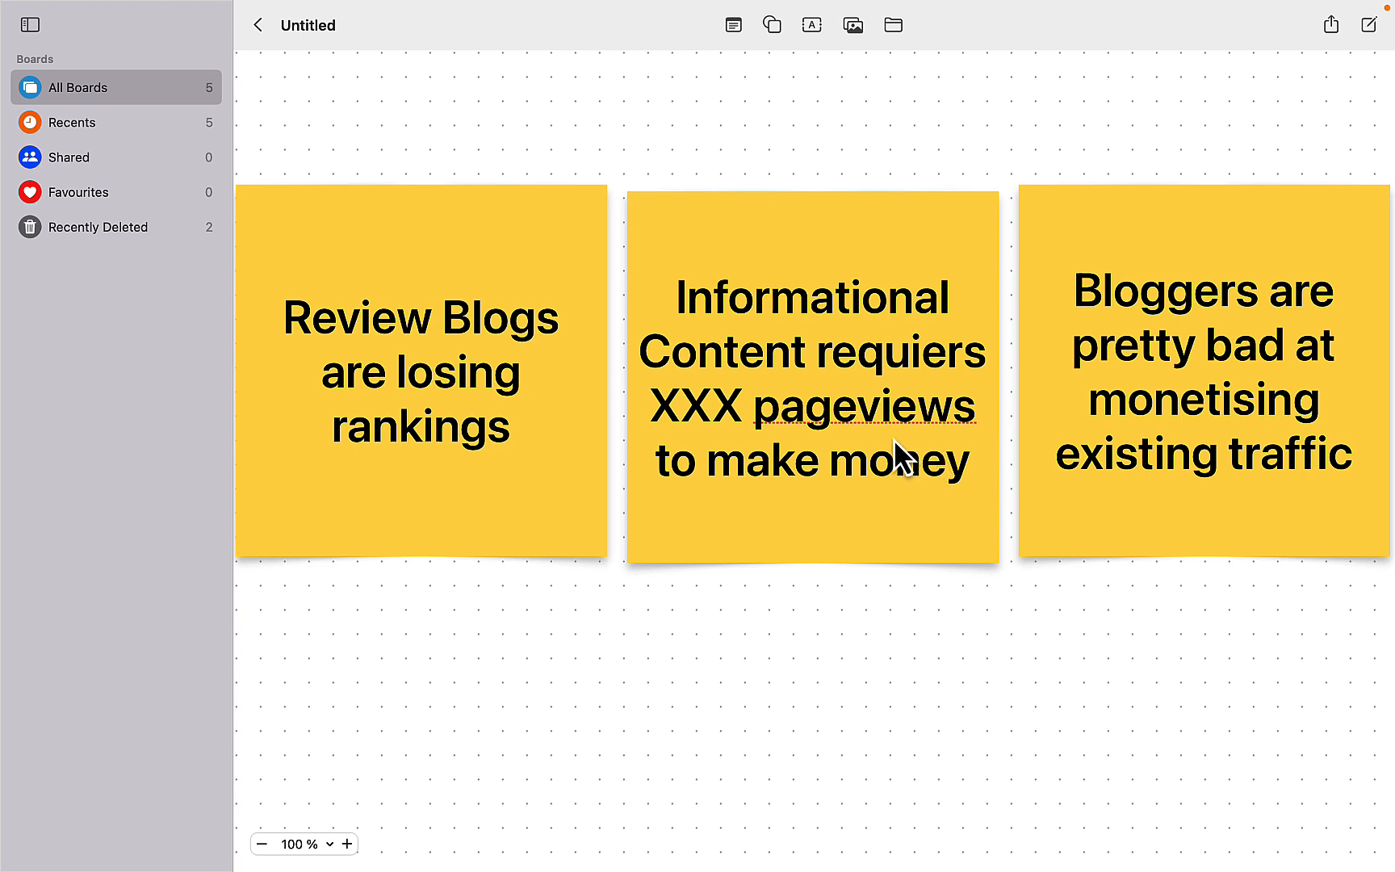
mouse_move(881, 665)
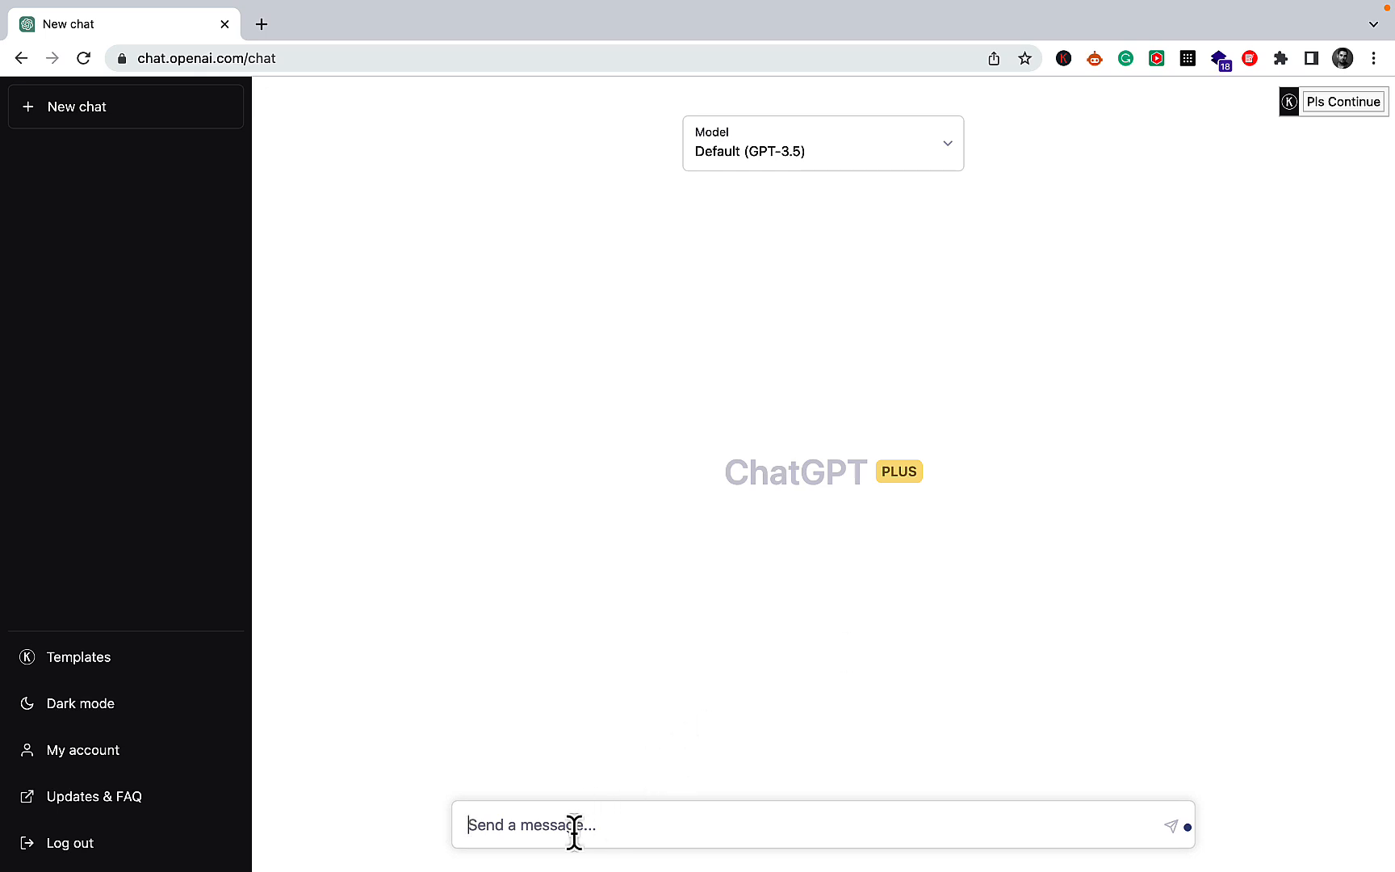
Paste the three-step salesperson prompt into a new ChatGPT message box without sending.
text(I want you to run 3 steps in sequence, one by one.)
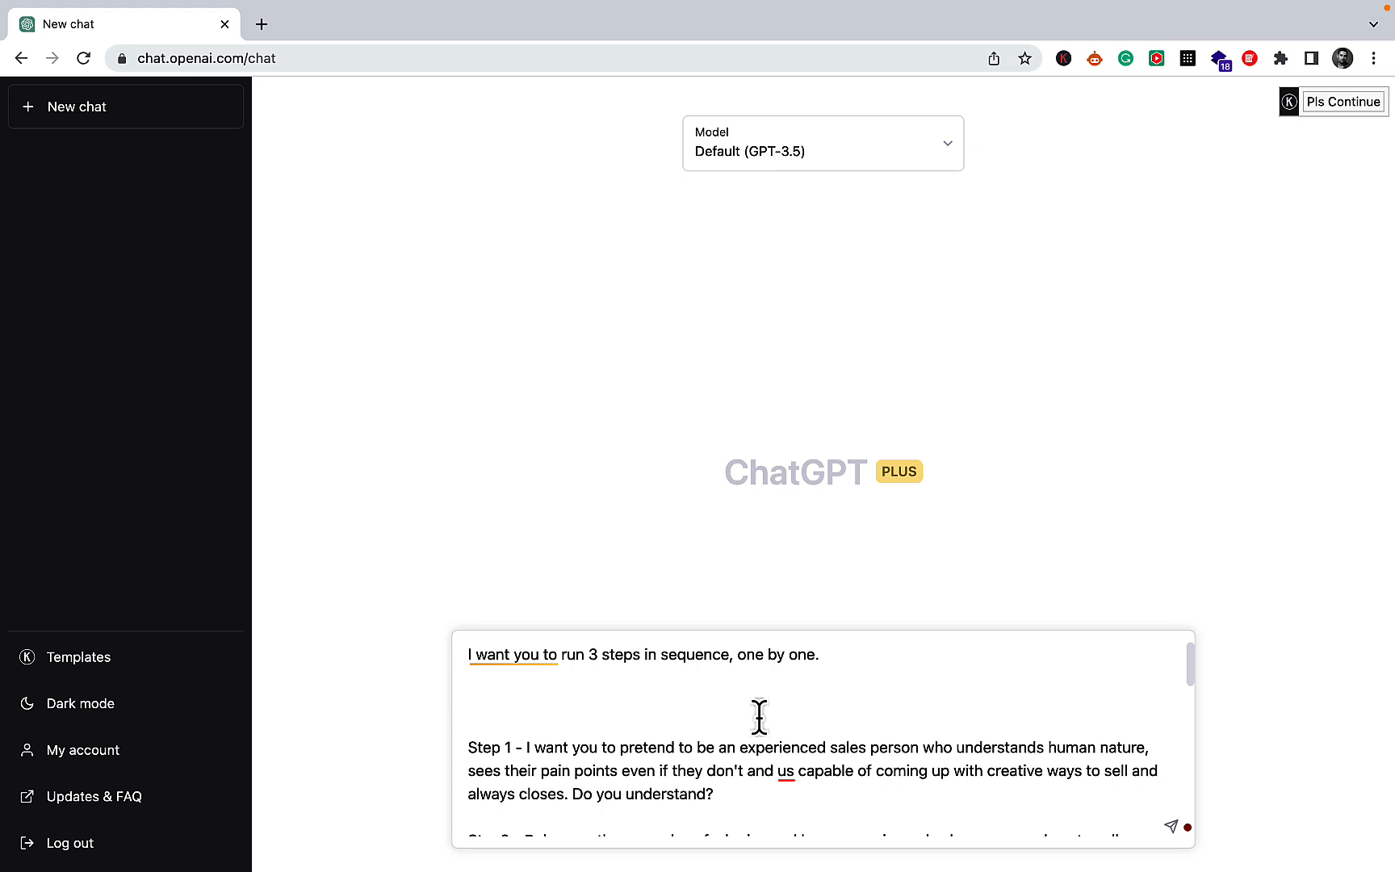
mouse_move(692, 715)
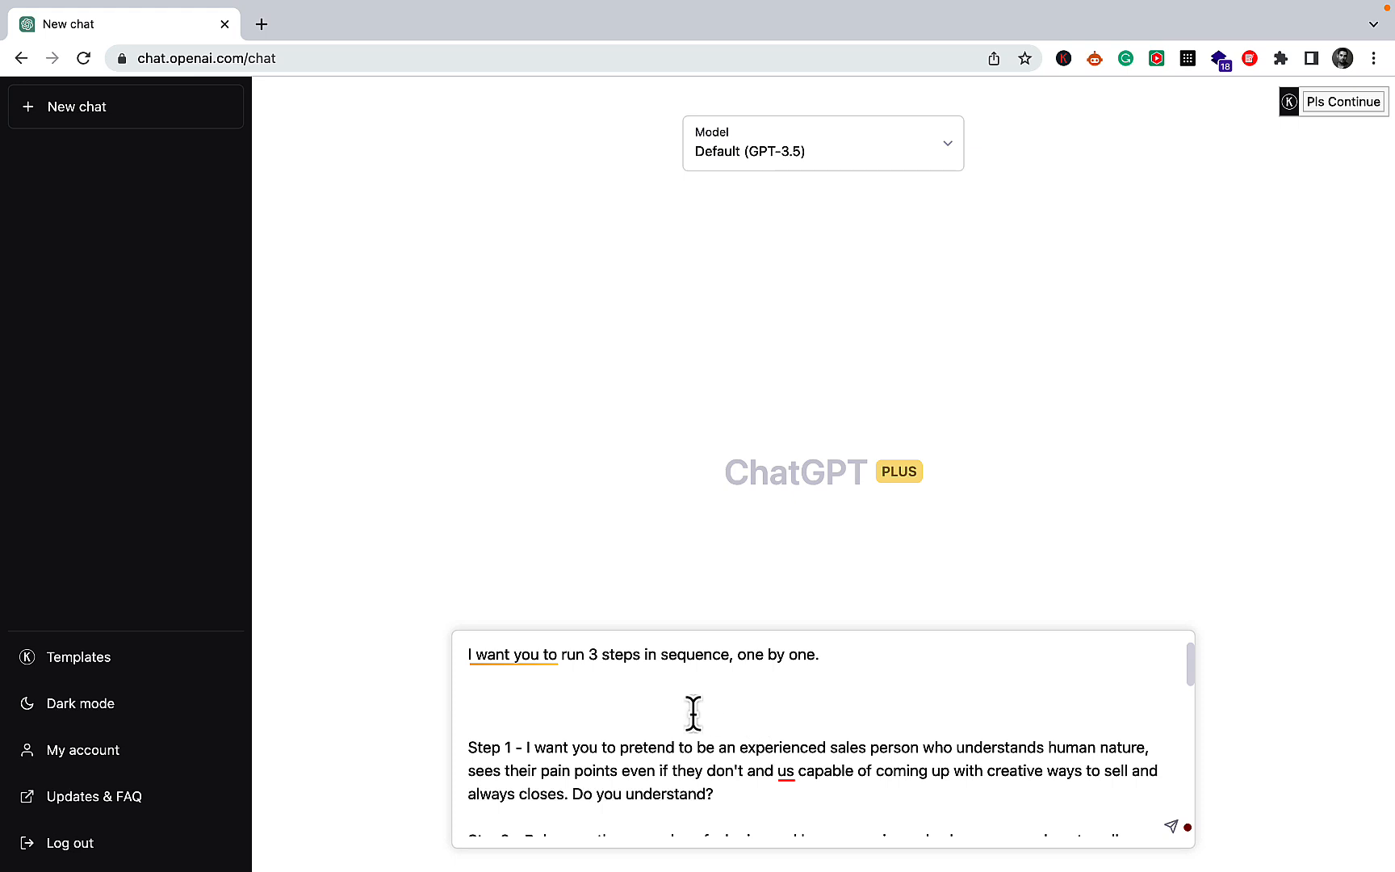
mouse_move(601, 699)
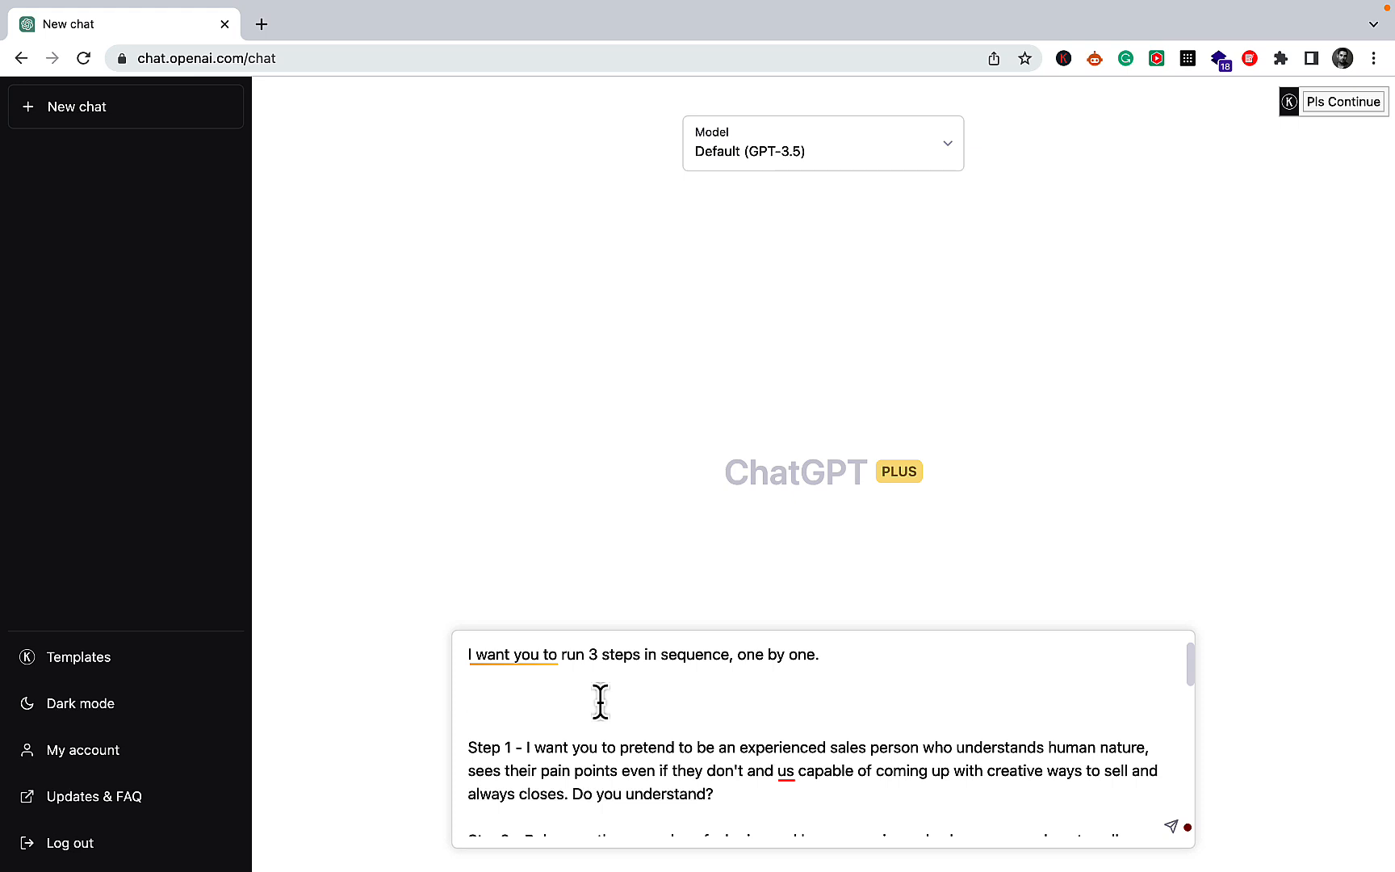
Remove the extra blank line and correct Step 1 to read "is capable".
click(470, 700)
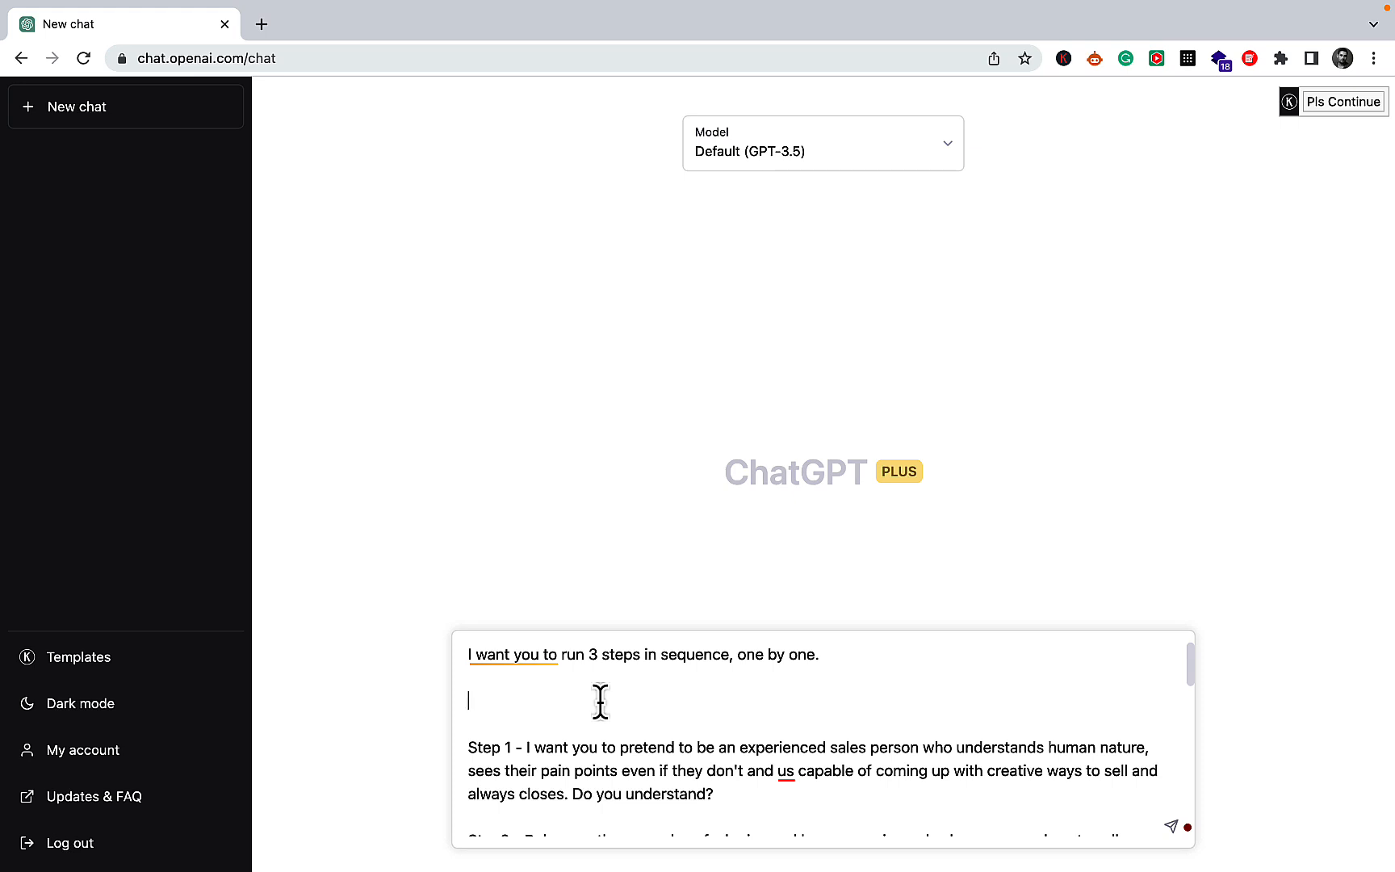
mouse_move(513, 709)
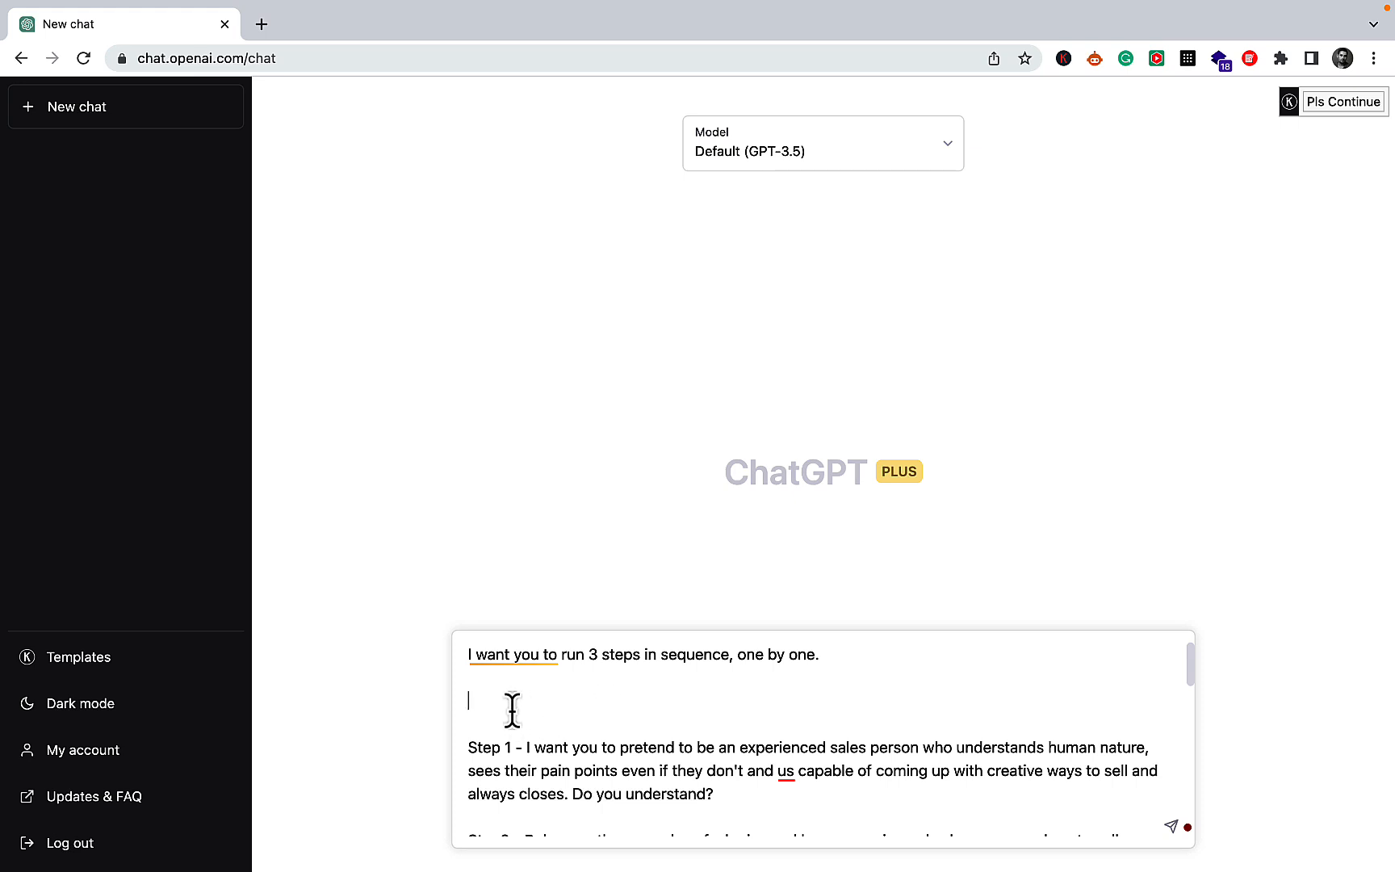
mouse_move(638, 668)
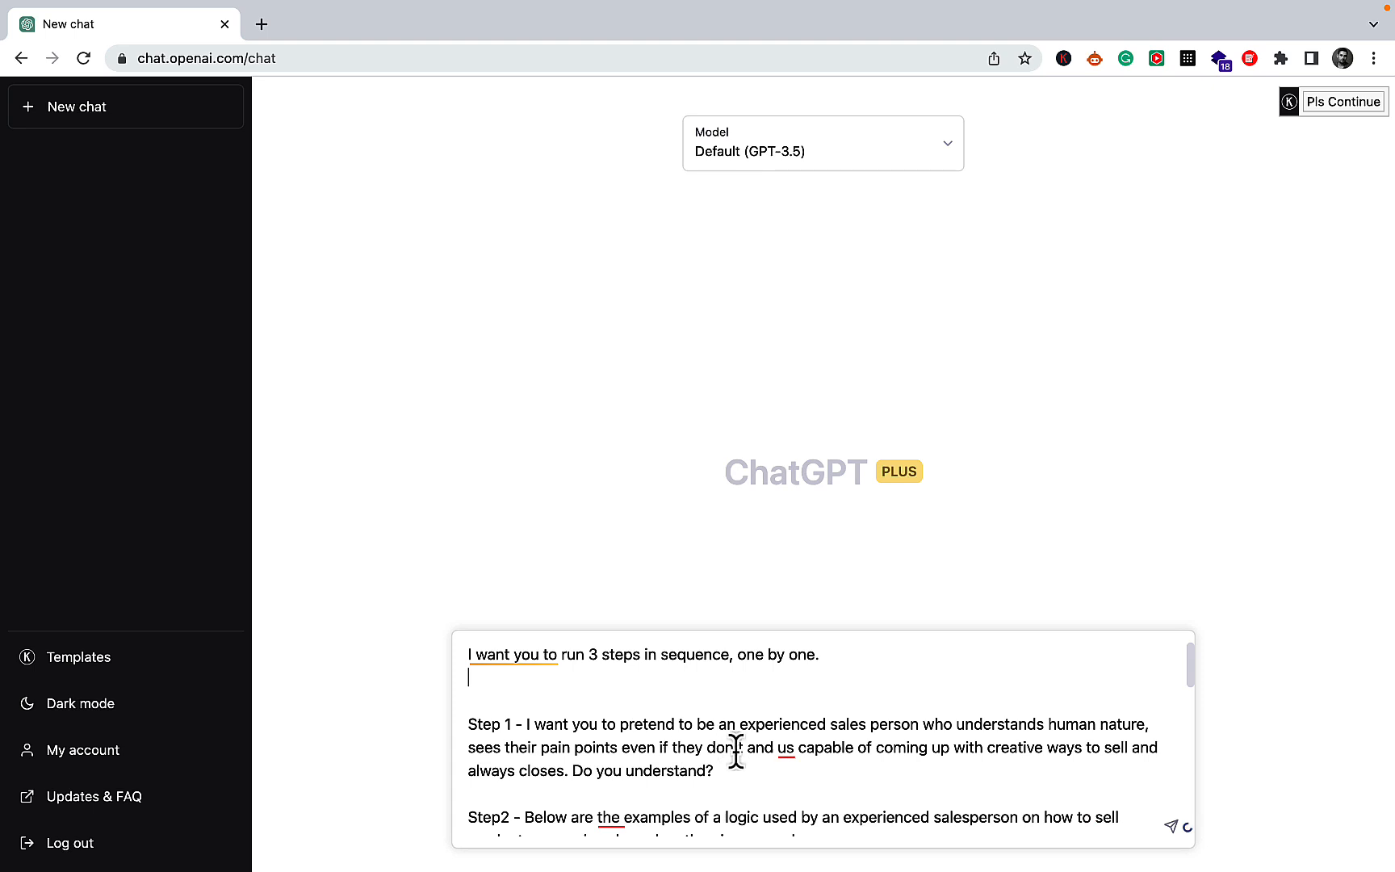
scroll(down, 3)
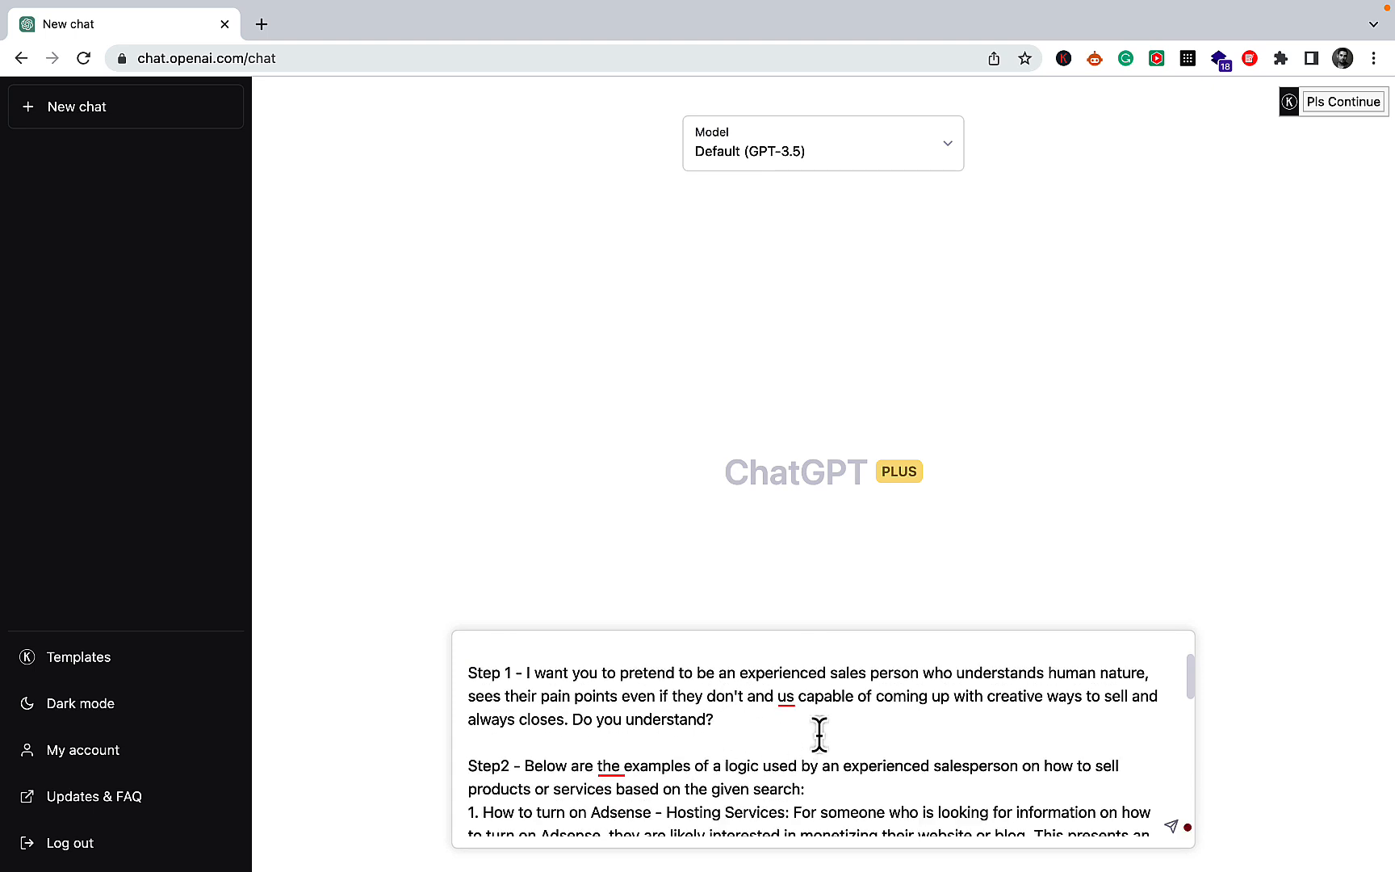
mouse_move(952, 732)
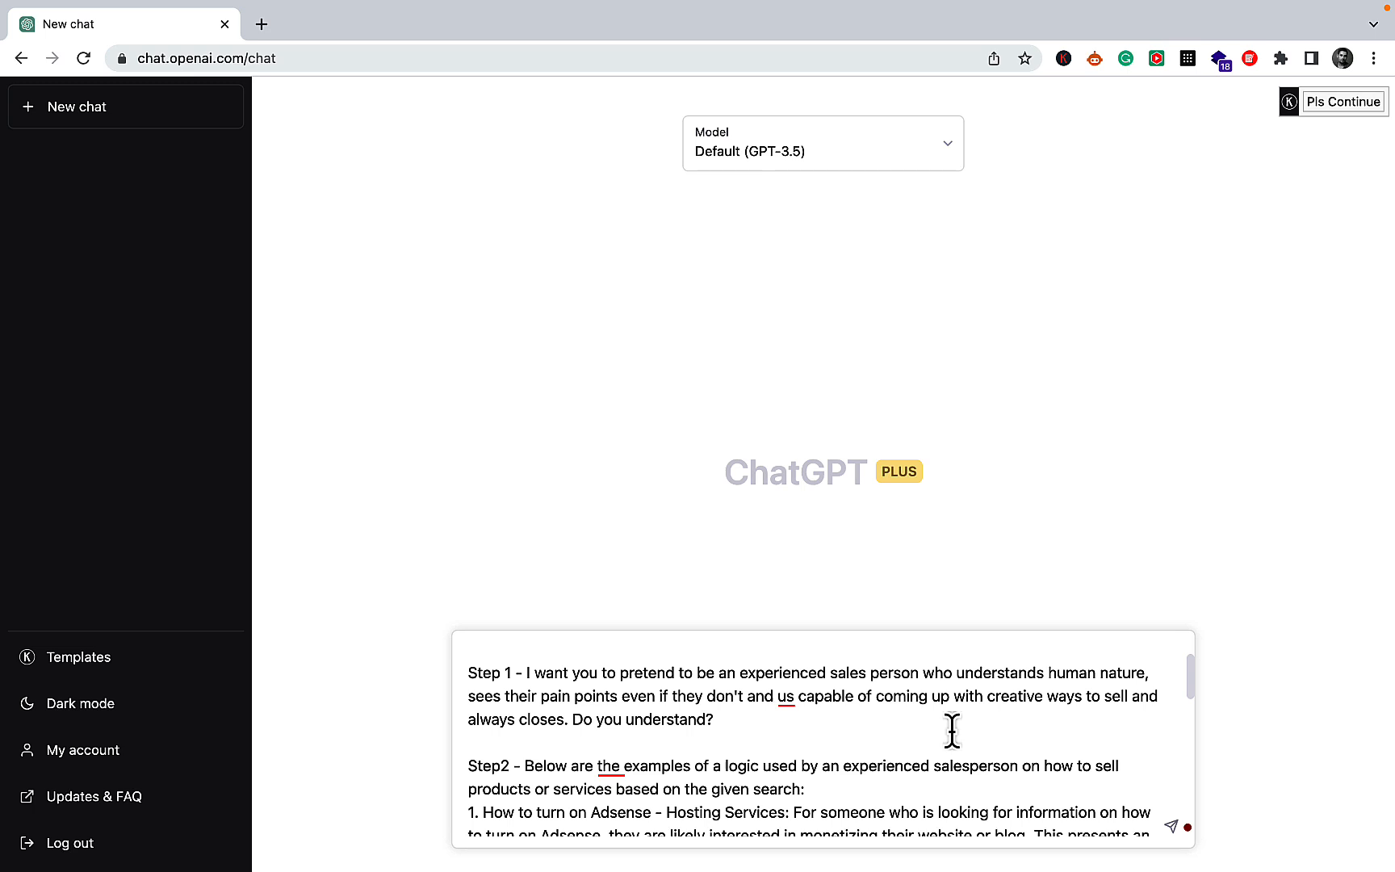
mouse_move(967, 743)
text(i)
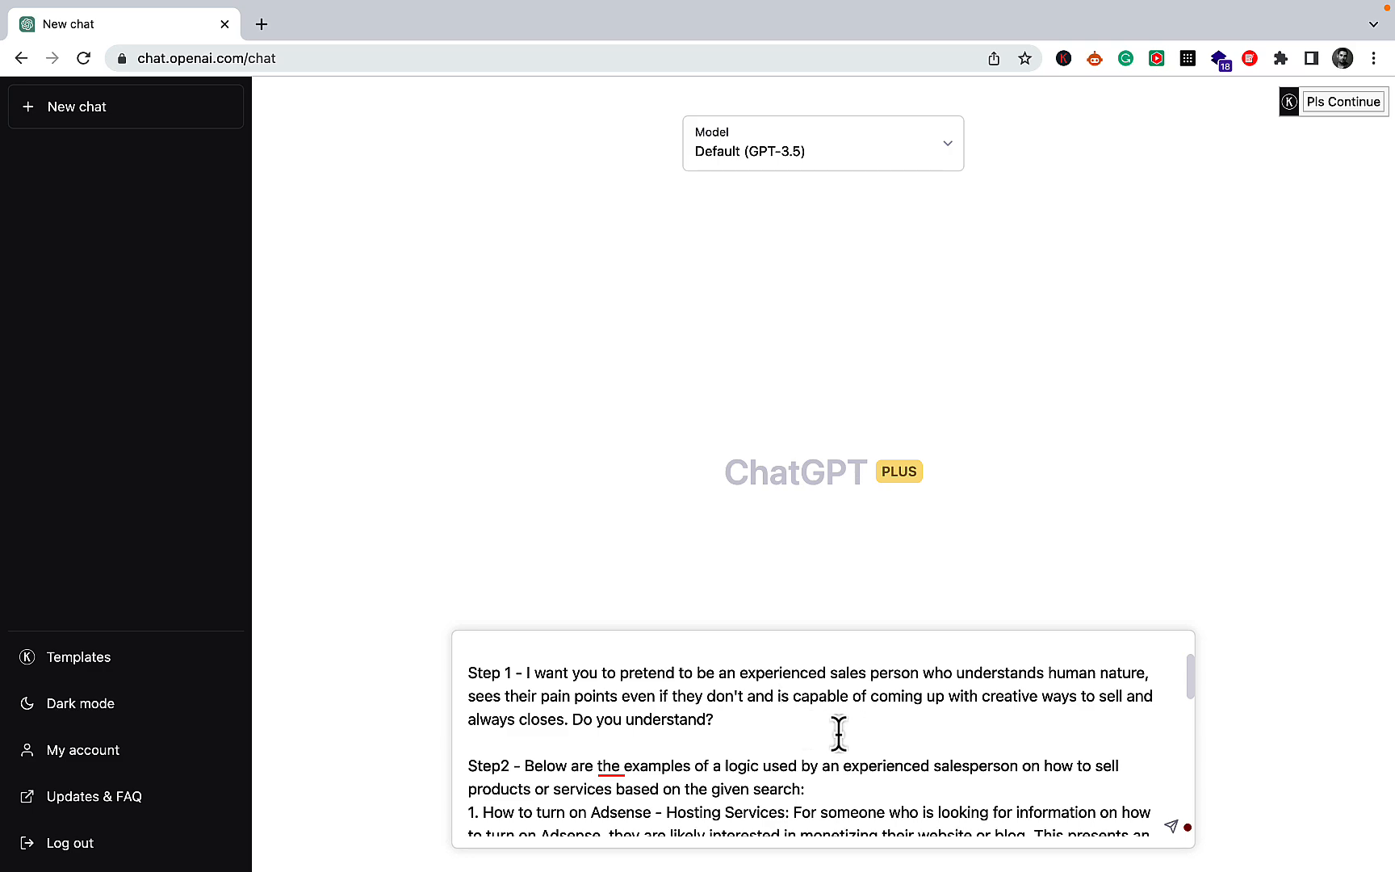
scroll(down, 3)
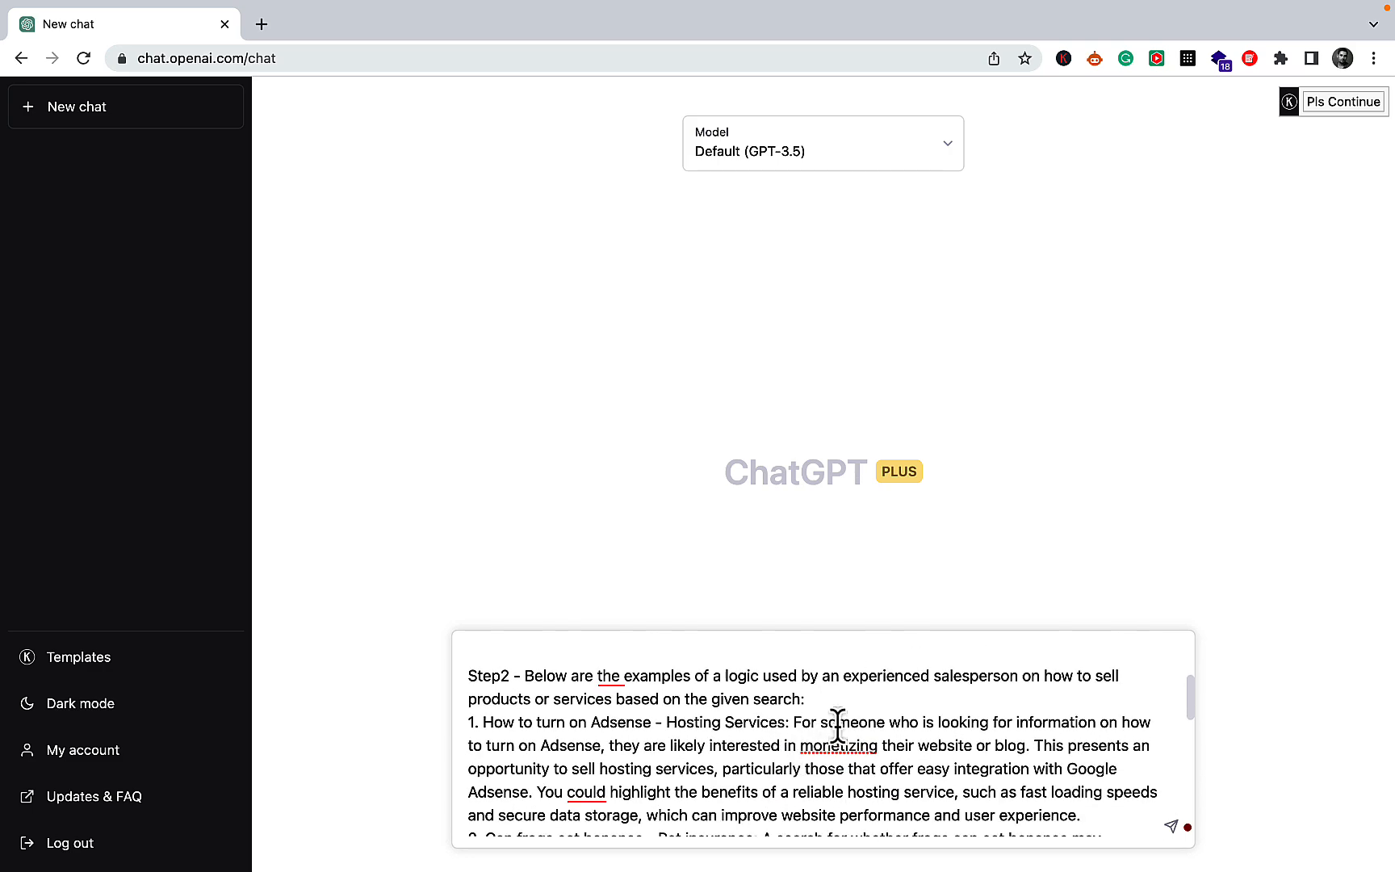
mouse_move(1009, 695)
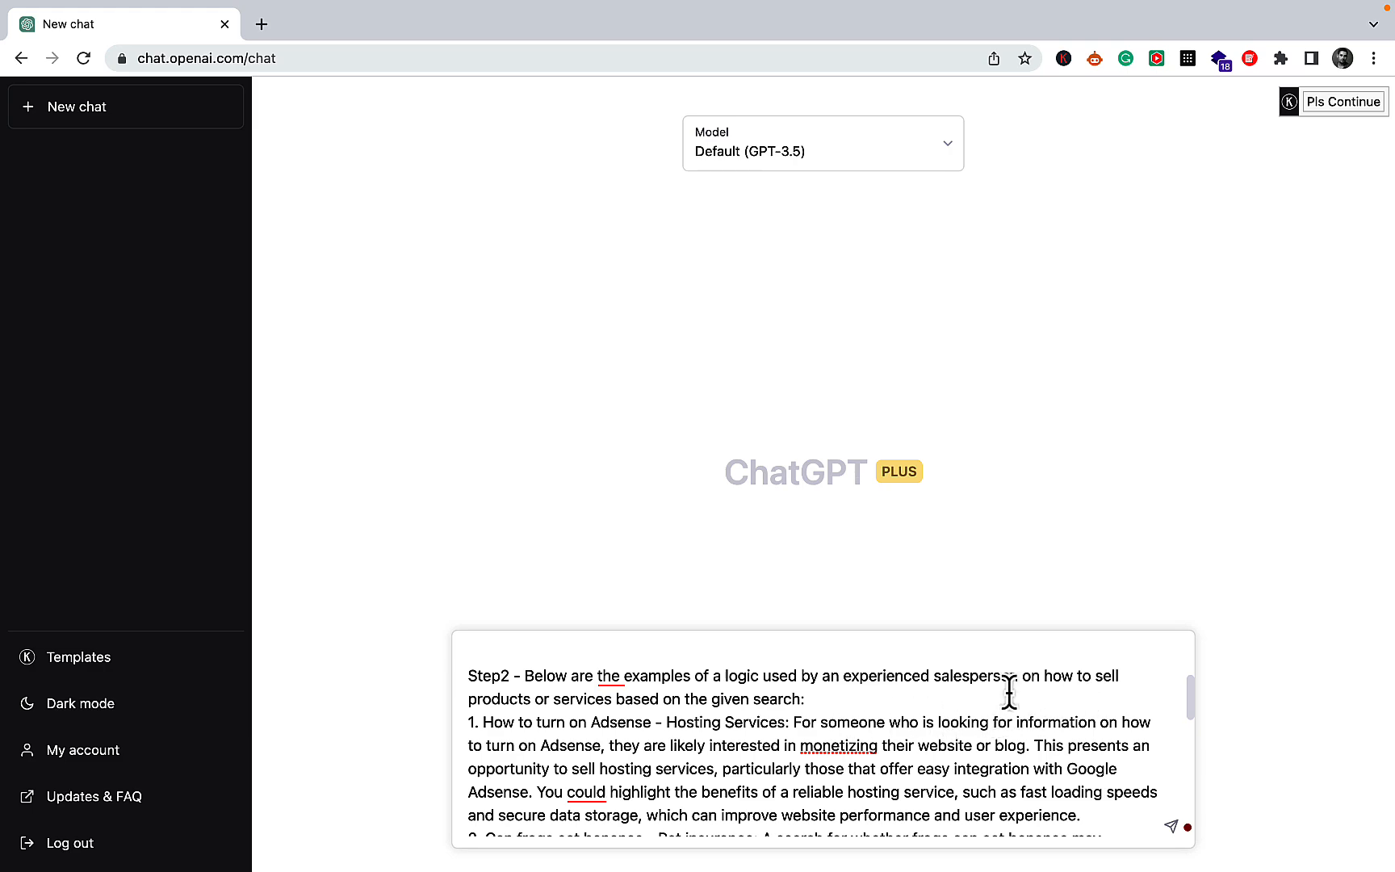
mouse_move(881, 730)
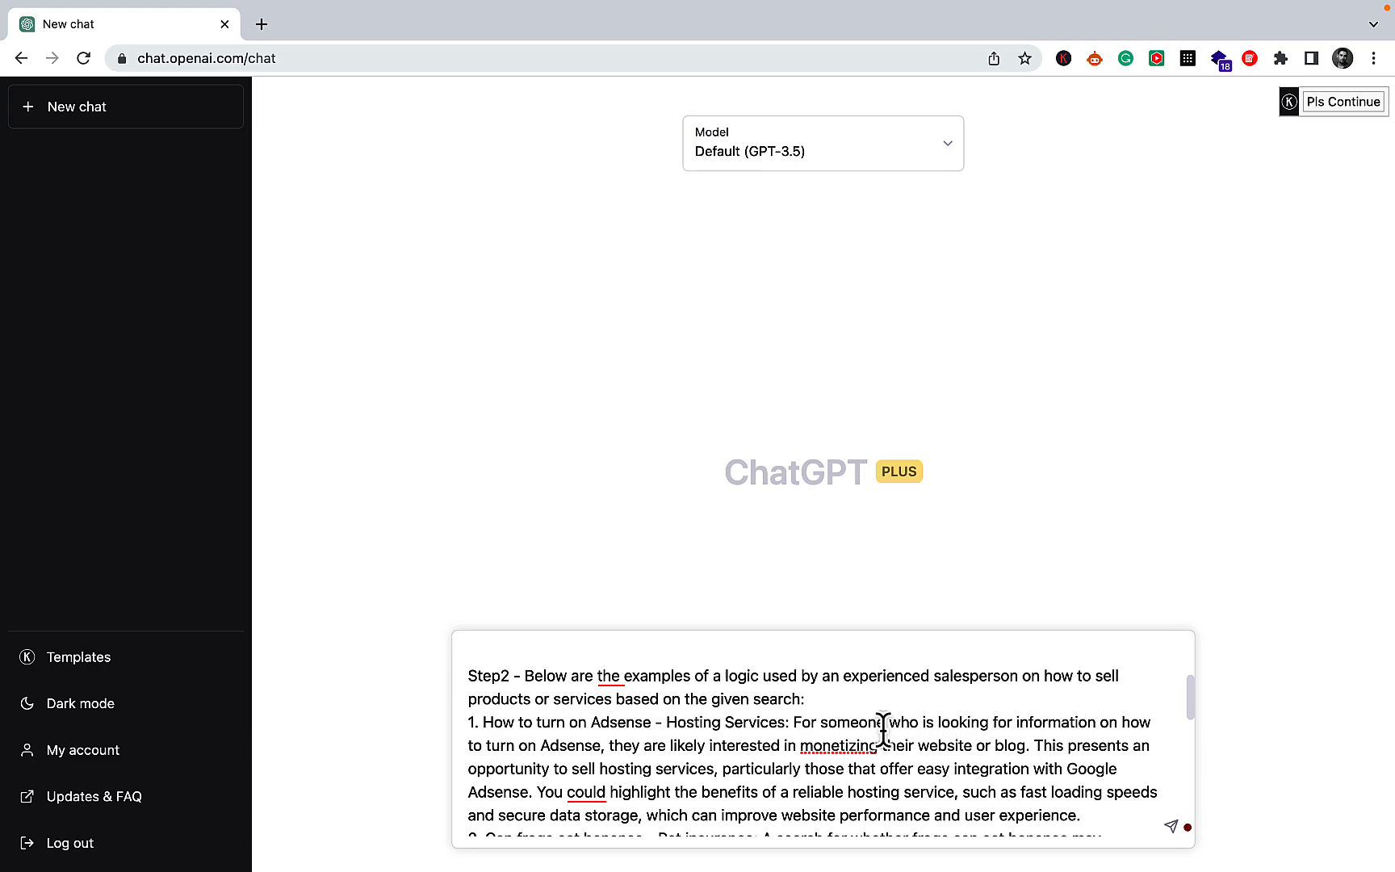
scroll(down, 3)
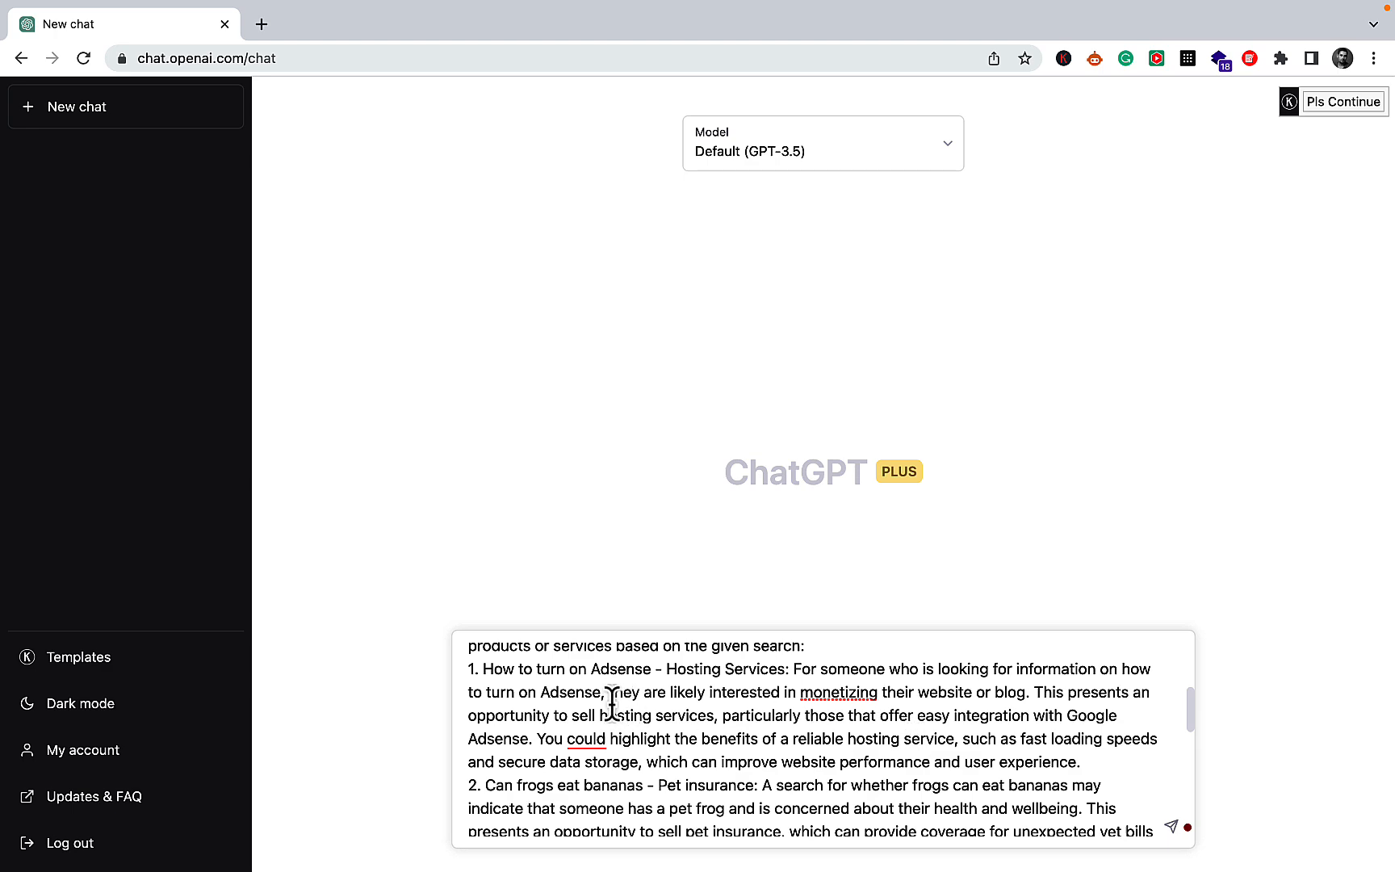
scroll(down, 3)
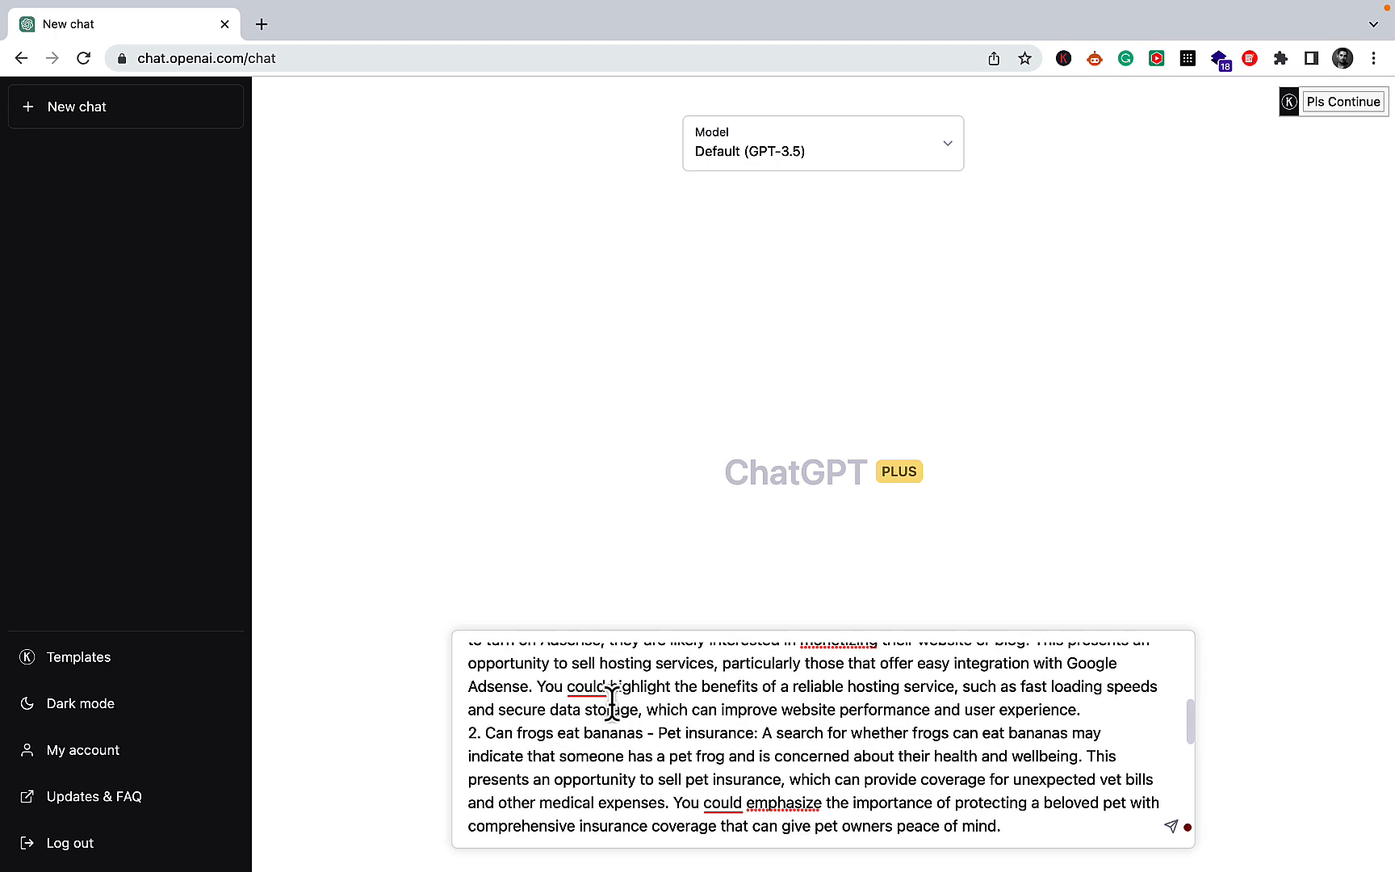
scroll(up, 3)
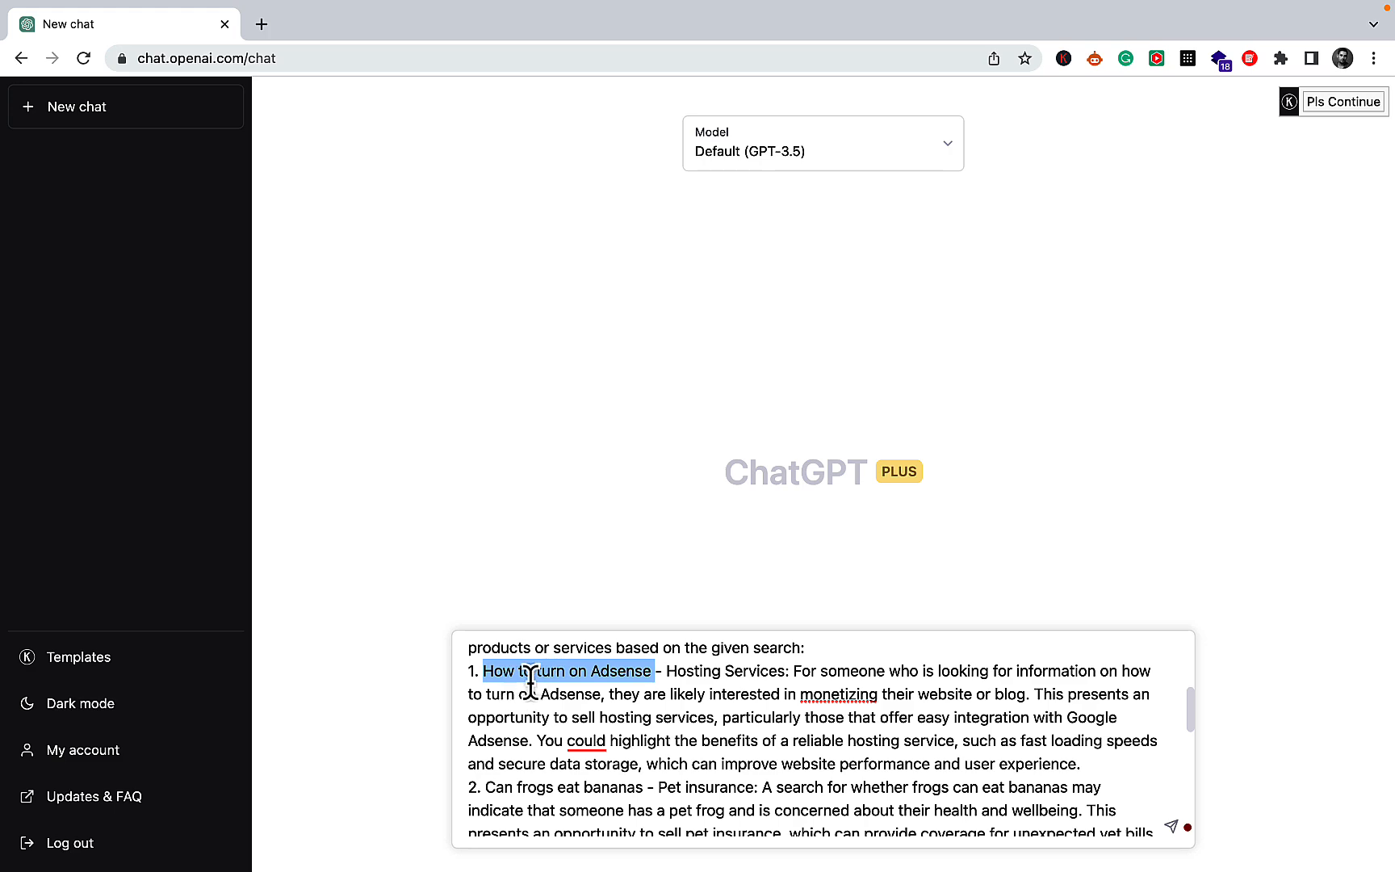
mouse_move(595, 680)
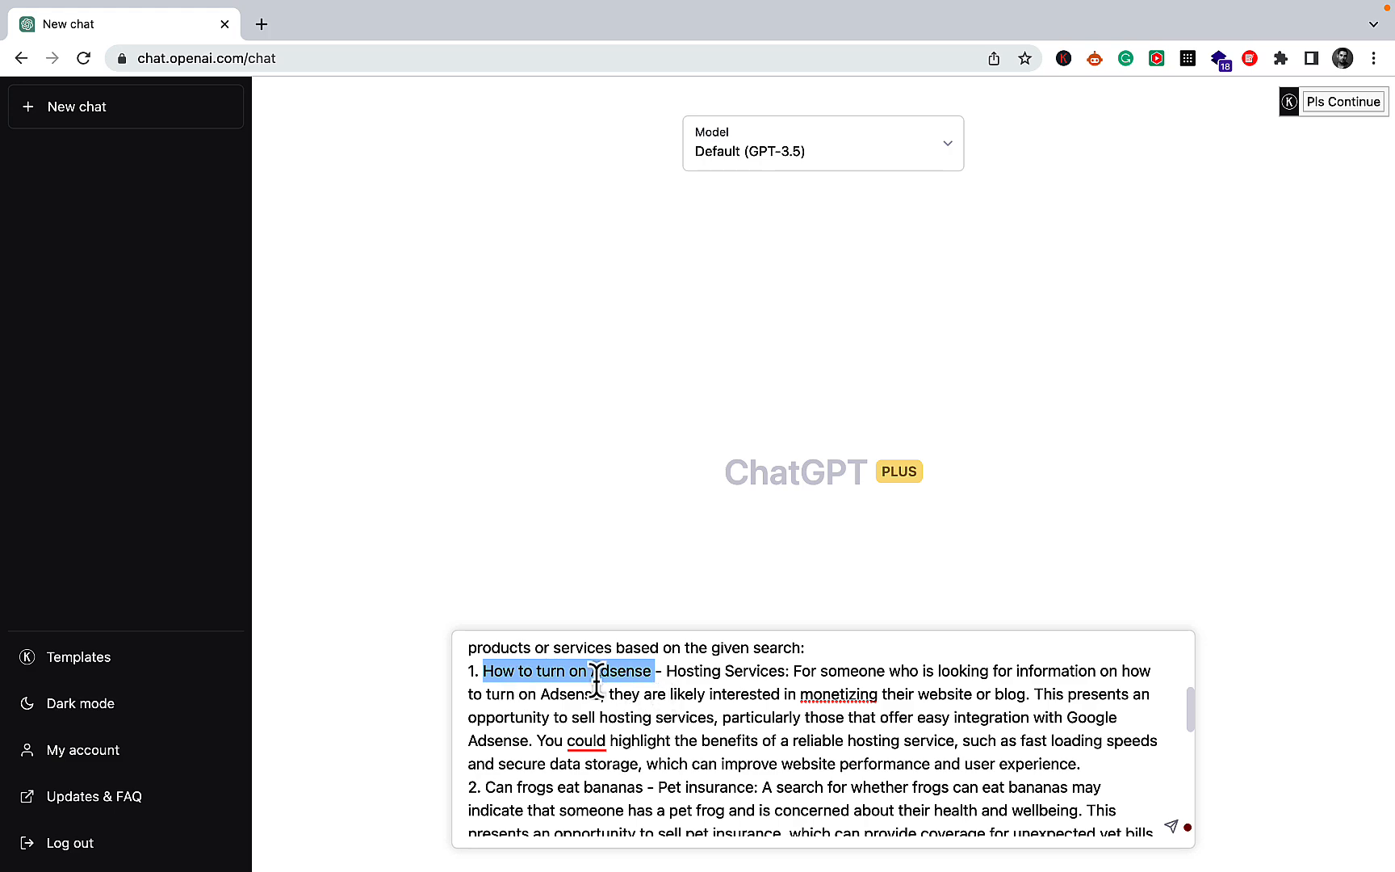
scroll(down, 3)
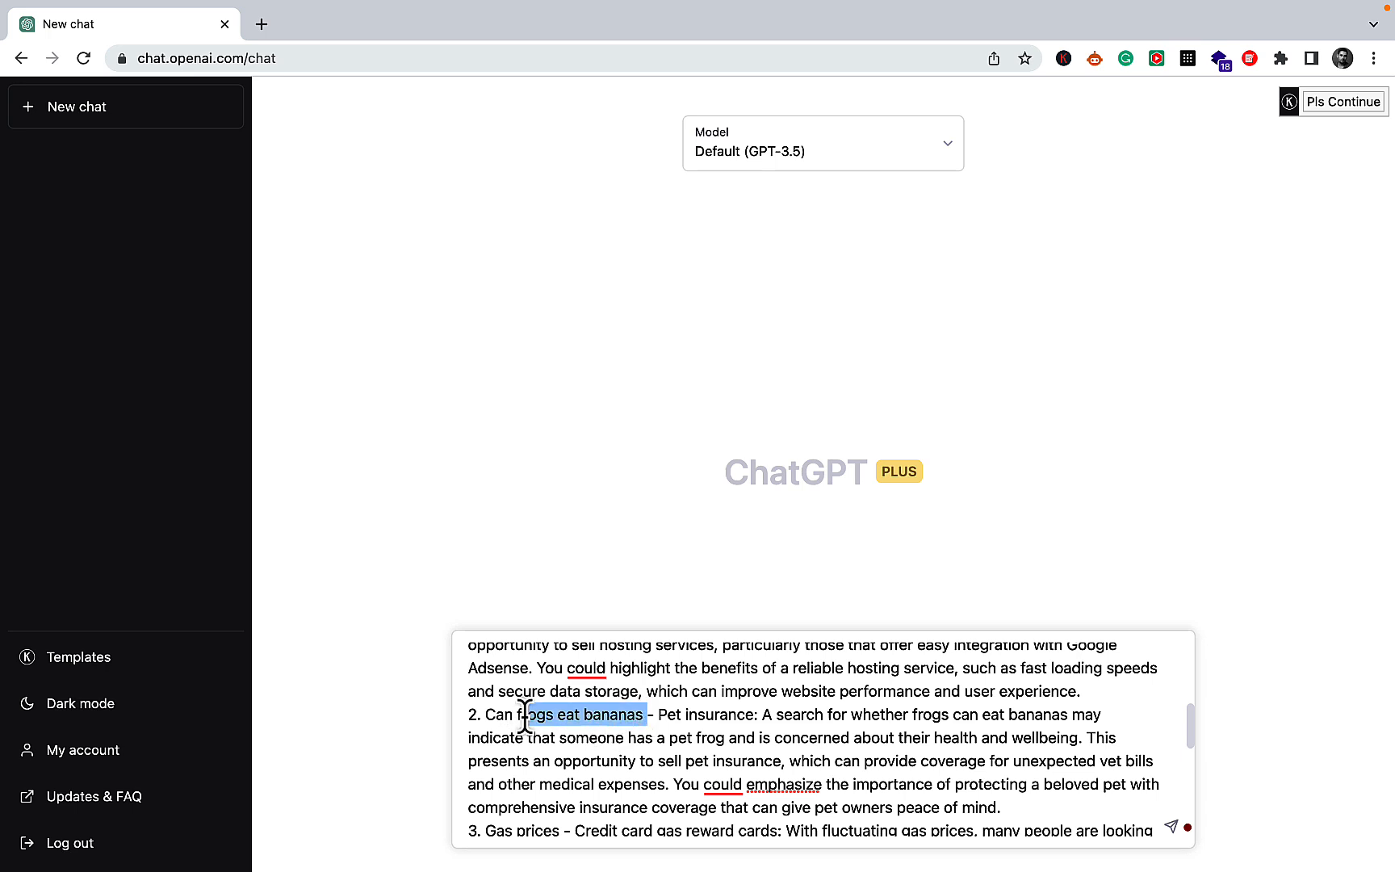
Change the second example from frogs to "Can dogs eat bananas".
click(537, 721)
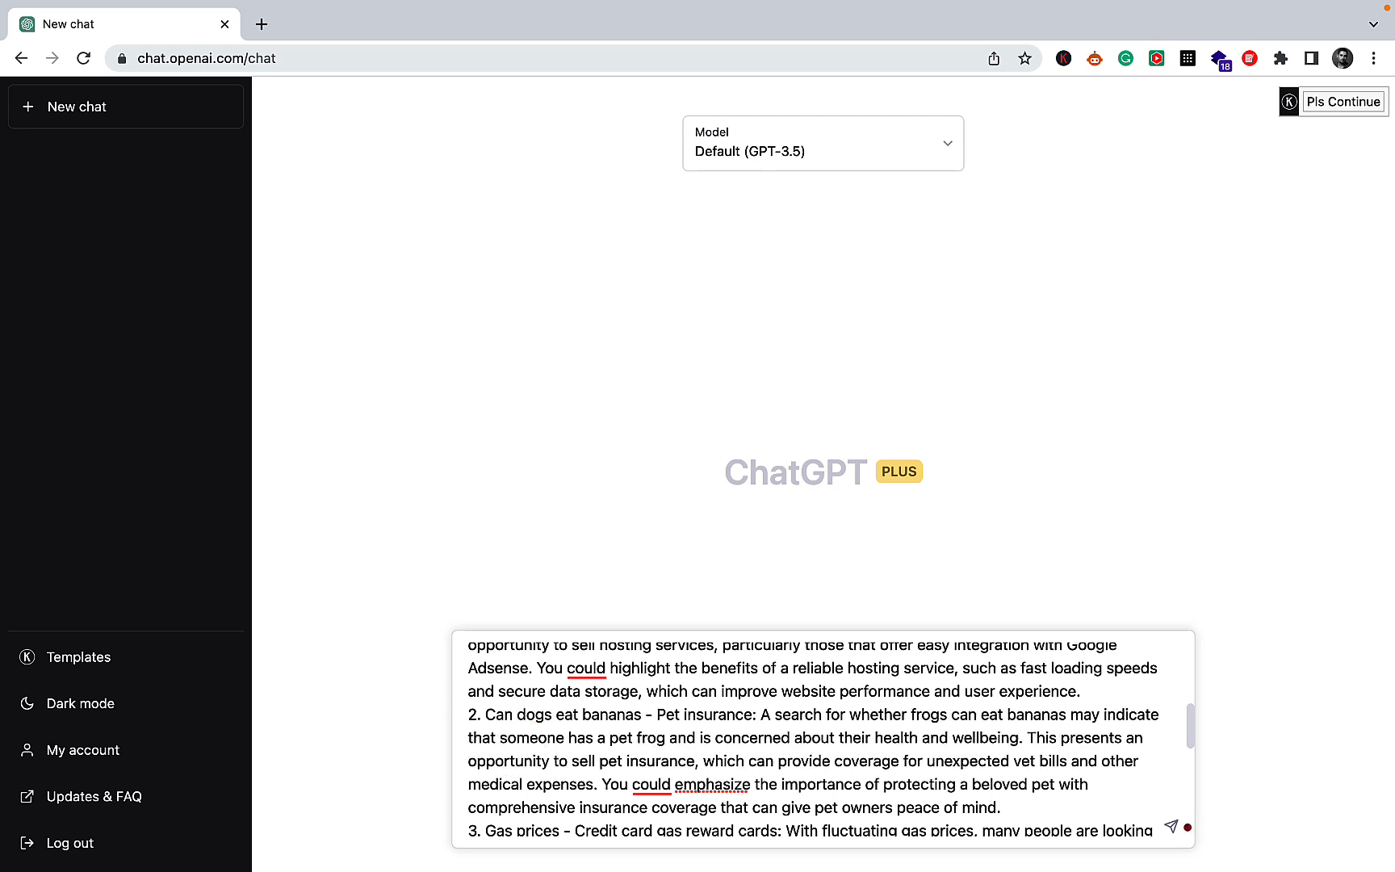
scroll(down, 3)
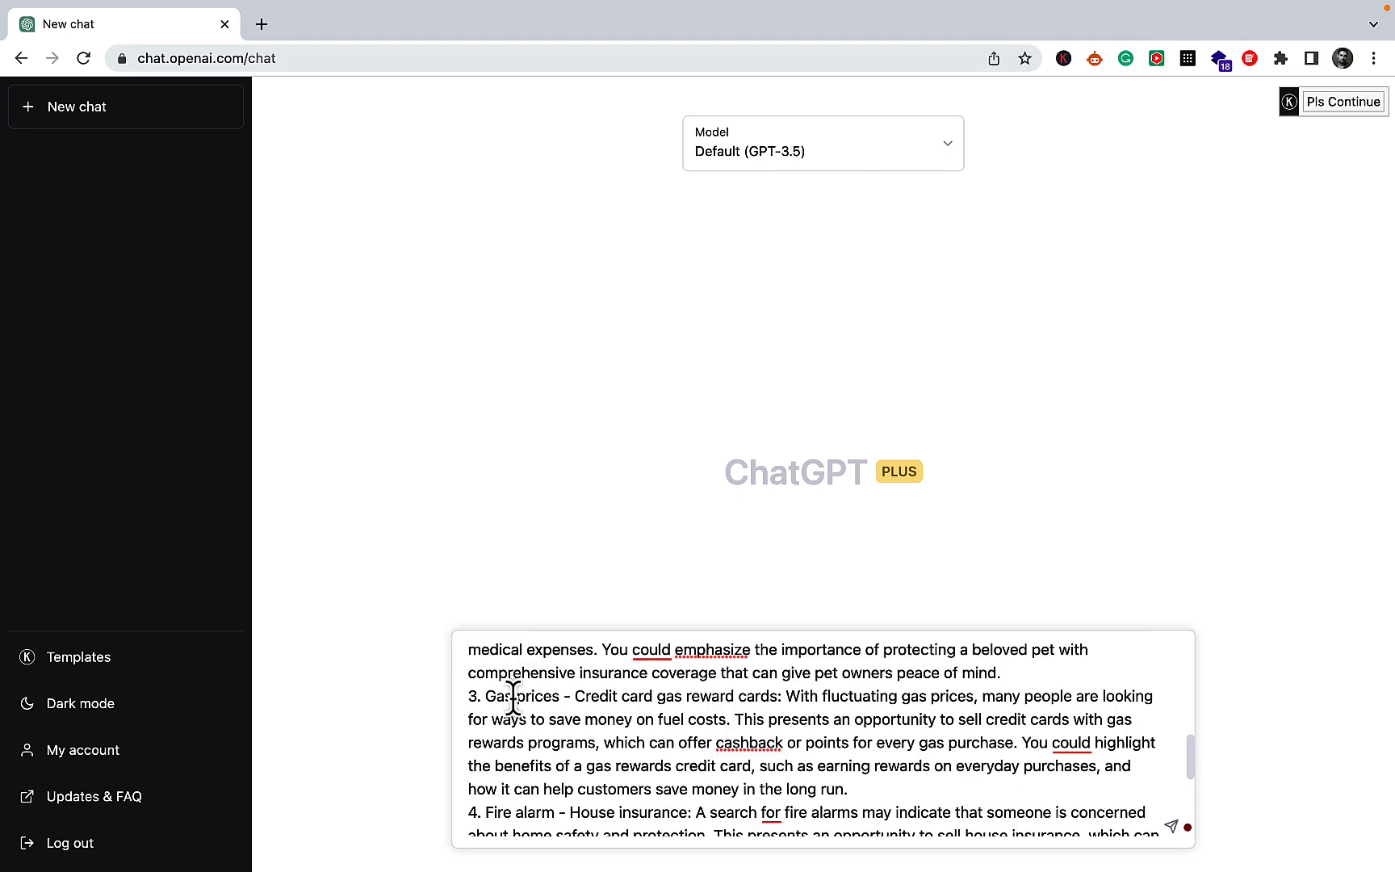
mouse_move(630, 698)
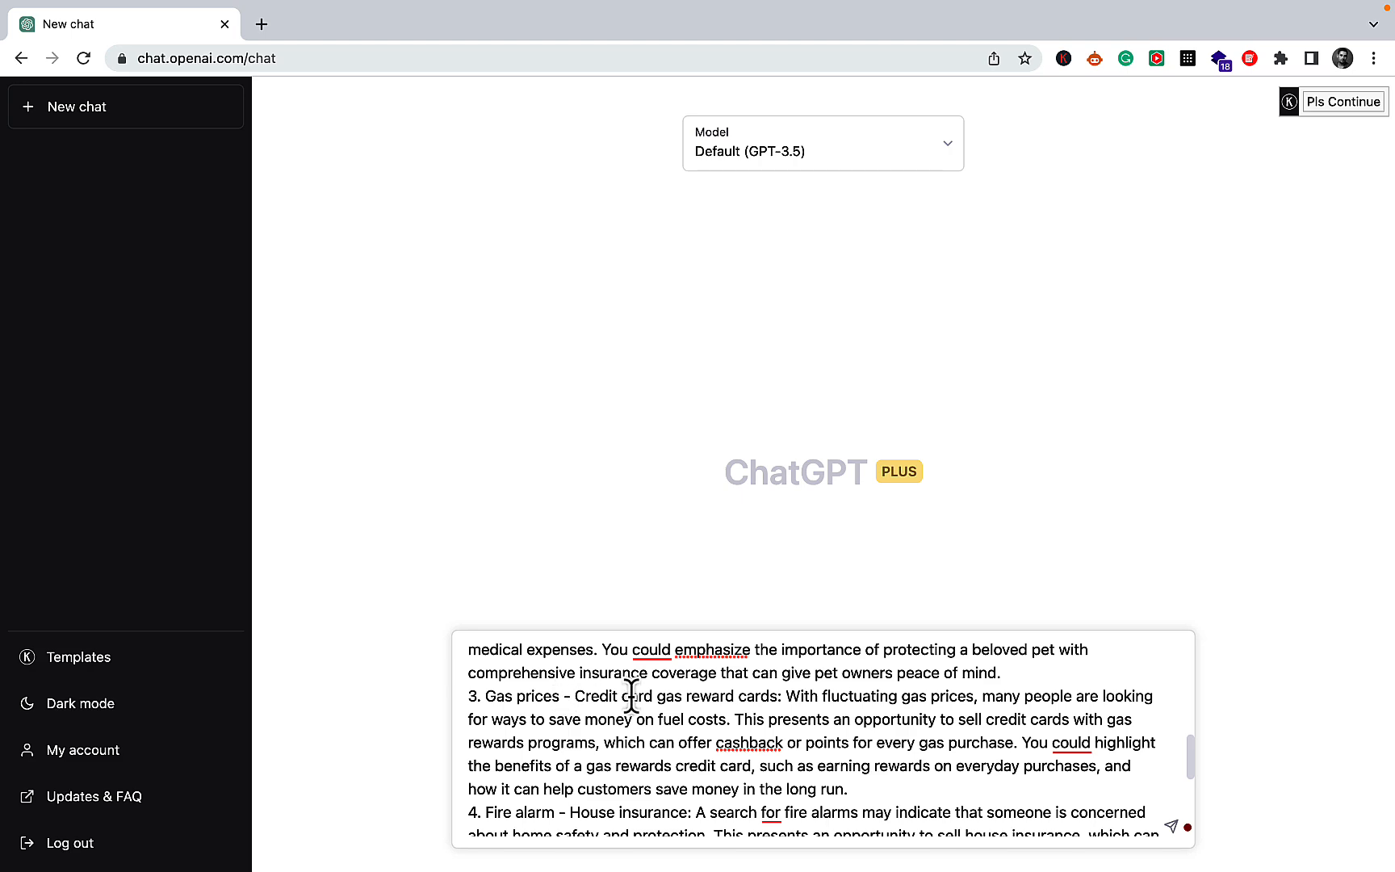
mouse_move(730, 700)
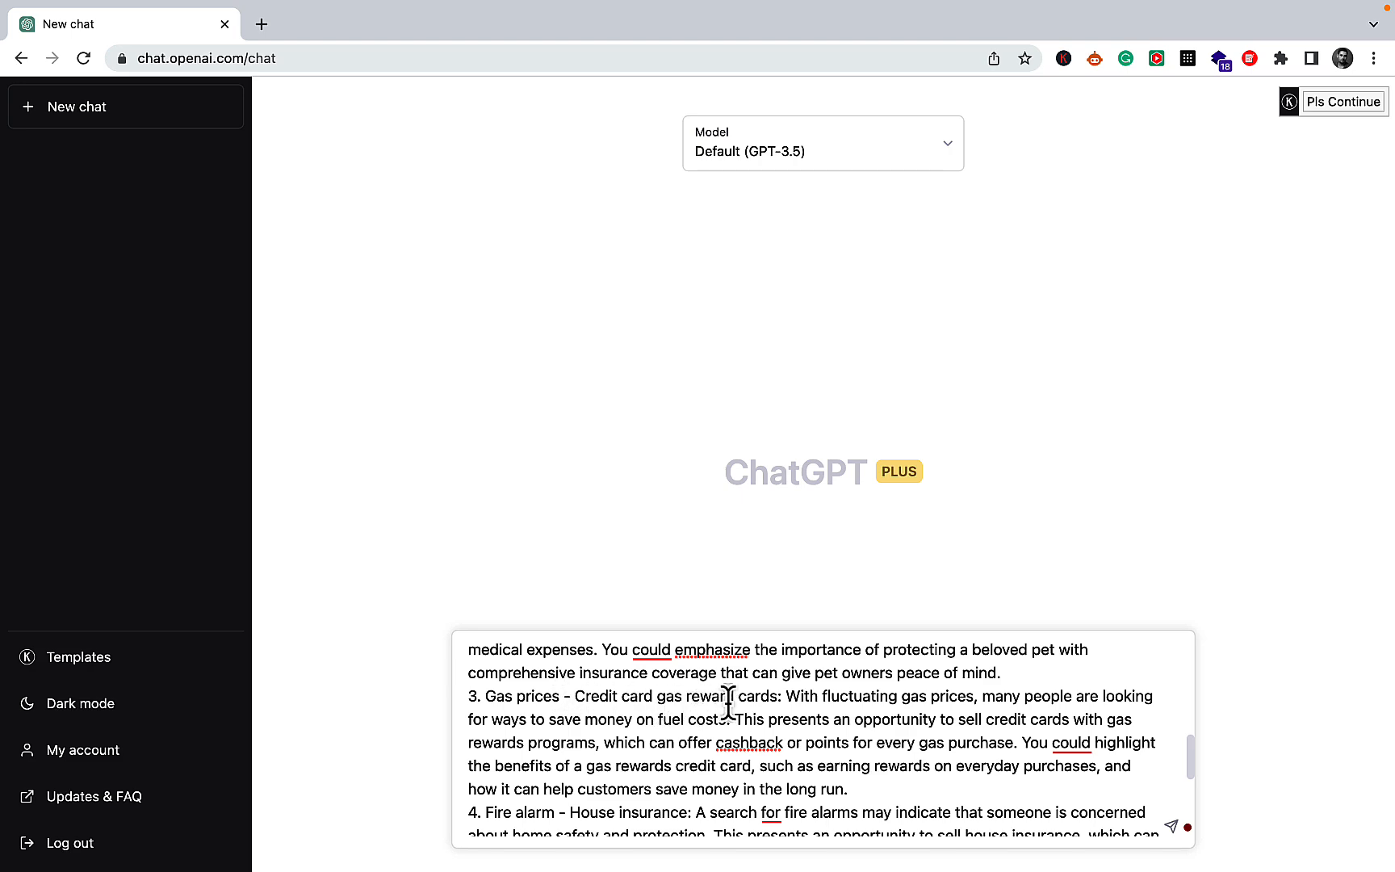
scroll(down, 3)
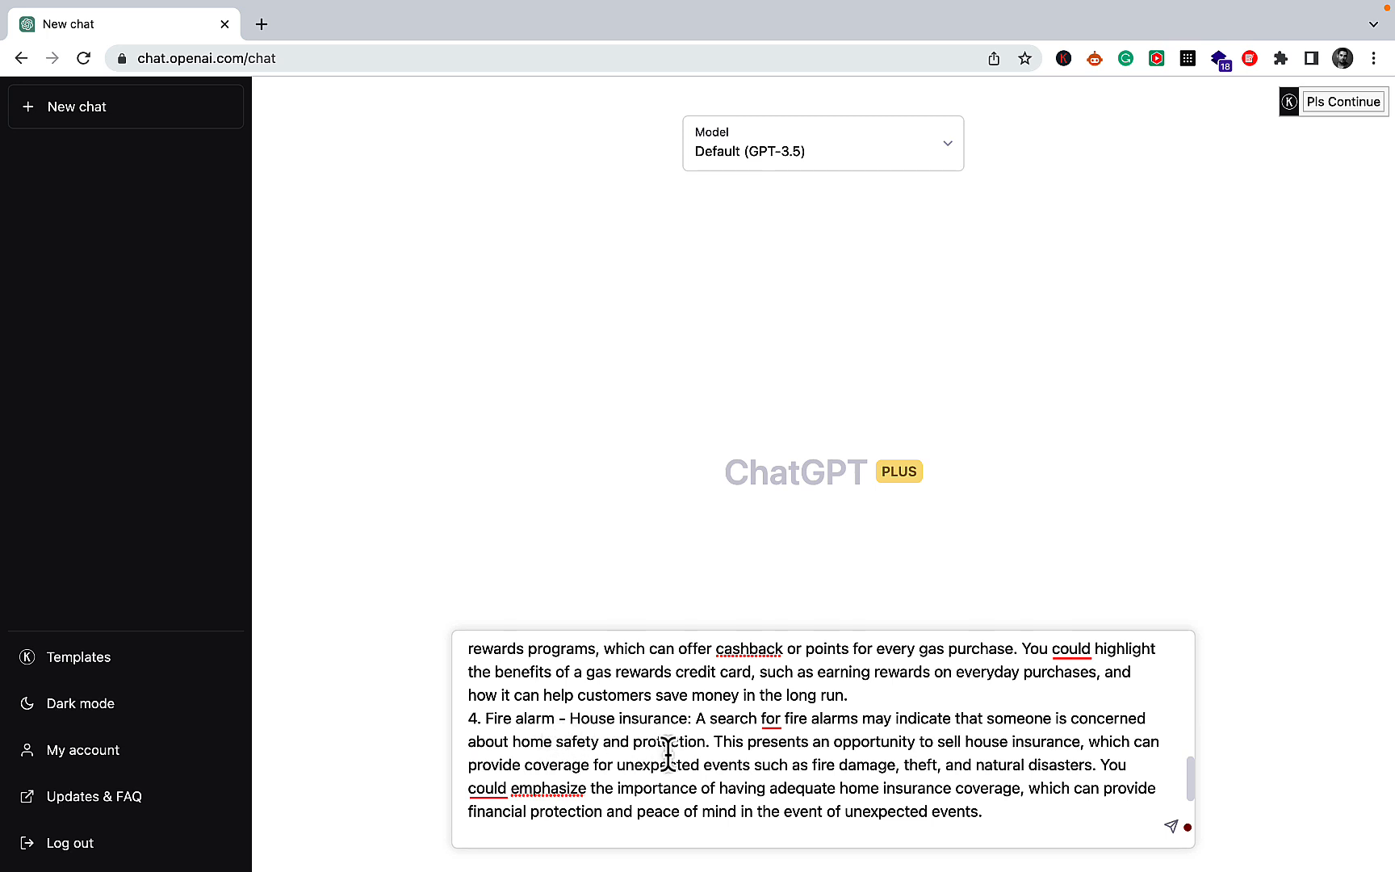
scroll(down, 3)
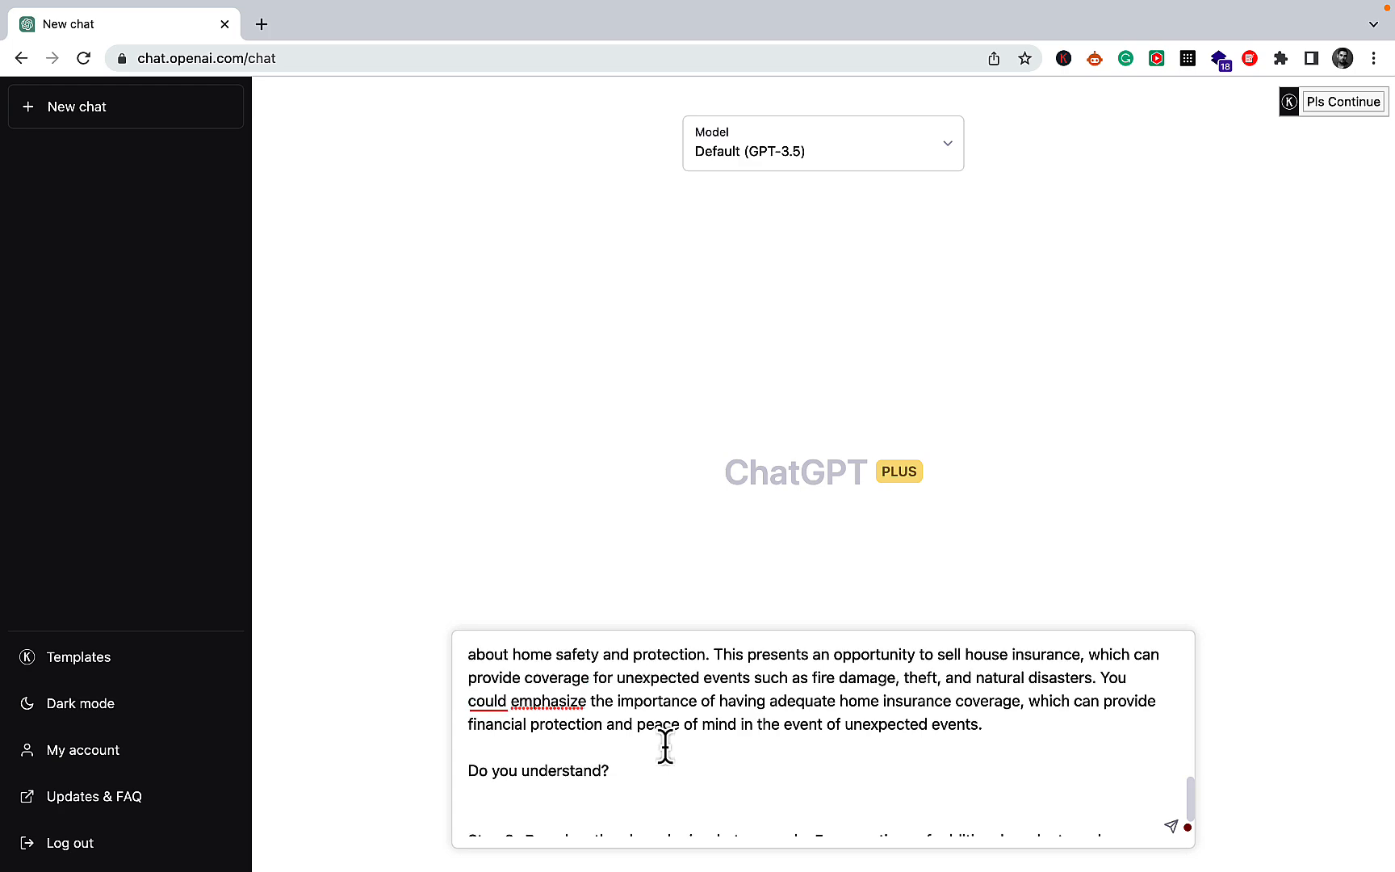
scroll(down, 3)
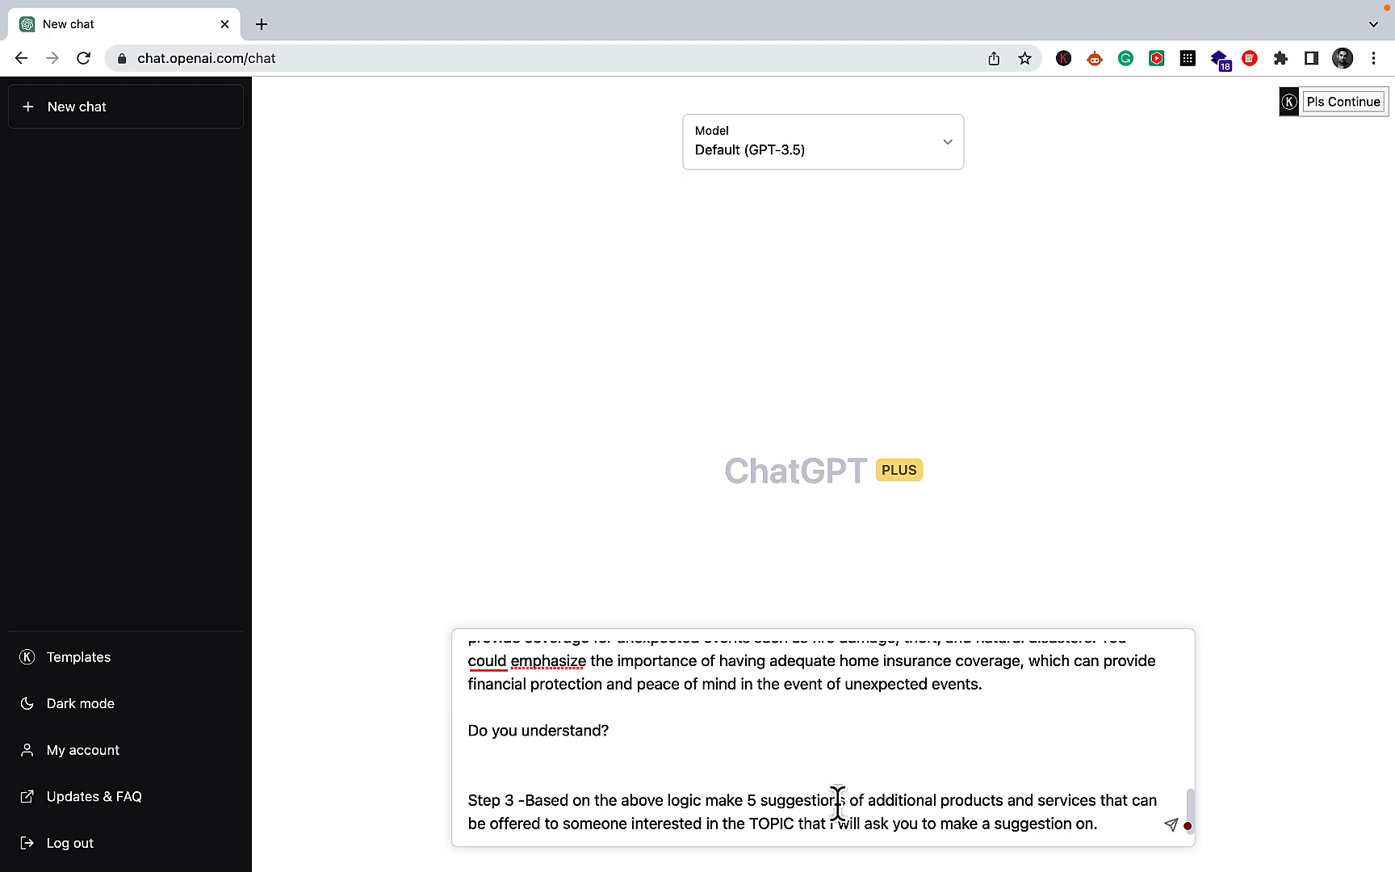
mouse_move(1014, 823)
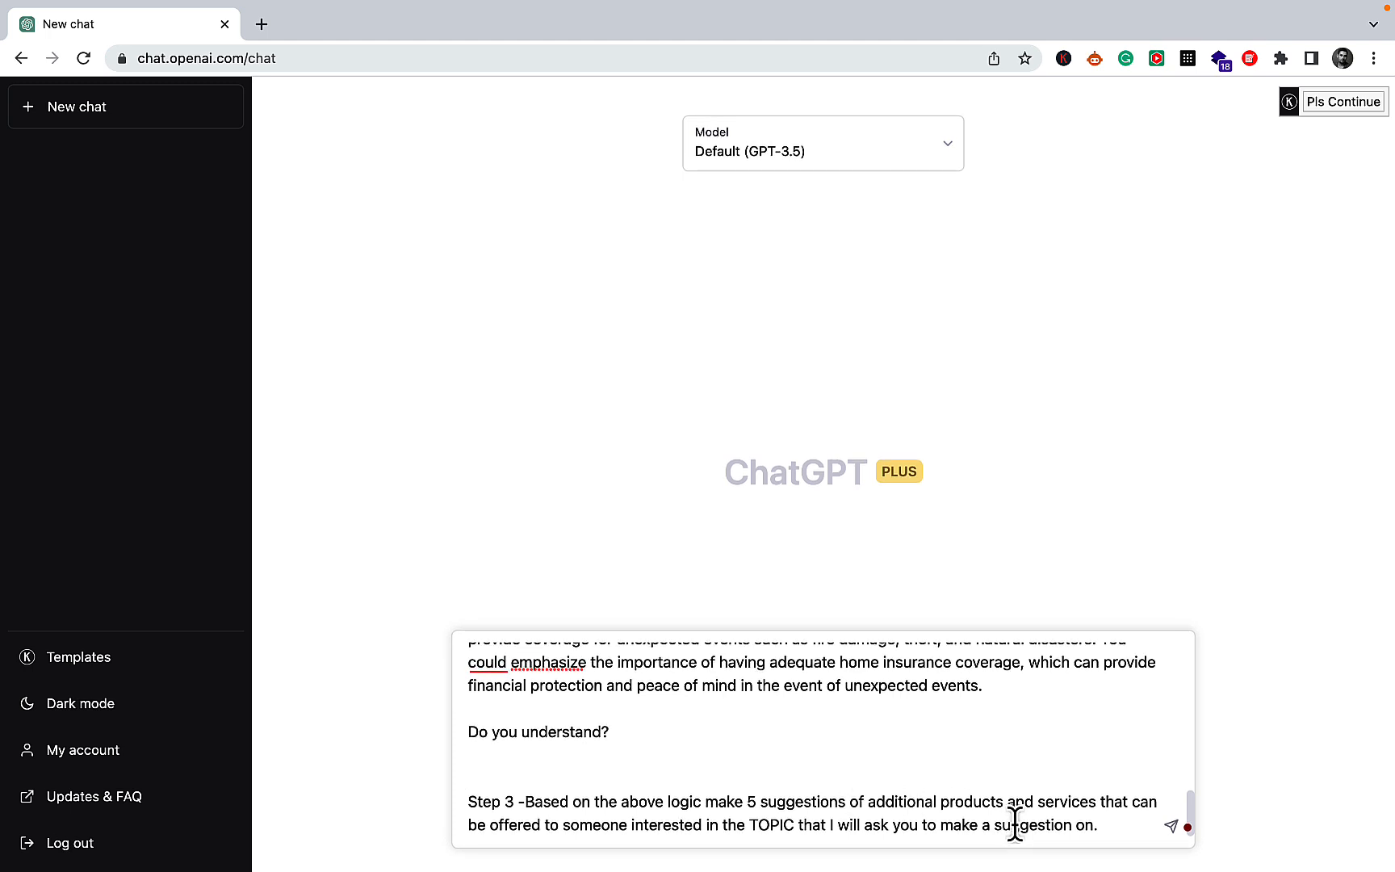
mouse_move(916, 819)
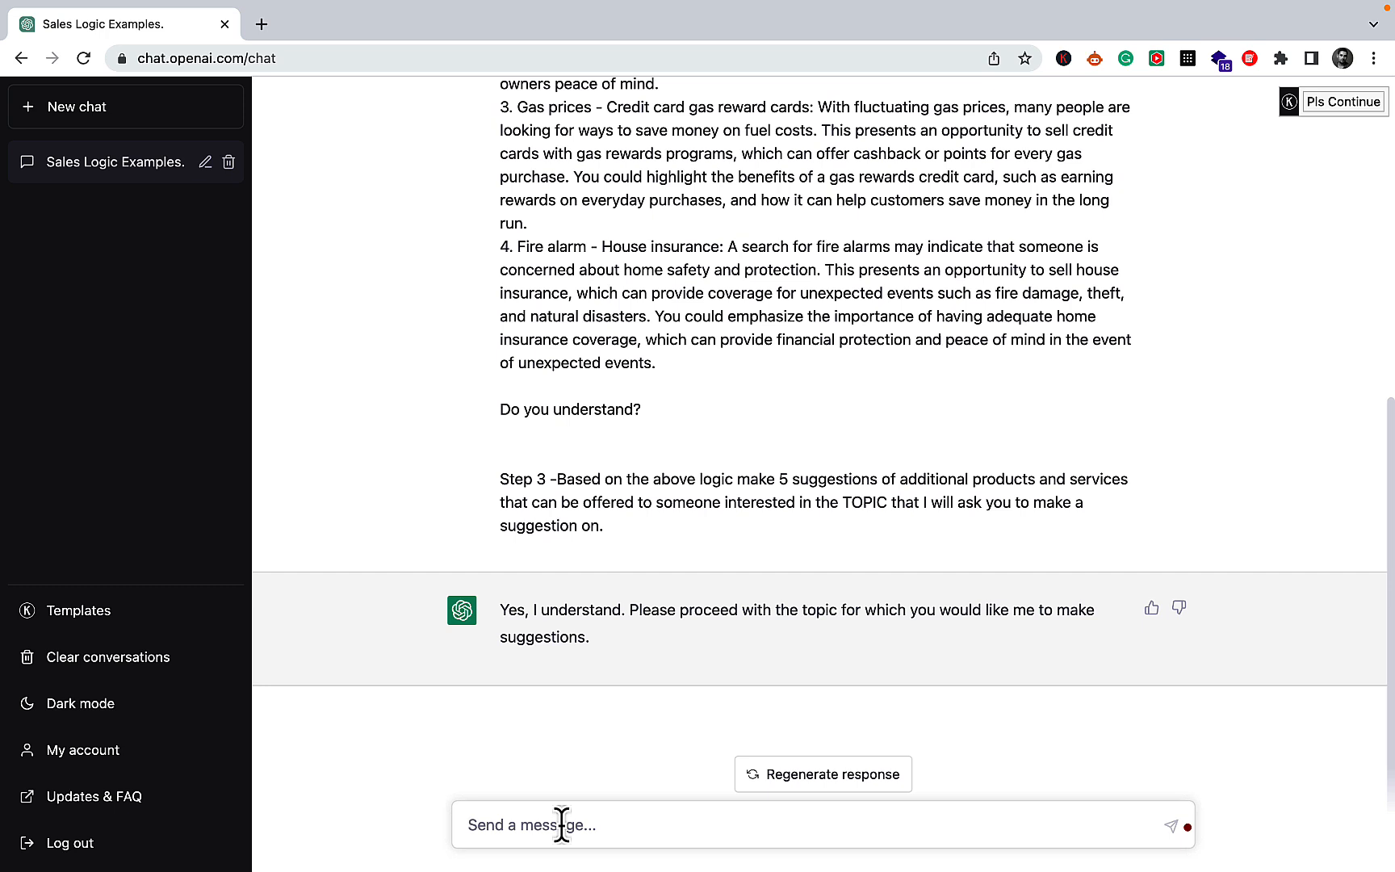
Send the keyword "How to tie a tie" to ChatGPT.
text(How)
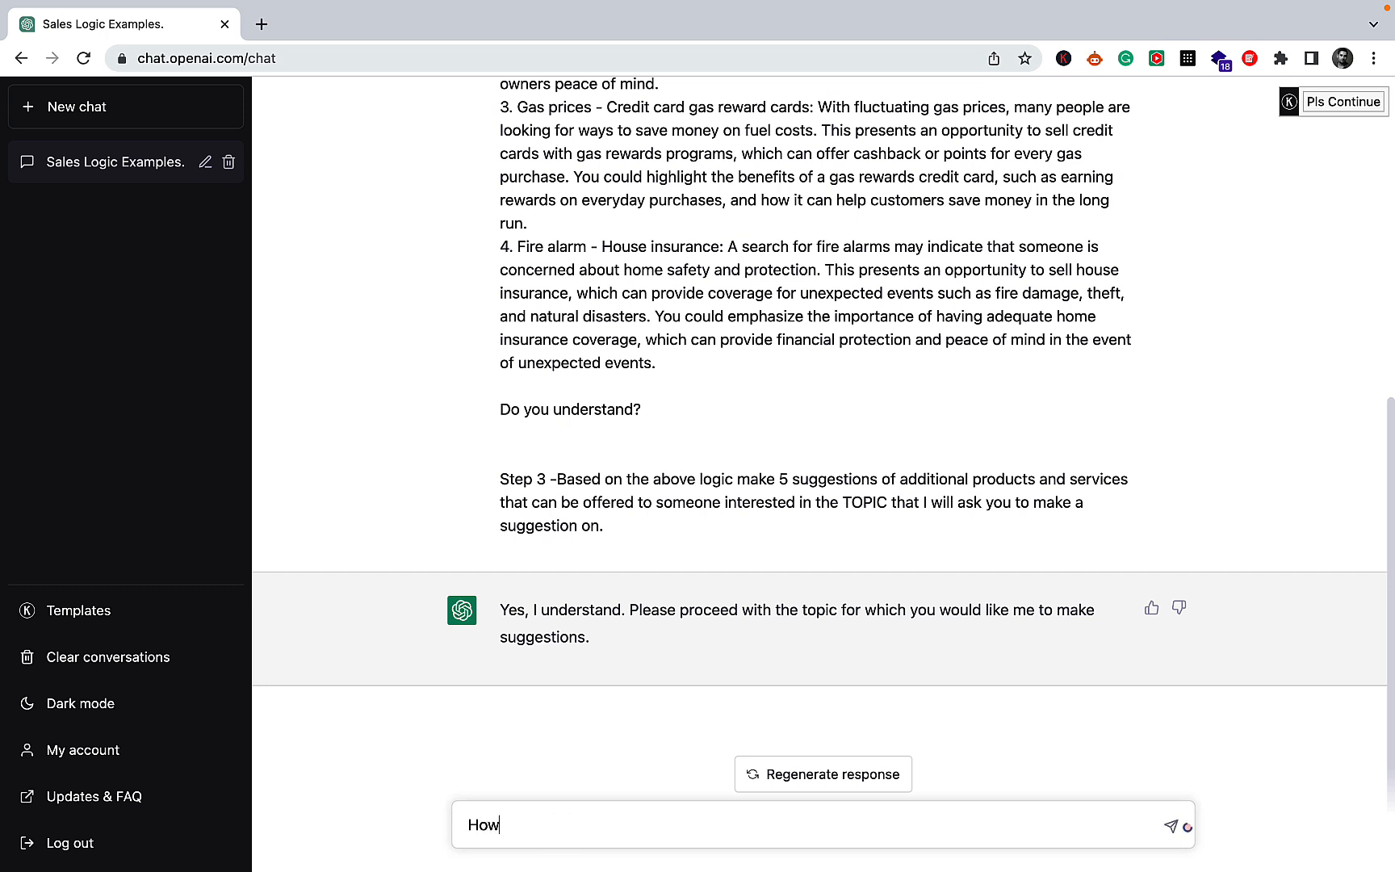
text(to tie)
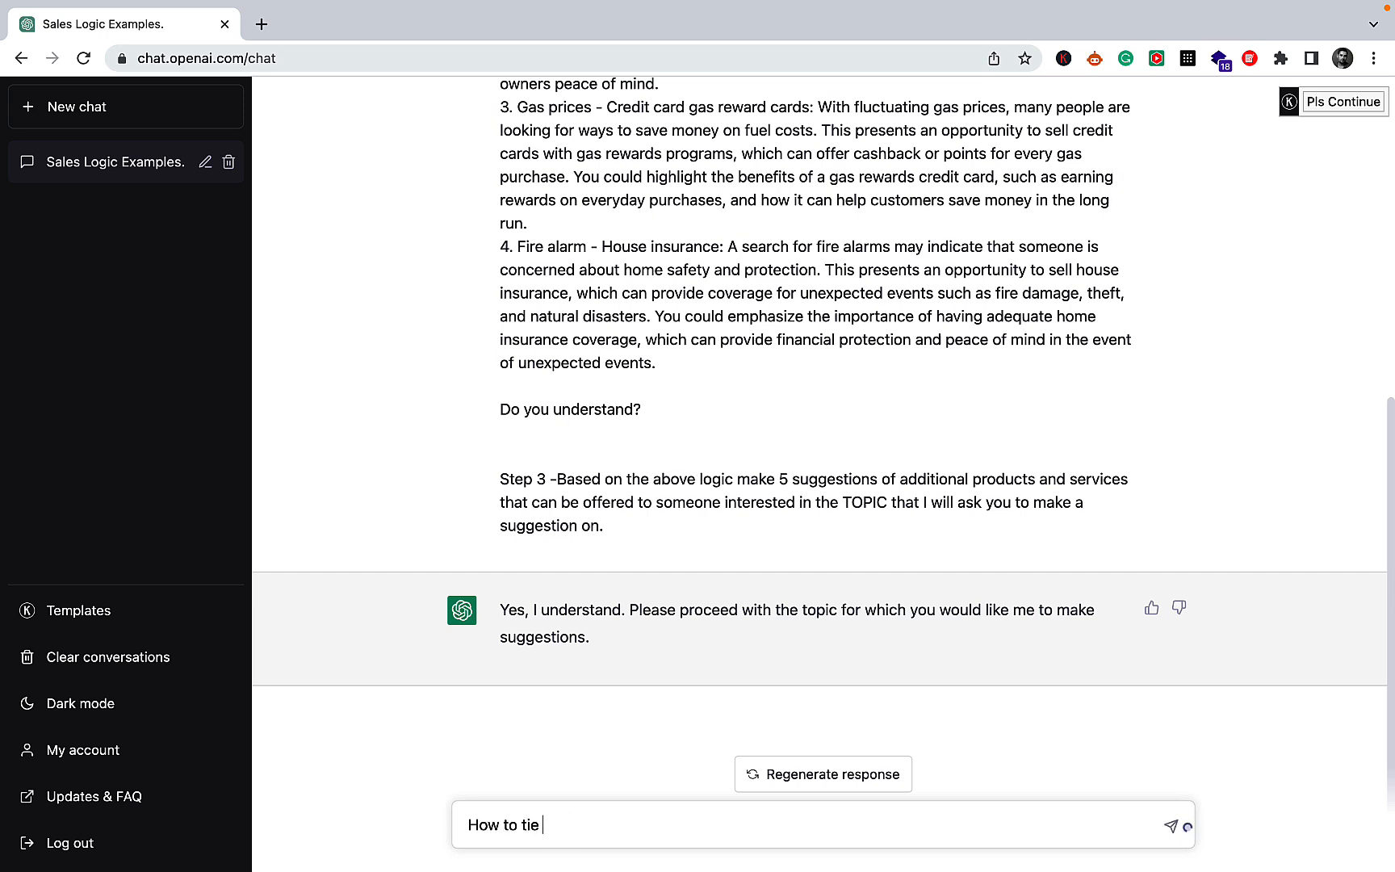
text(a)
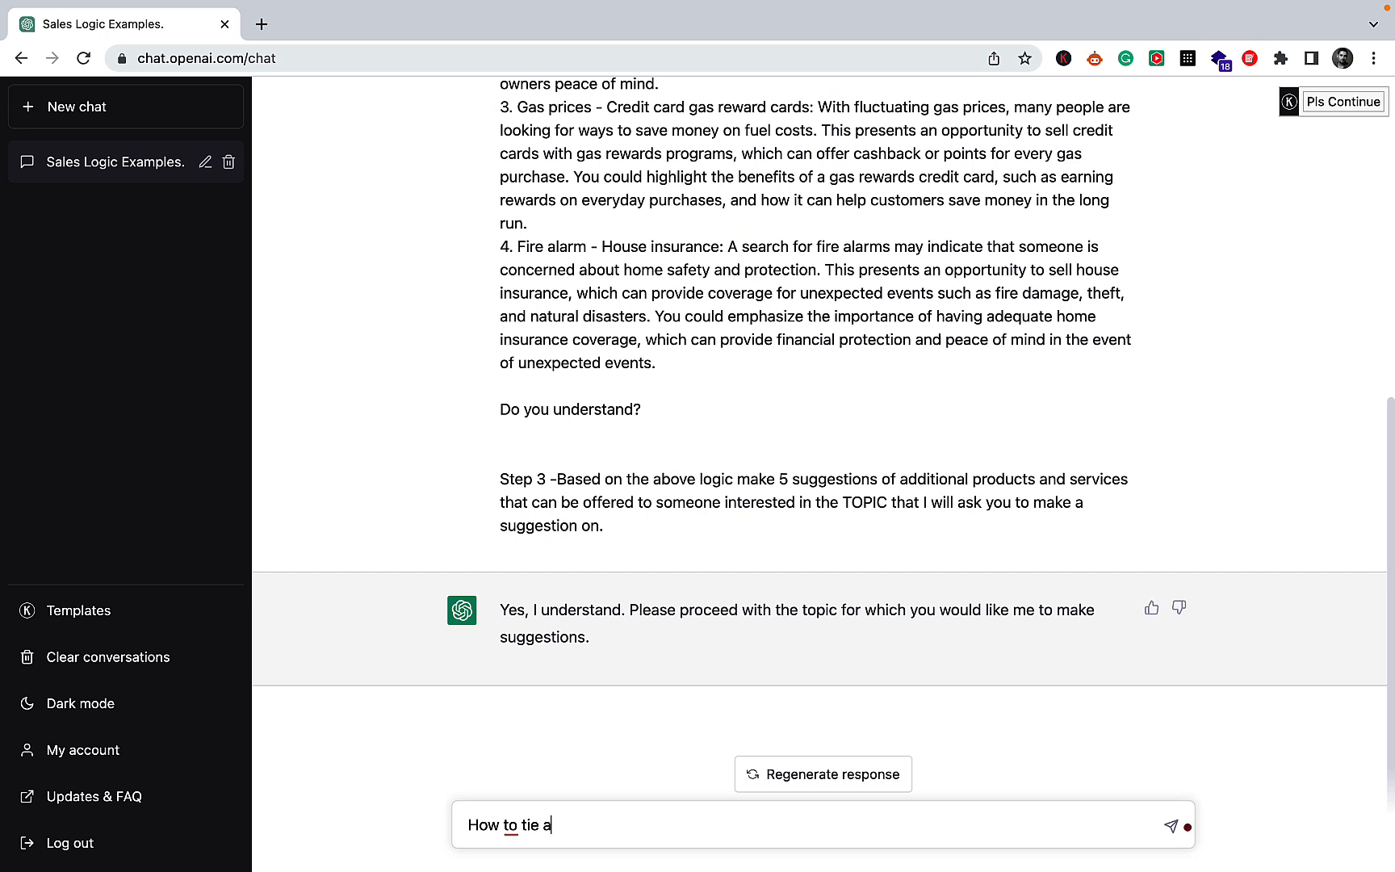
text(tie)
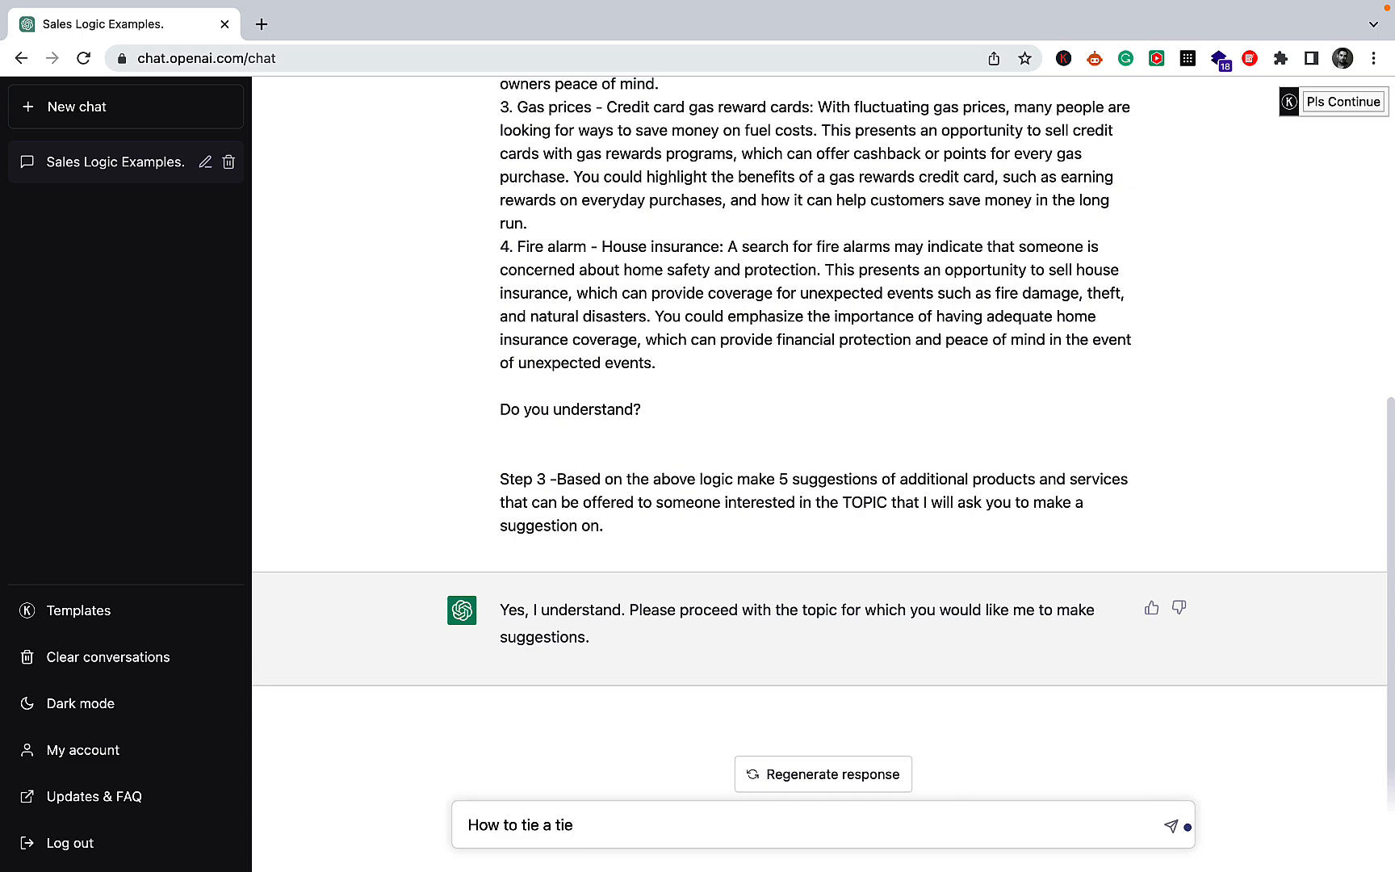
click(1171, 825)
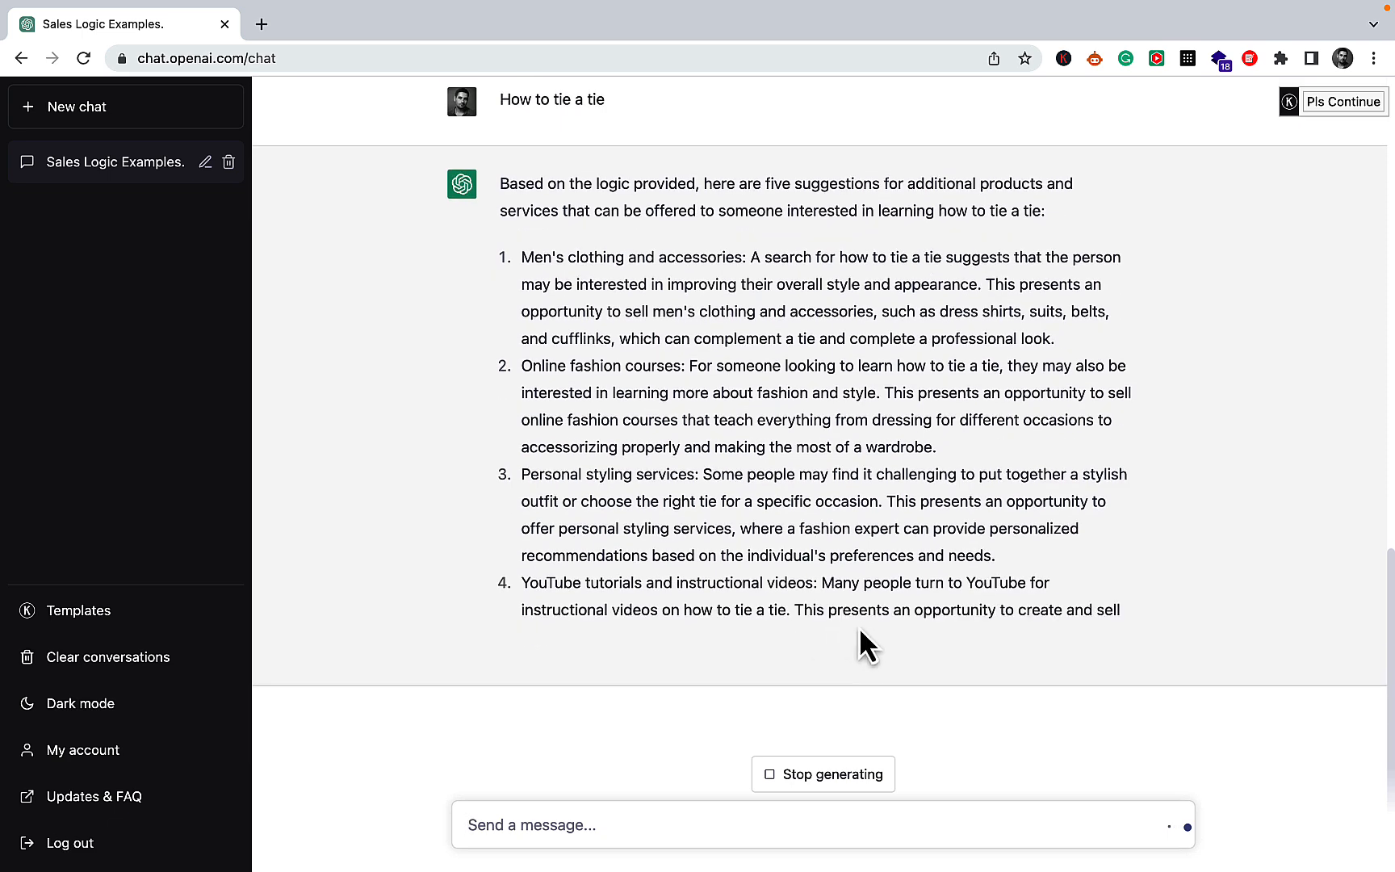
Highlight the Men's clothing and Tie clips ideas and start typing "ok what about".
scroll(down, 3)
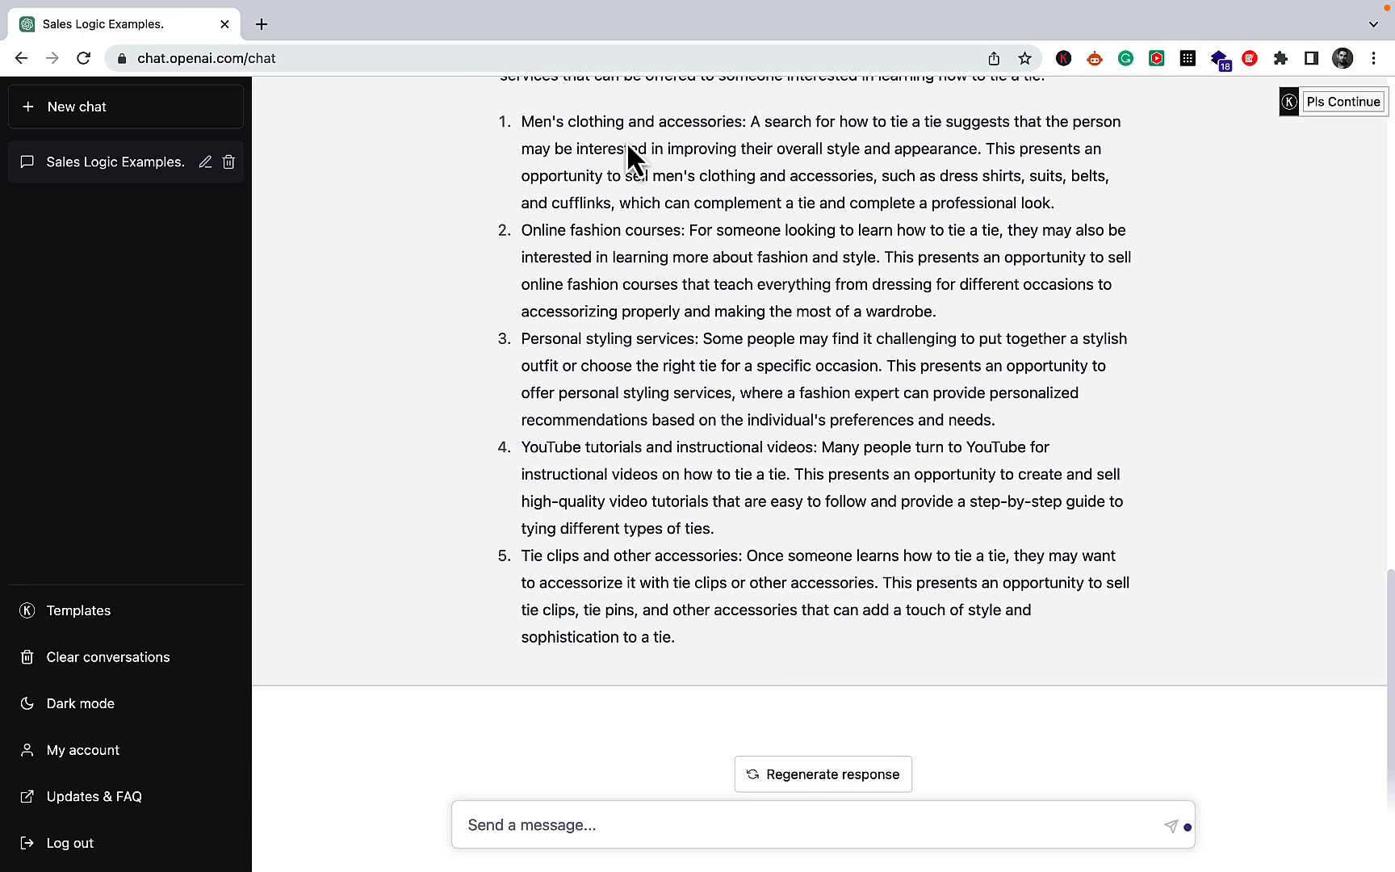
mouse_move(618, 113)
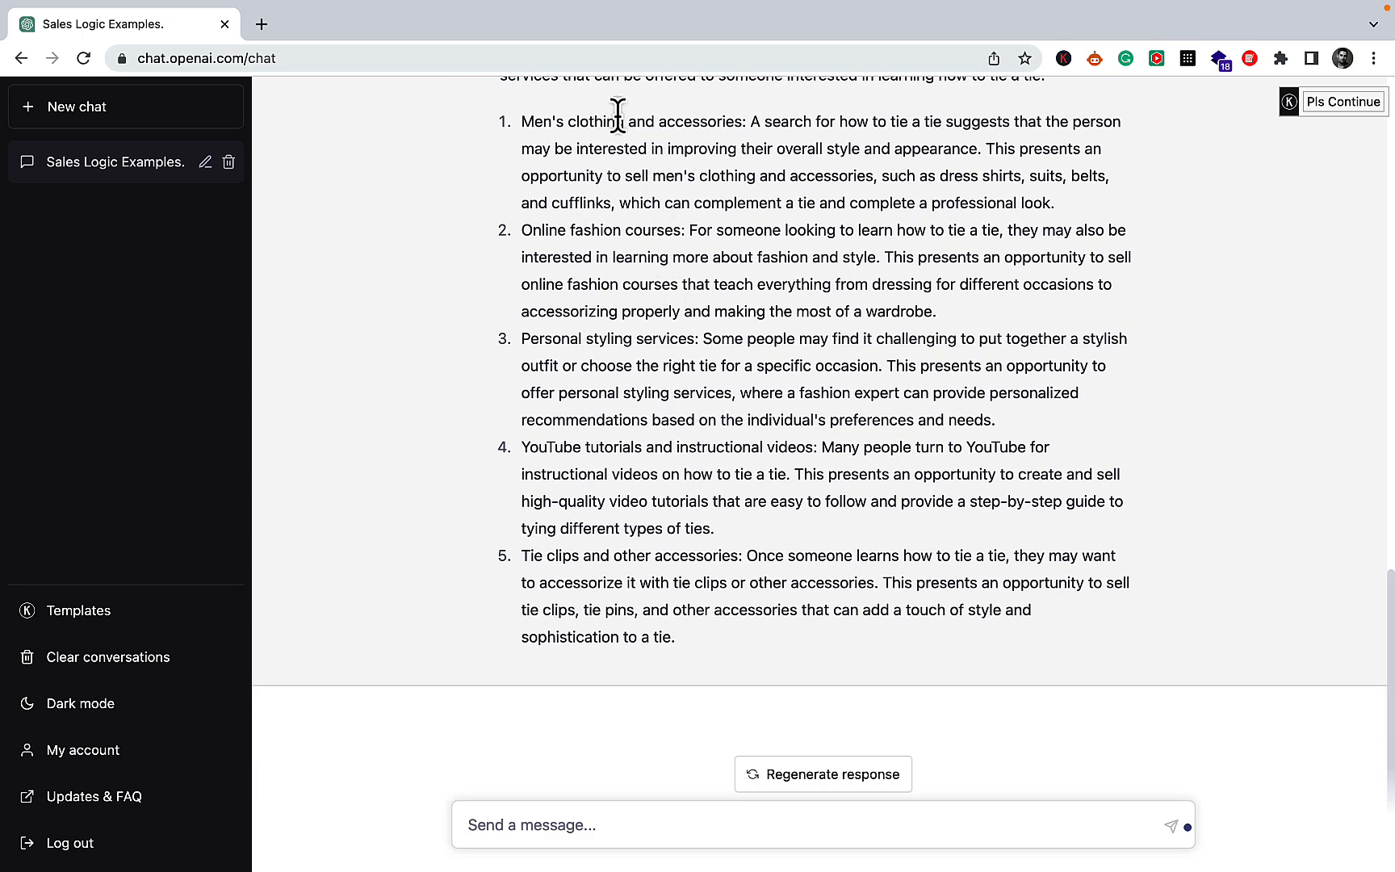
double_click(574, 122)
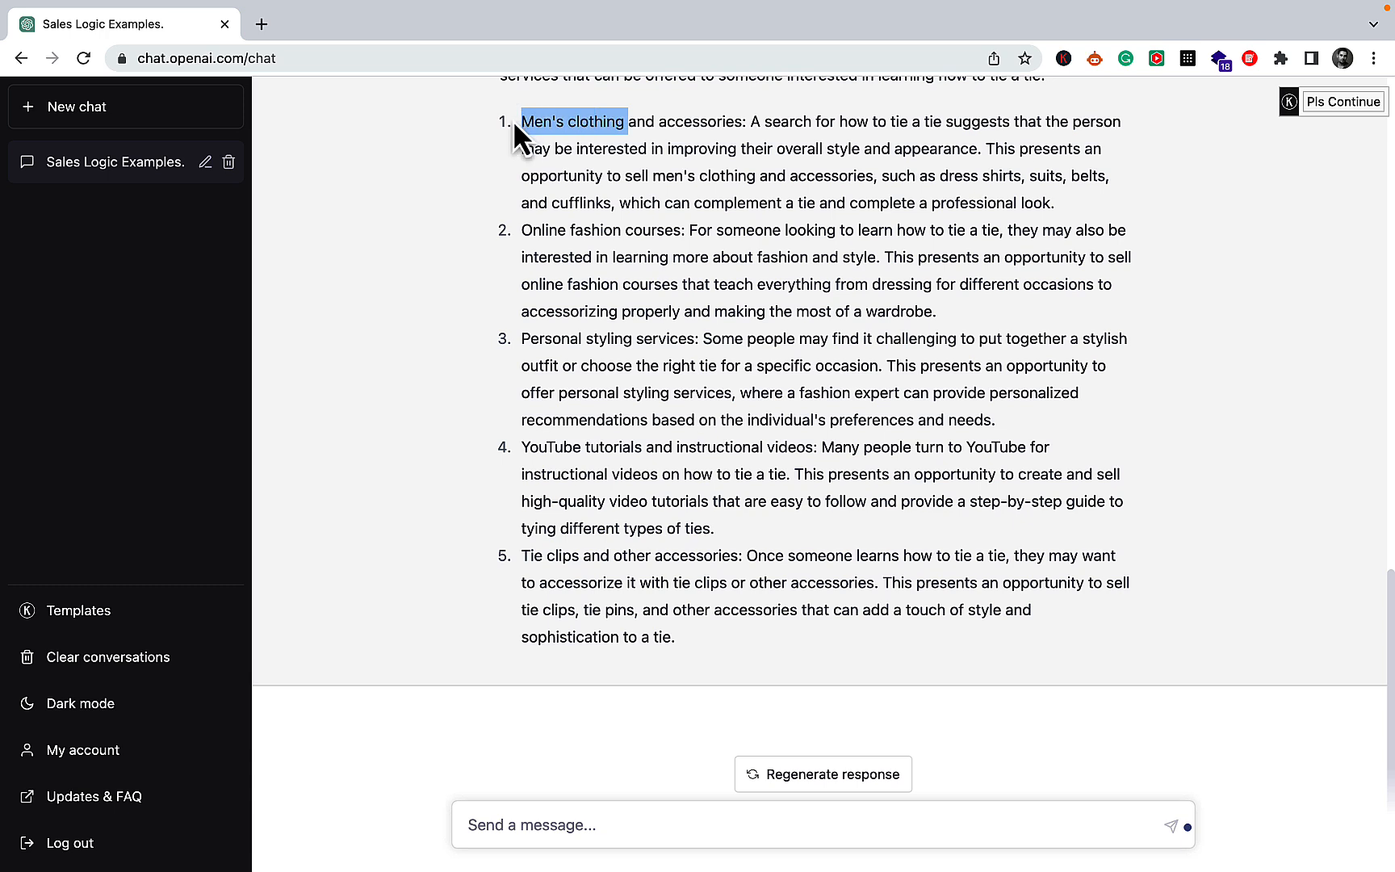
mouse_move(555, 542)
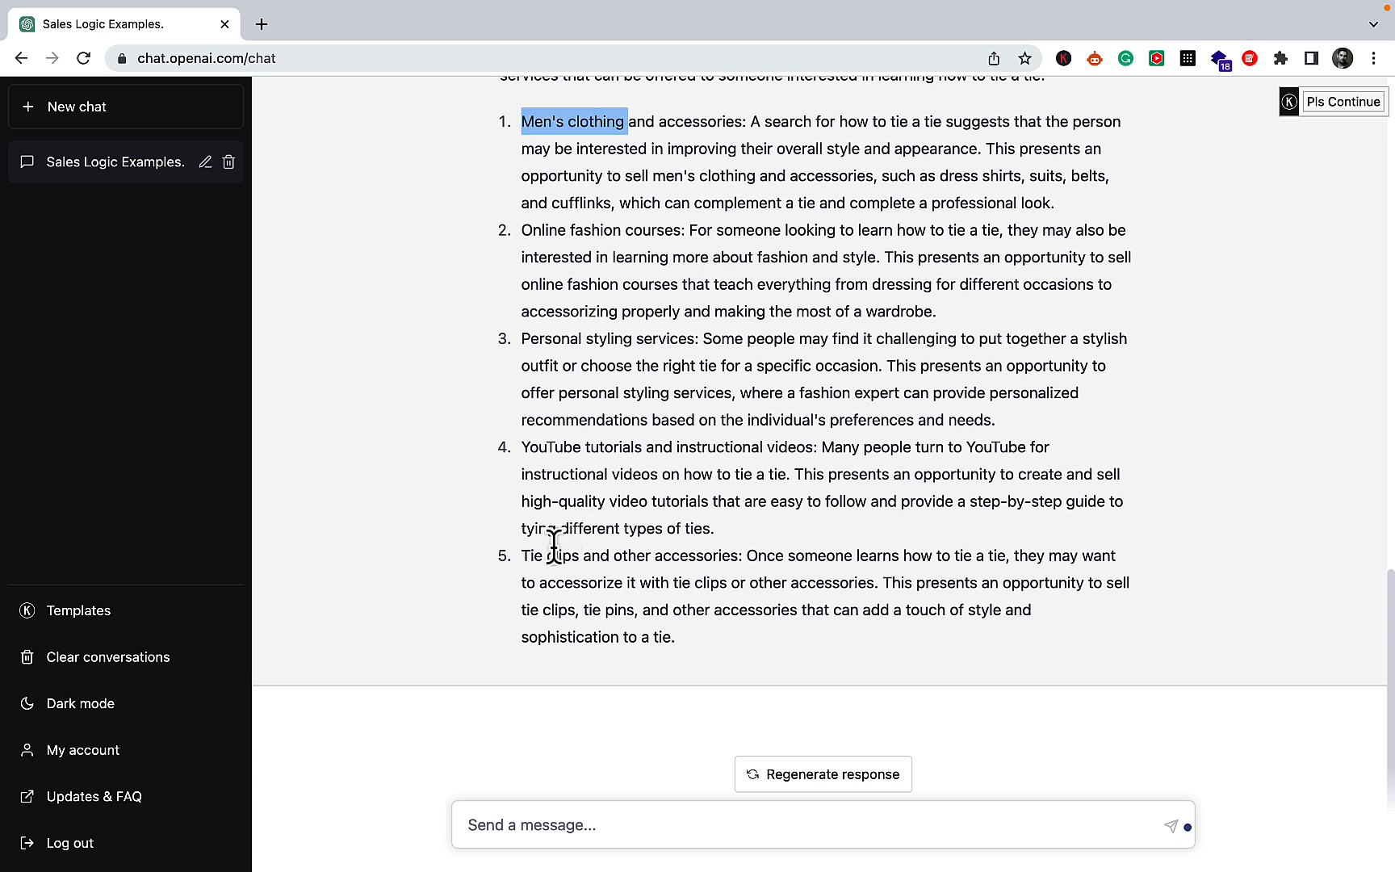
double_click(549, 556)
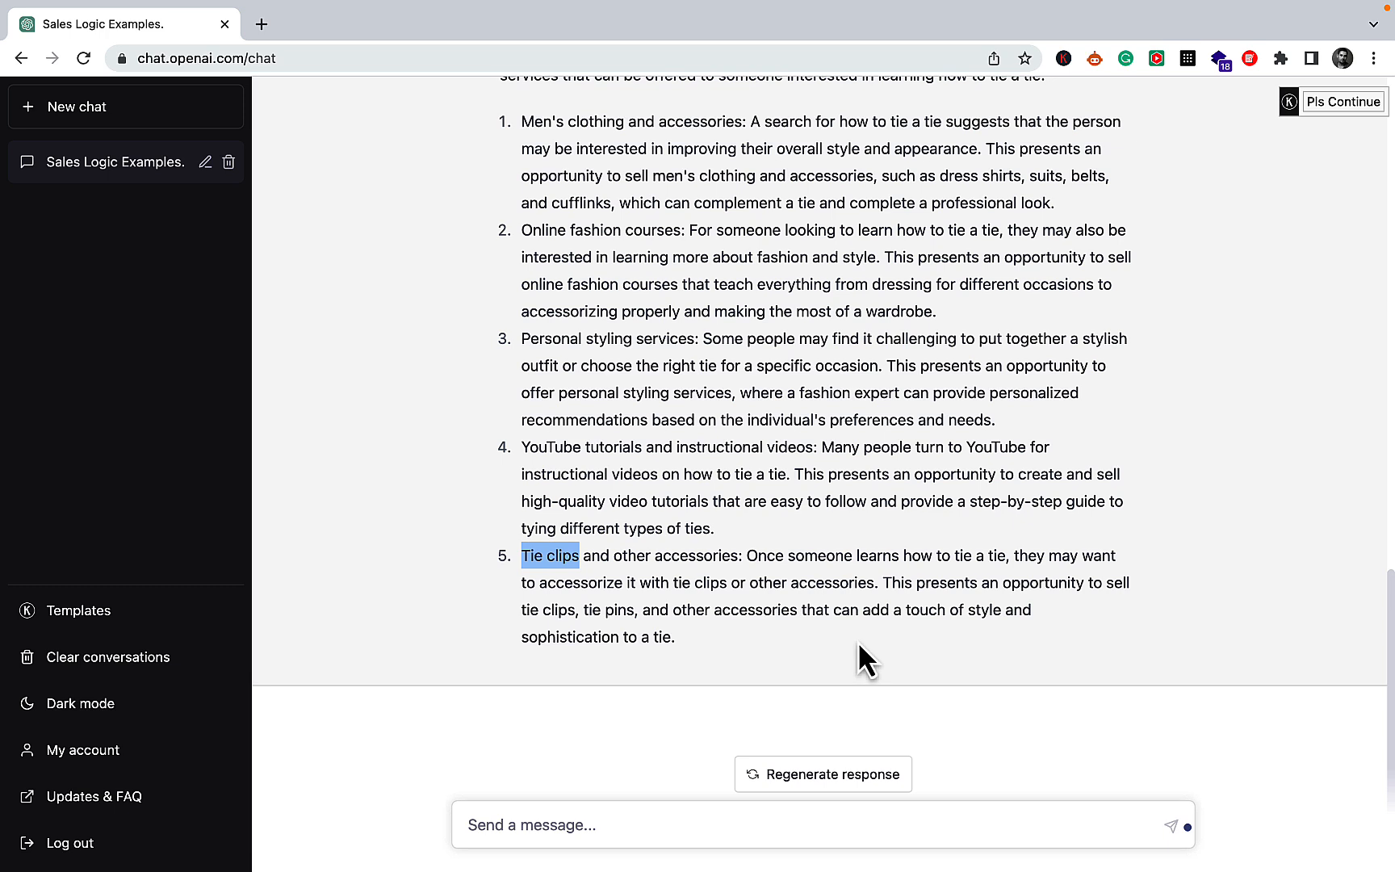
mouse_move(595, 826)
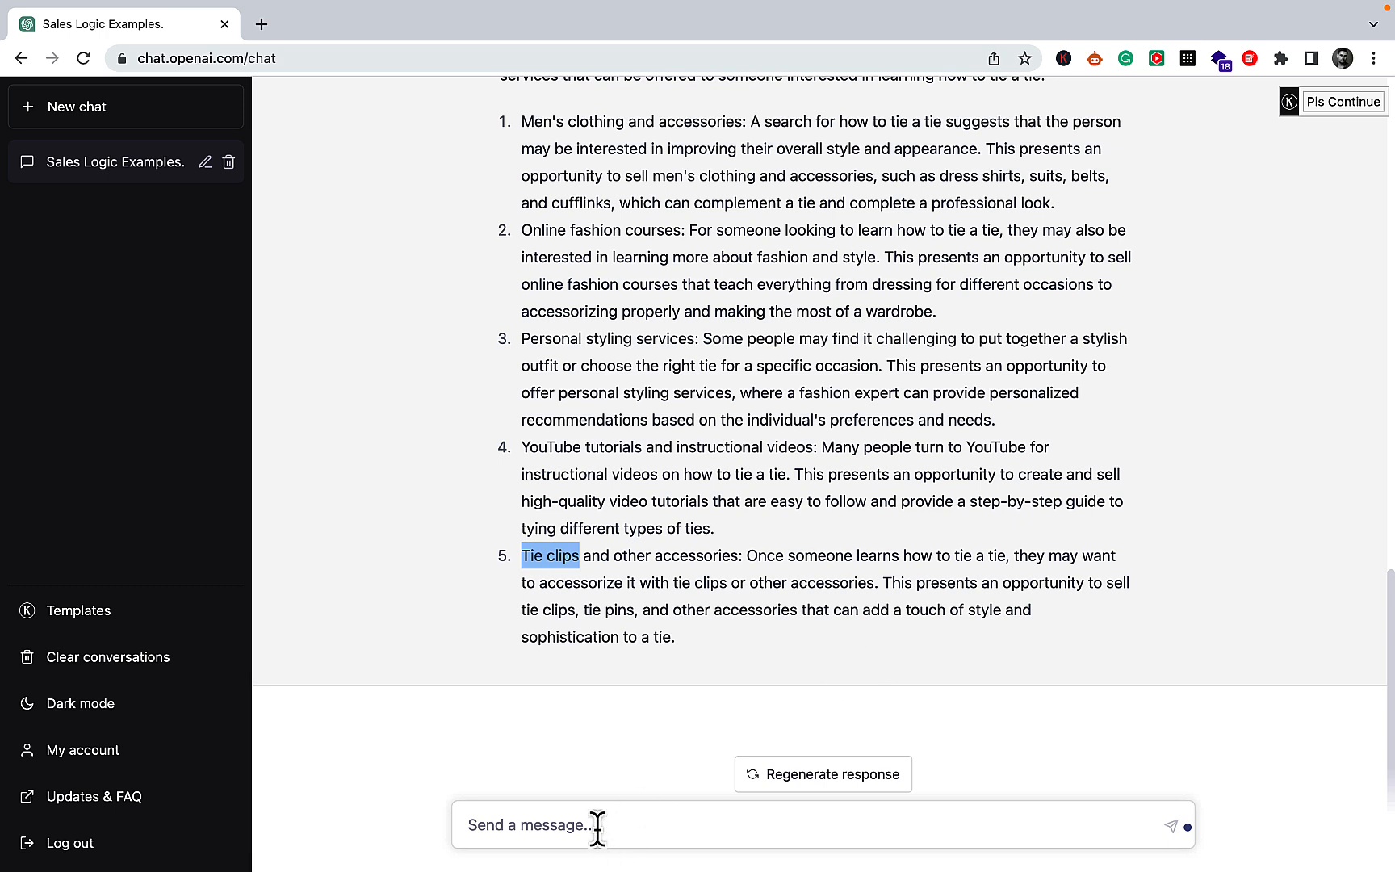
text(ok what about "How)
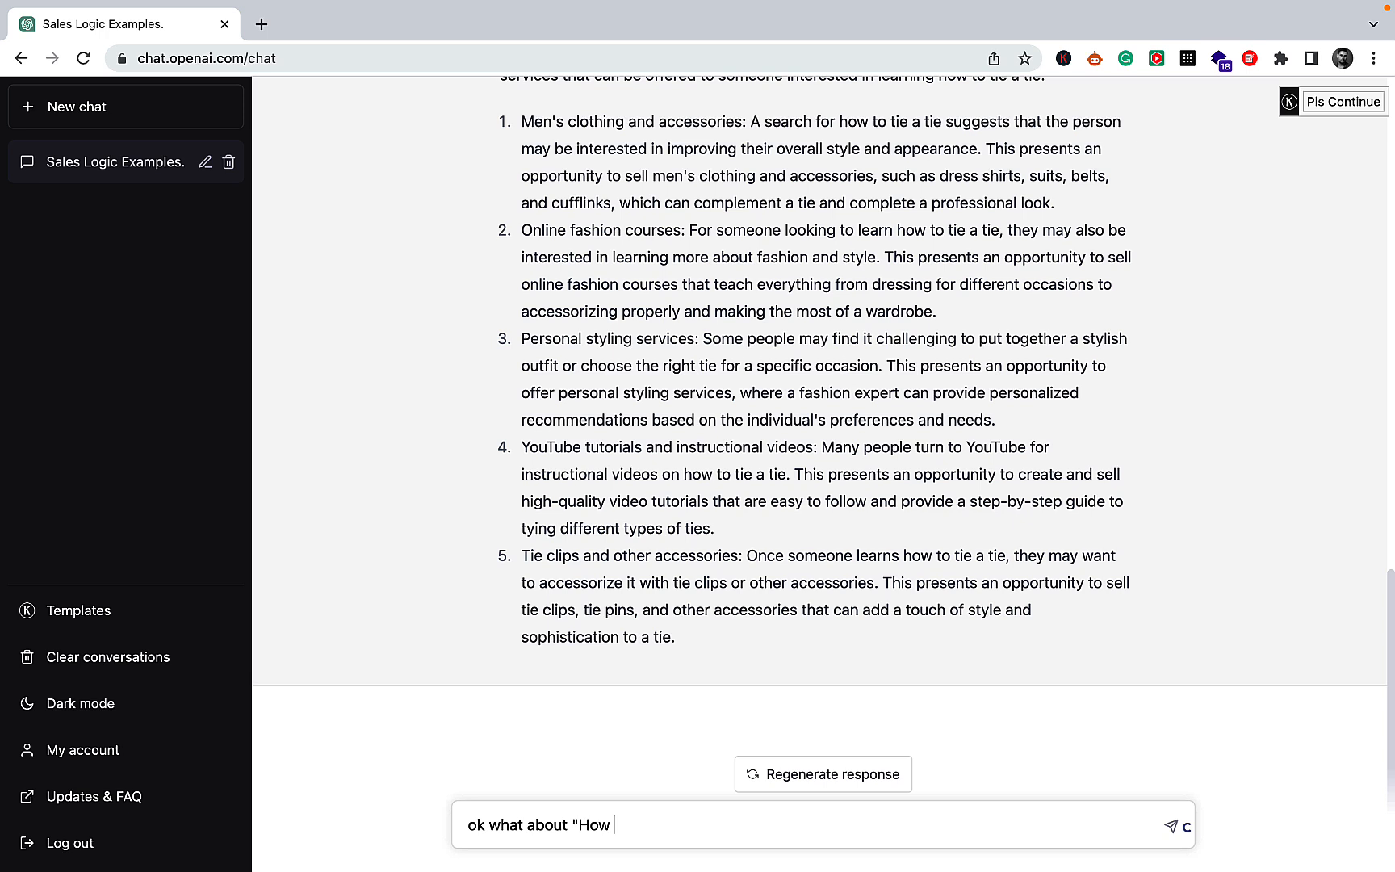
Send 'ok what about "How to know if I am underpaid"' and review the reply.
text(to know i)
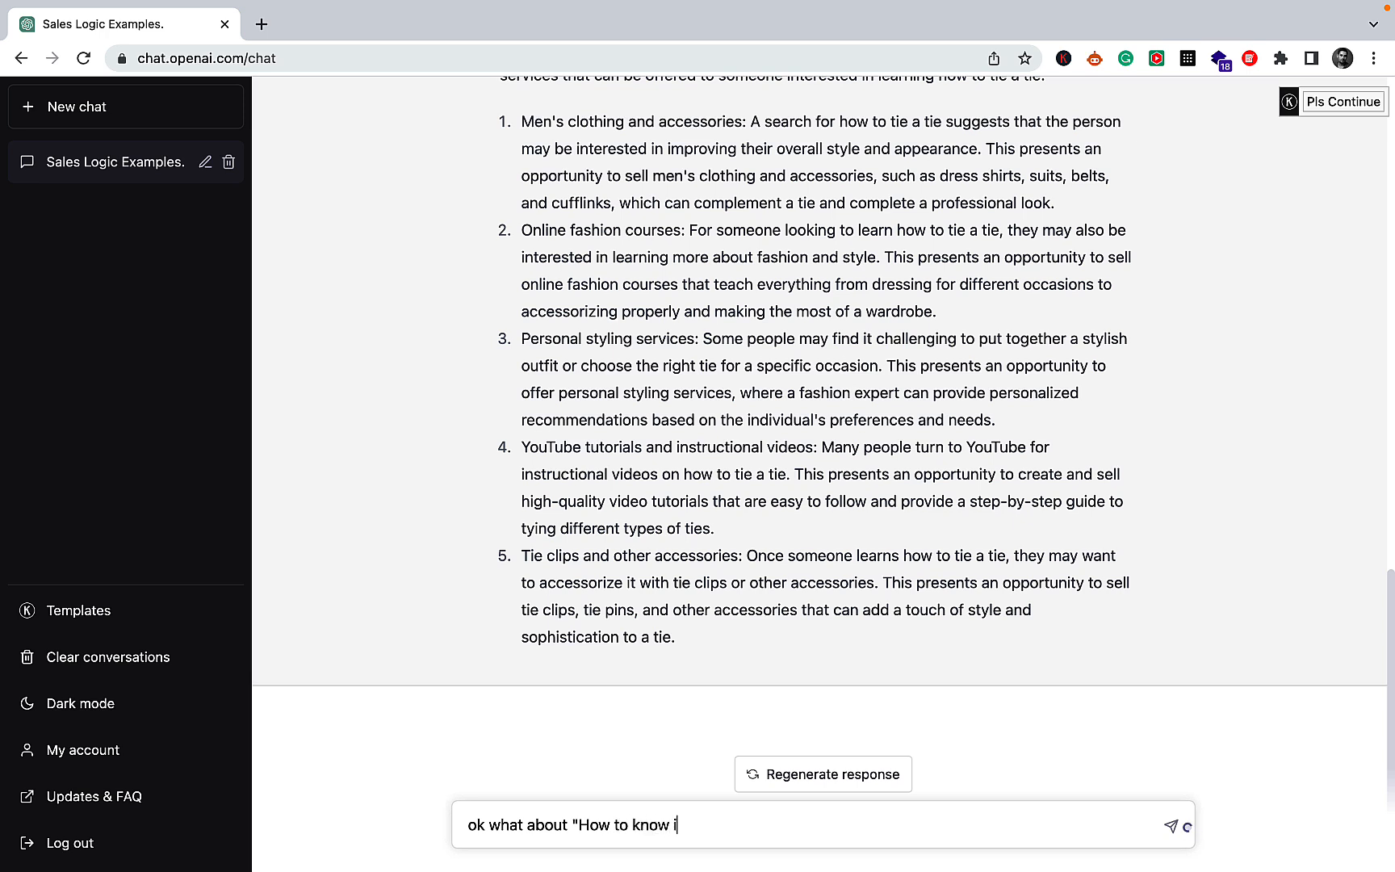
text(f I)
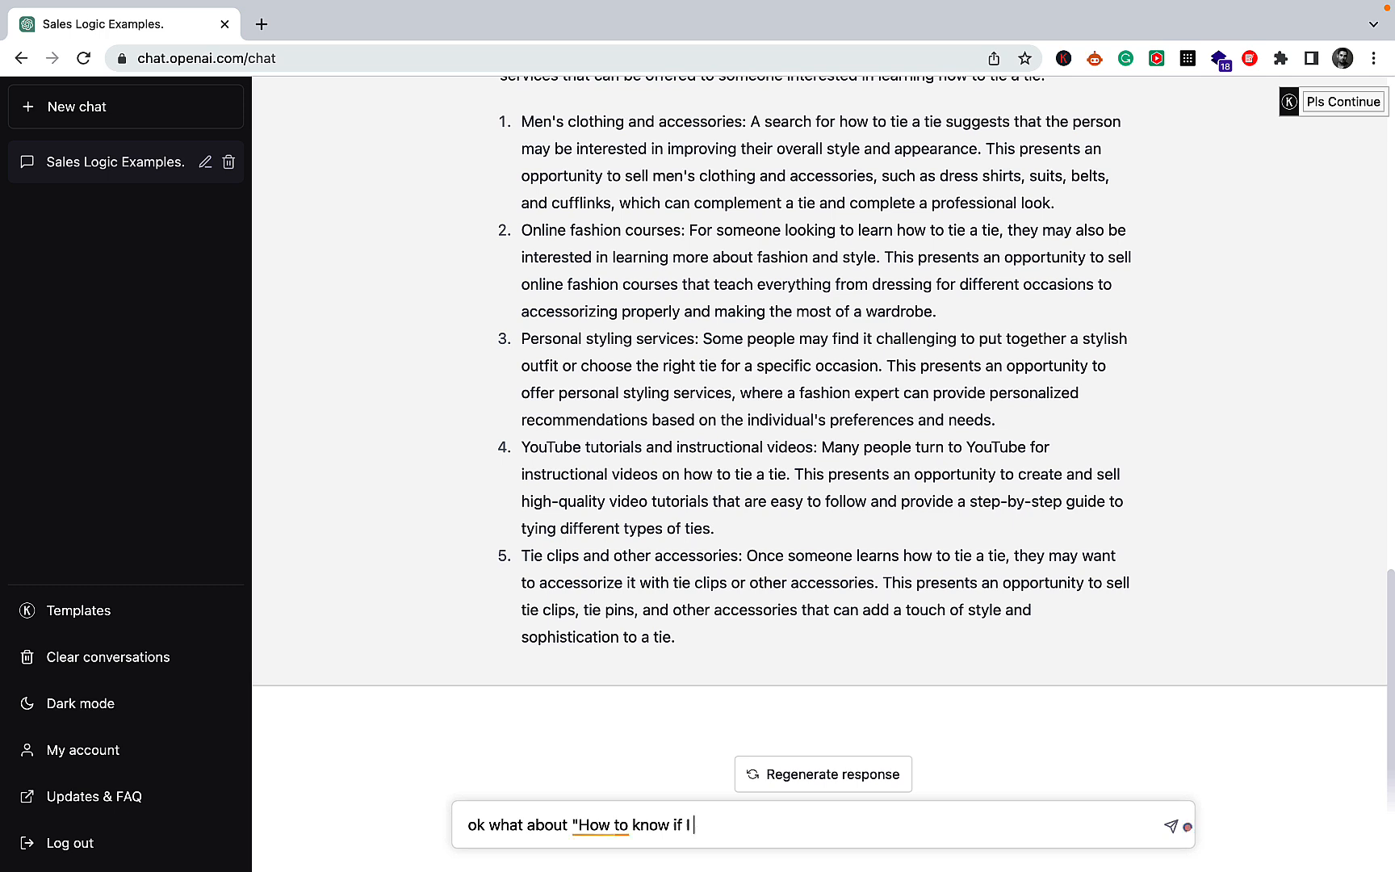
text(am unbo)
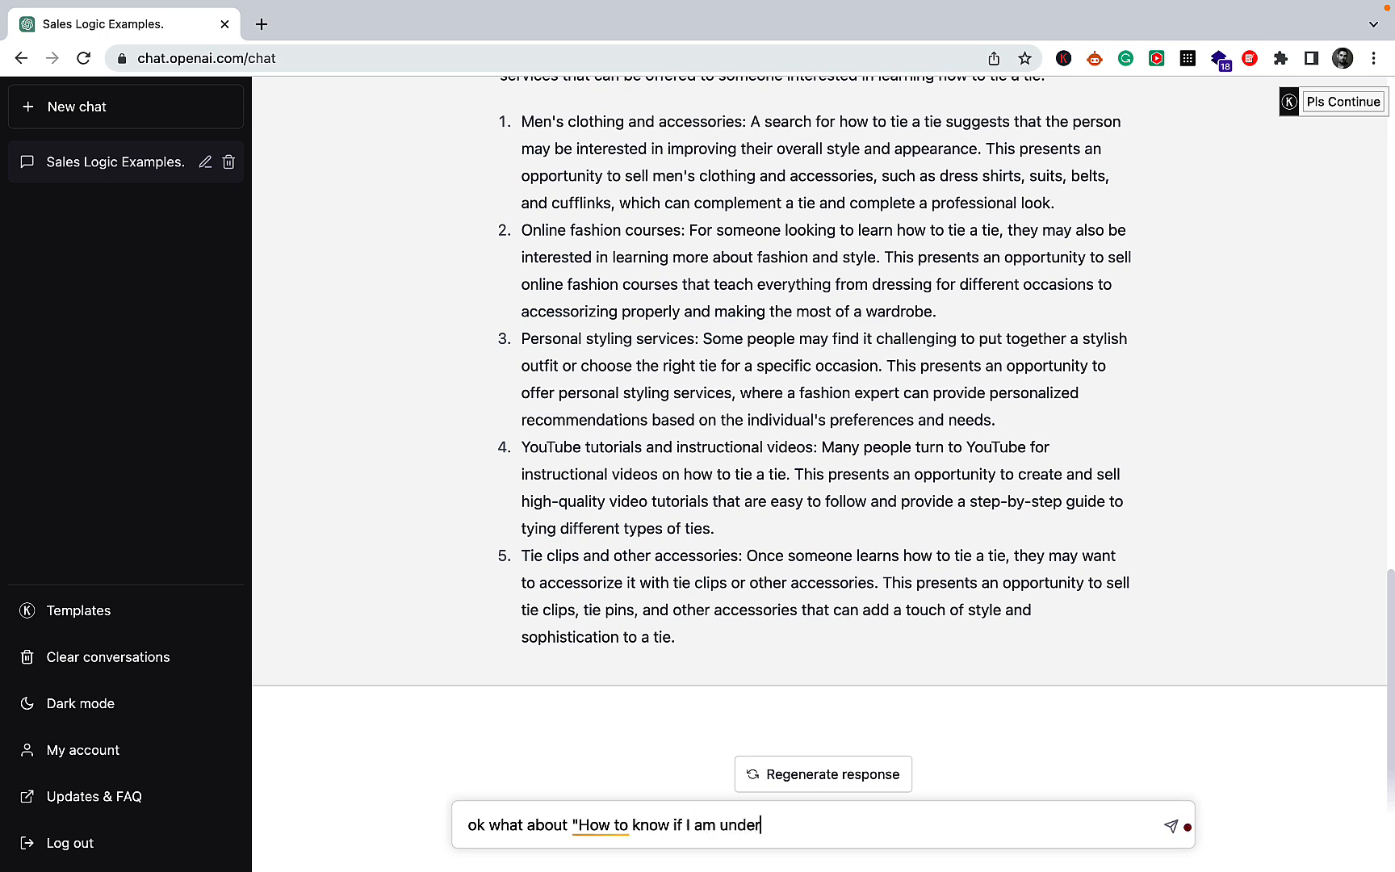
key(Return)
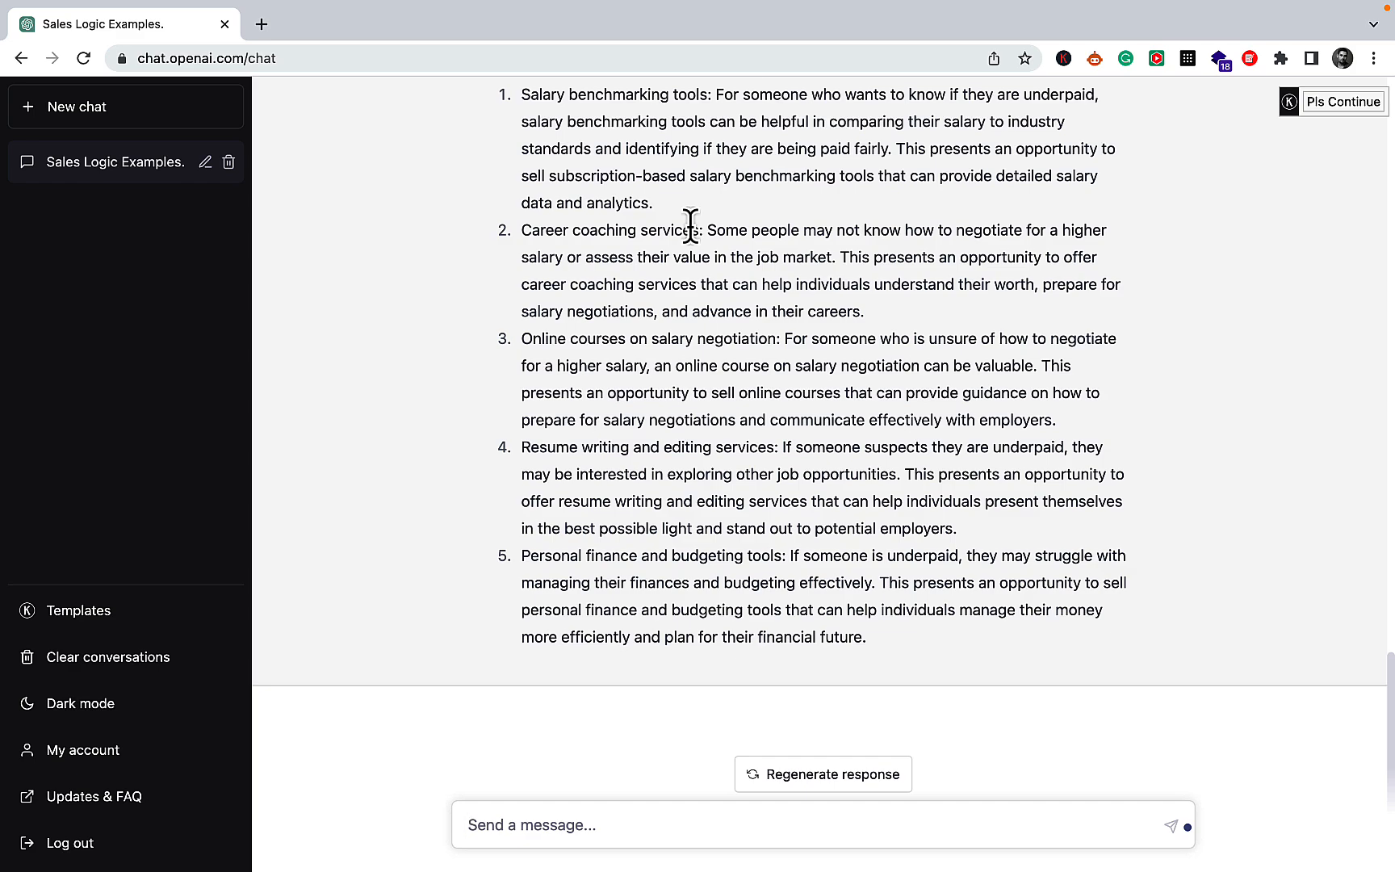
scroll(up, 3)
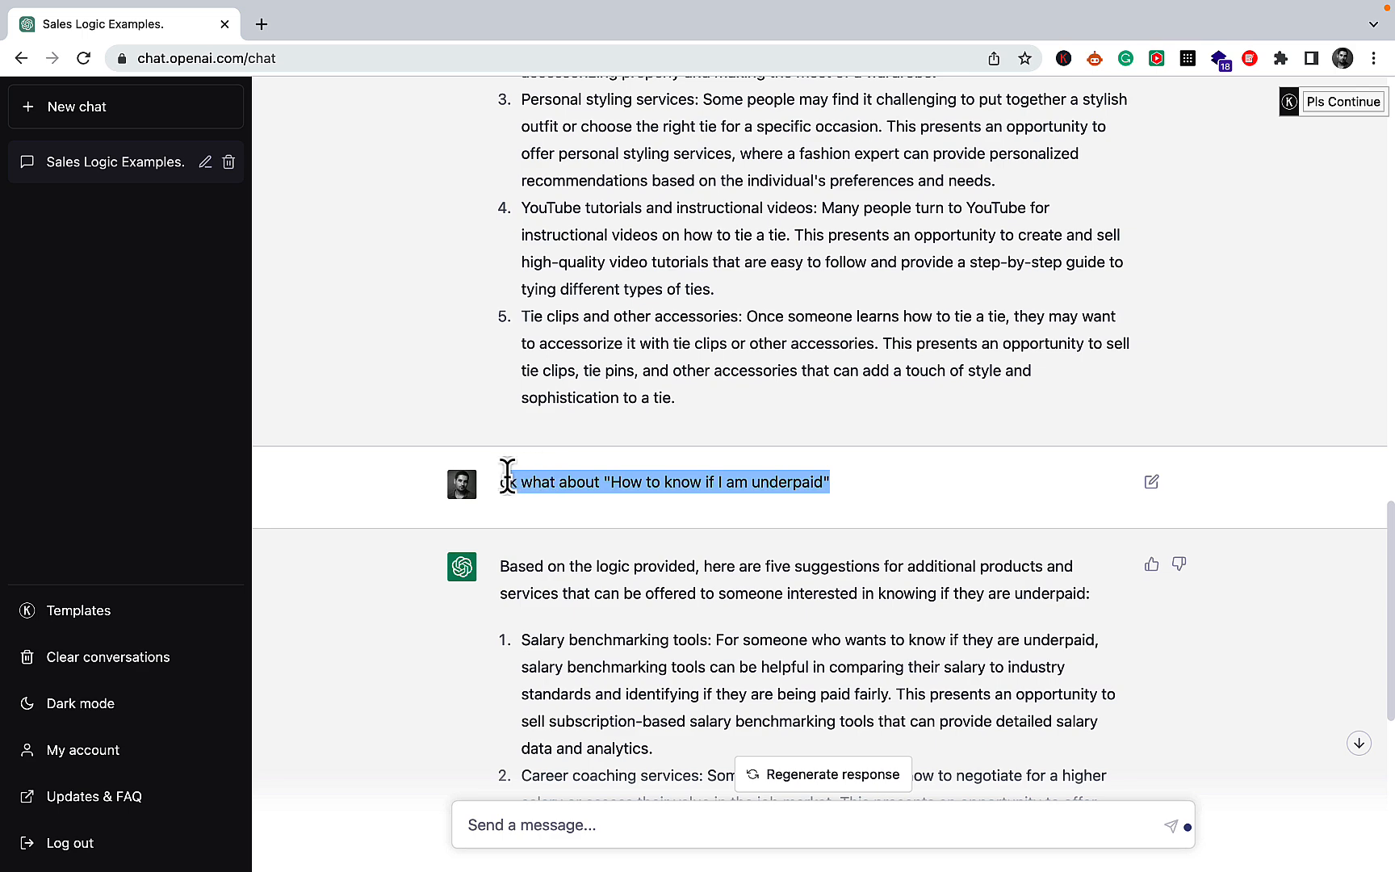
mouse_move(683, 576)
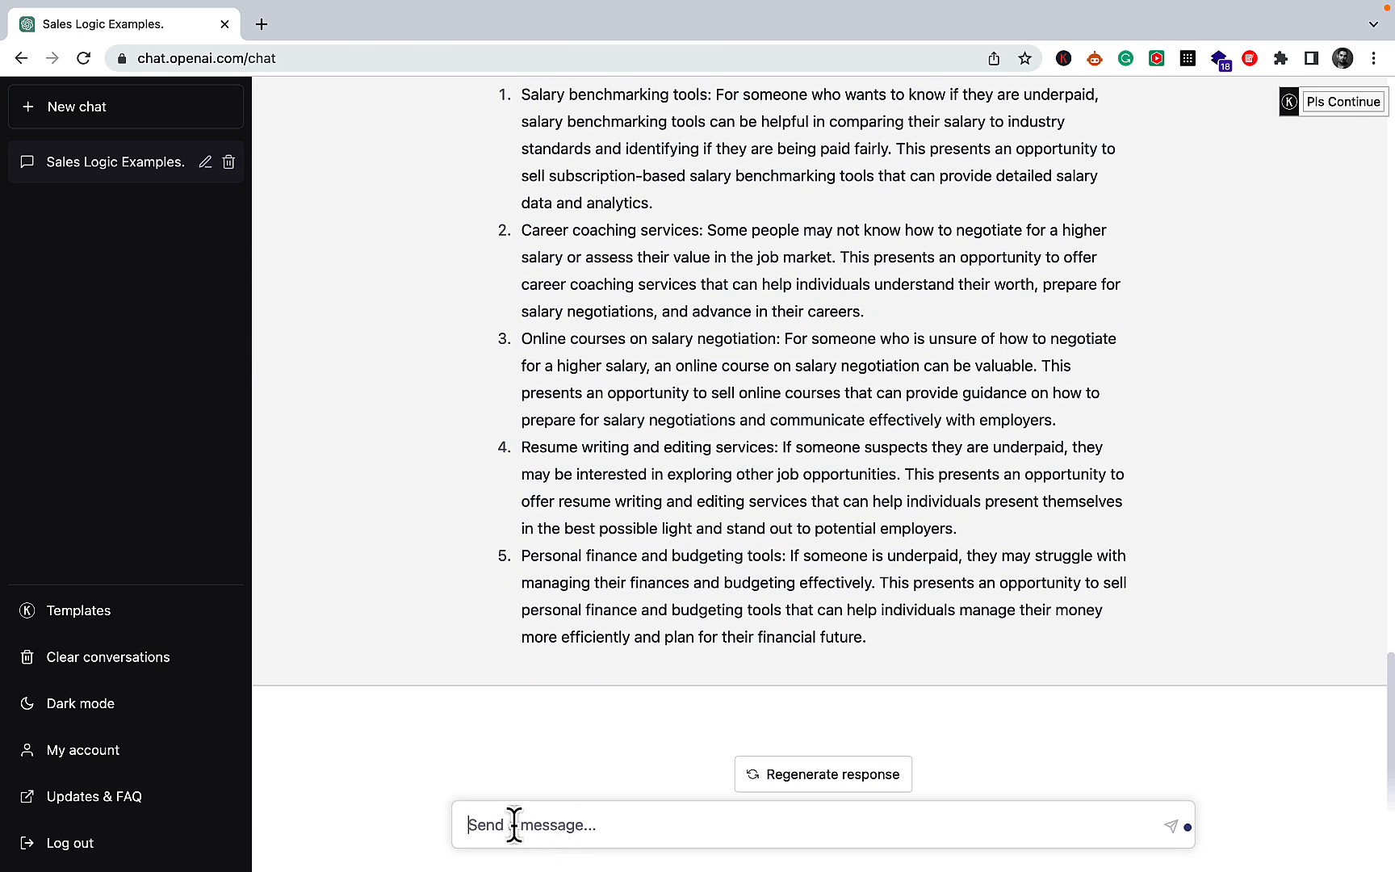
Replace the previous topic with "How did Elon Musk become successfull" and send it.
text(ok what about "How to know if I am underpaid")
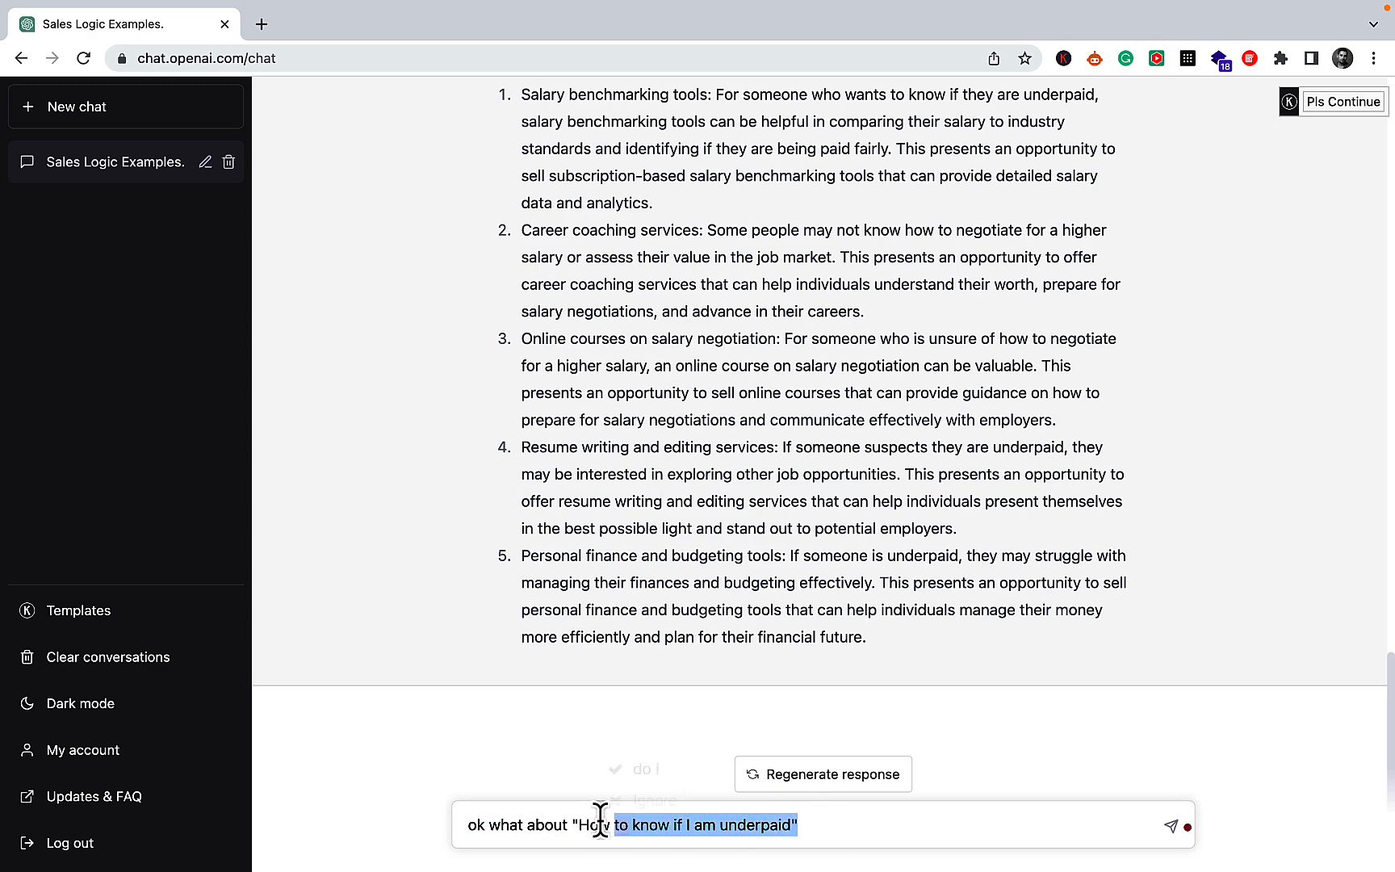
mouse_move(667, 827)
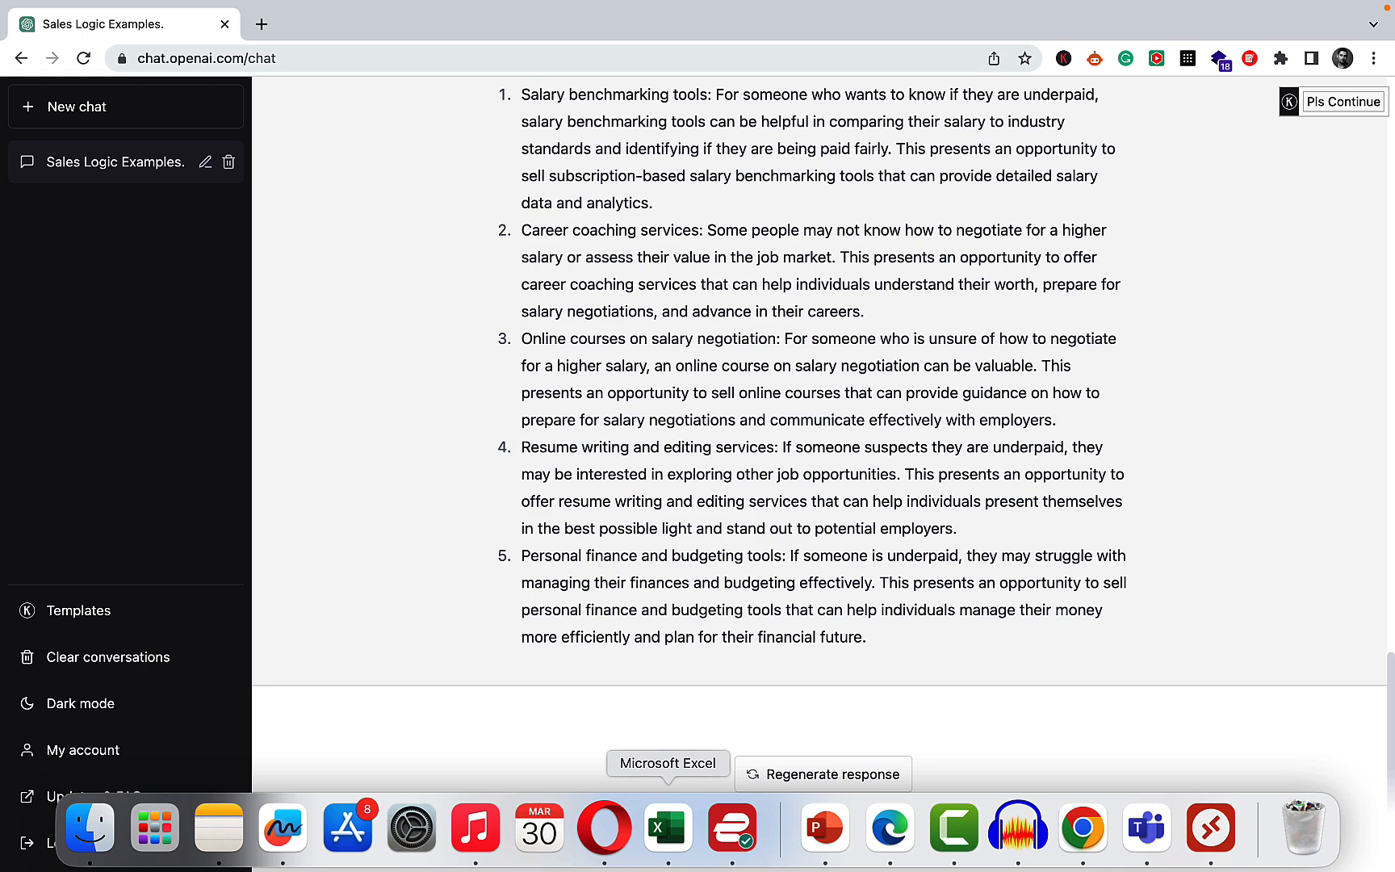
text(ok what about "How)
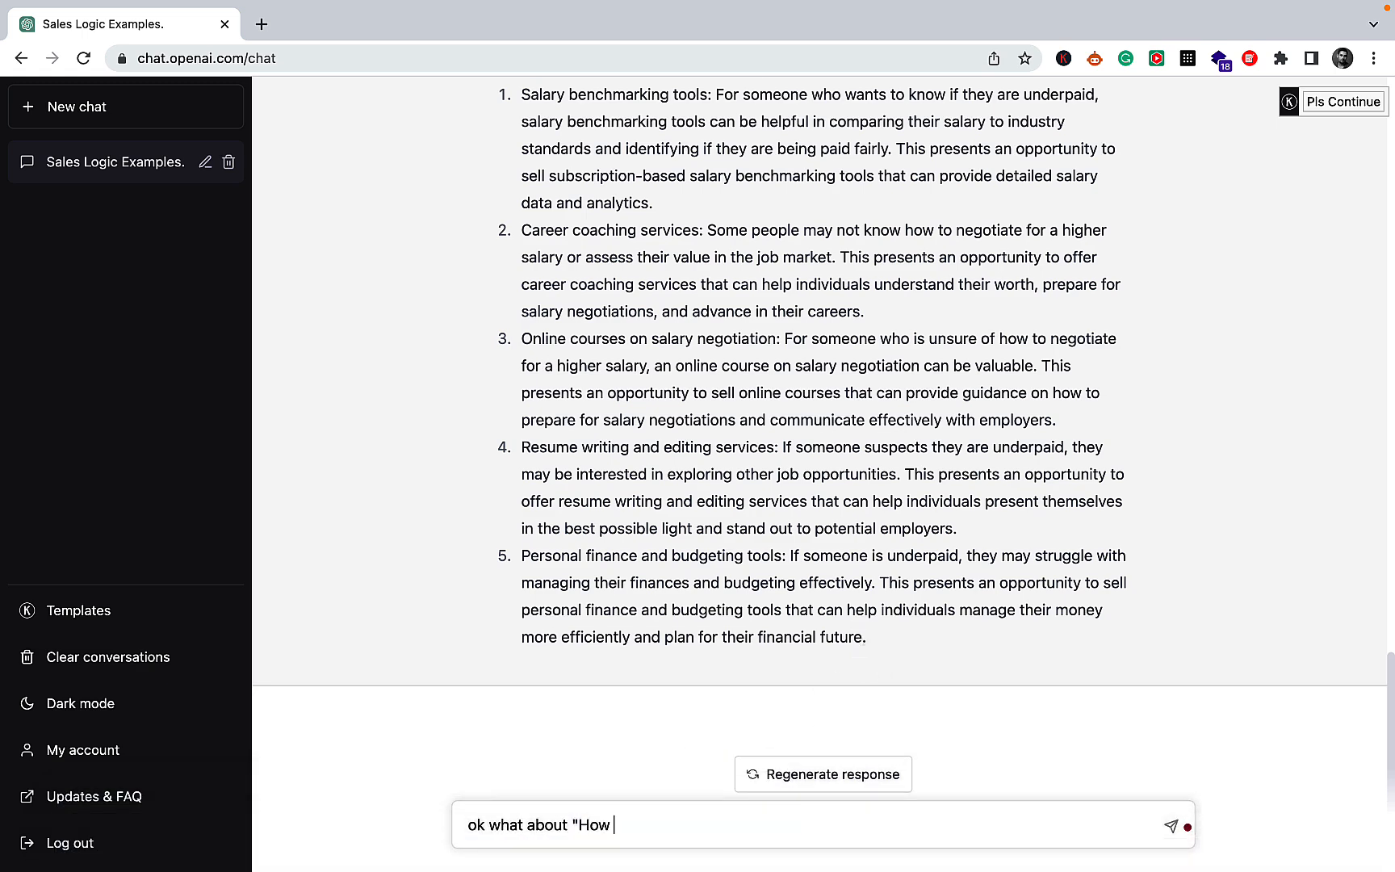
text(did)
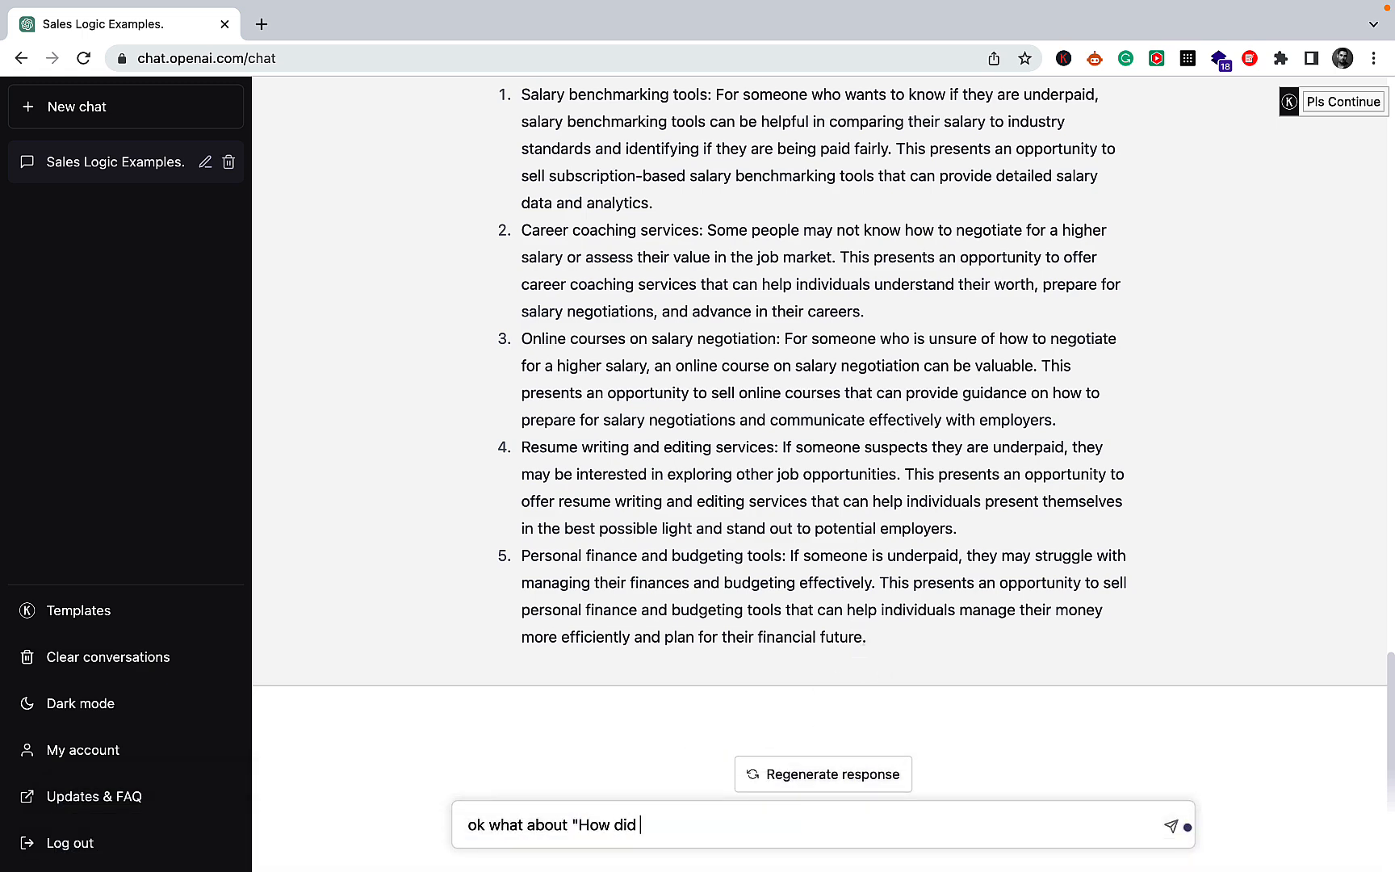
text(Elon Musk)
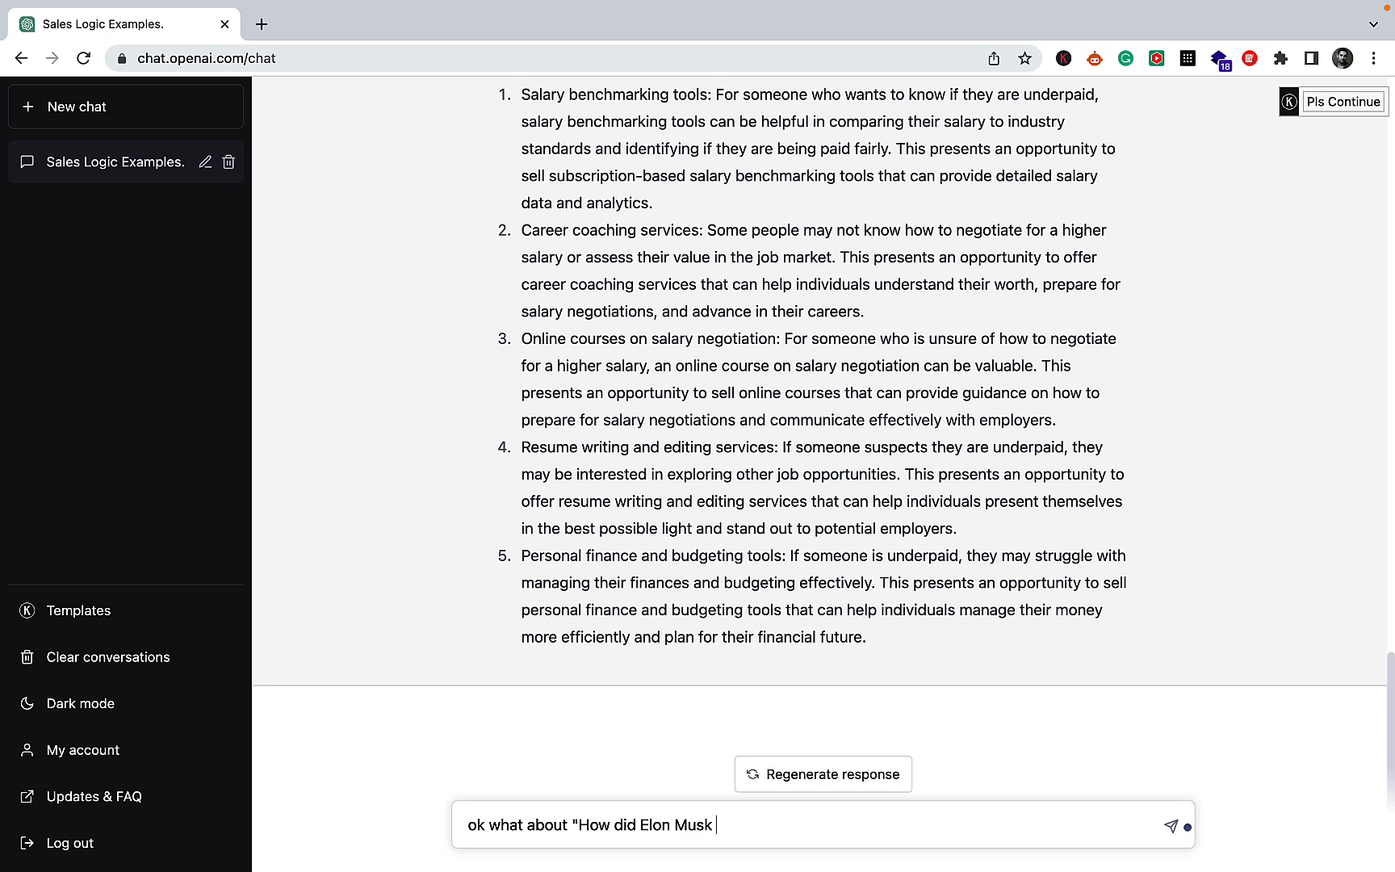
text(become s)
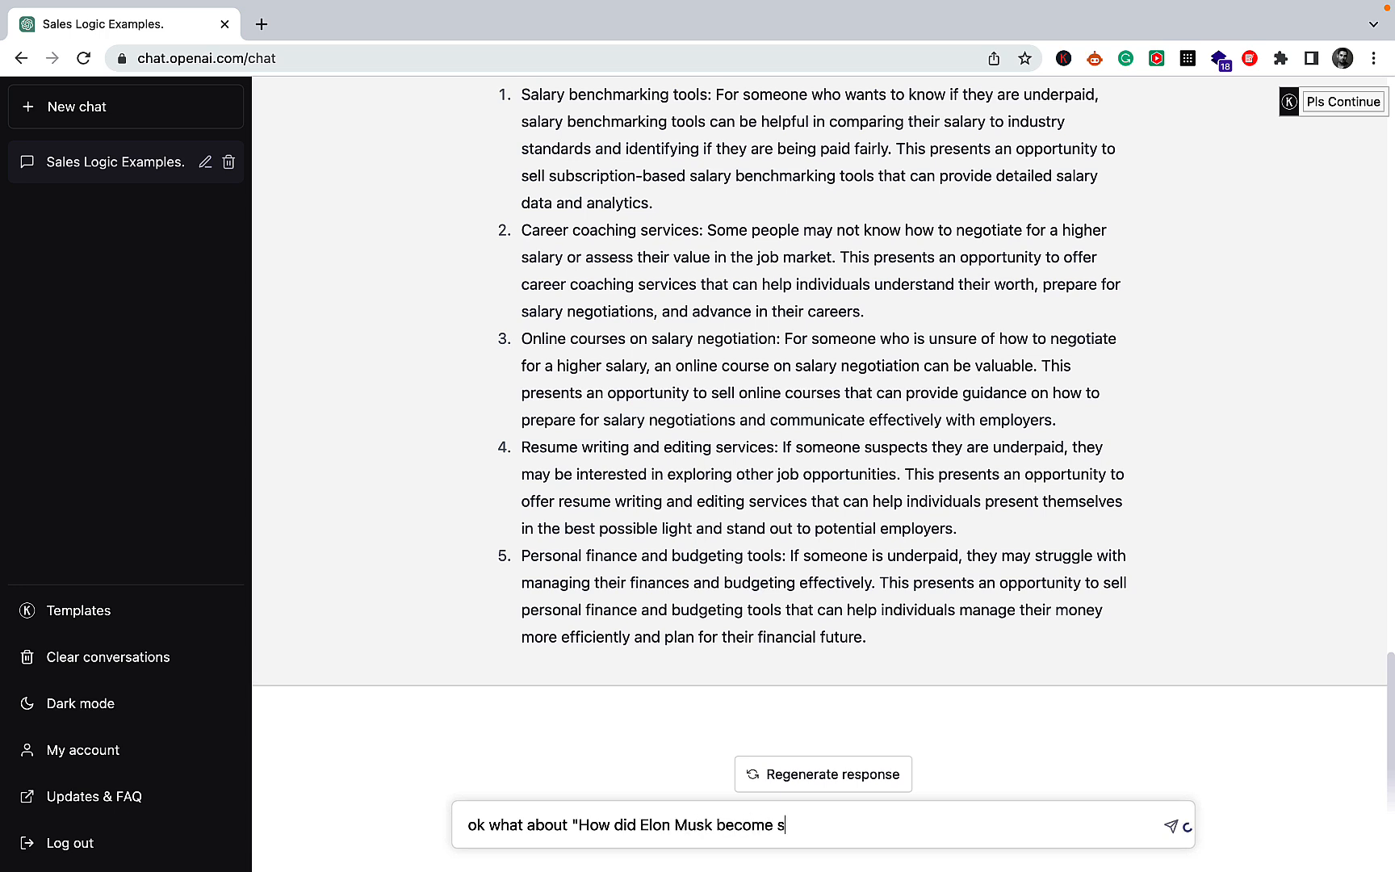
text(uccess)
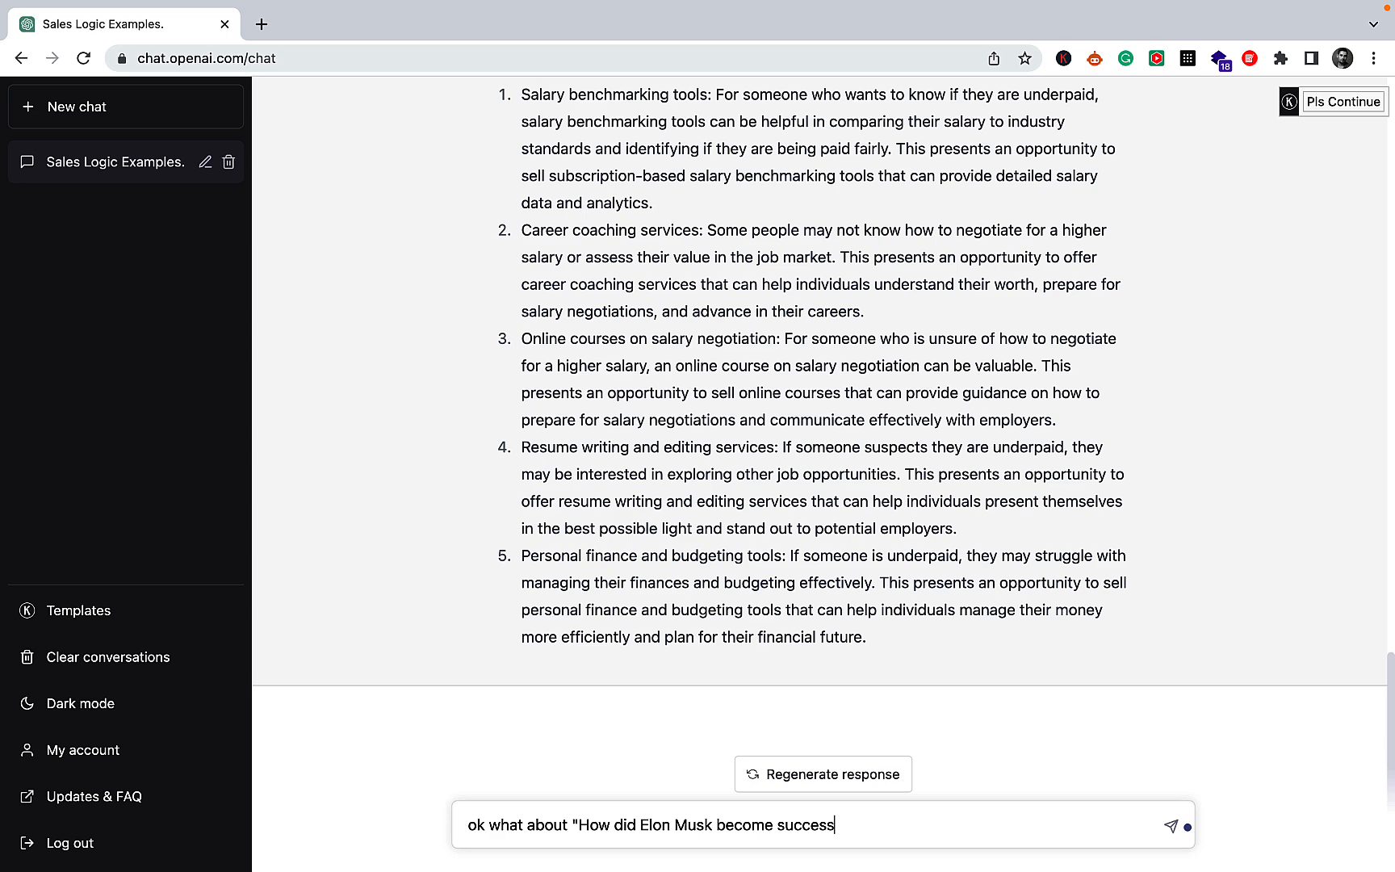
text(full)
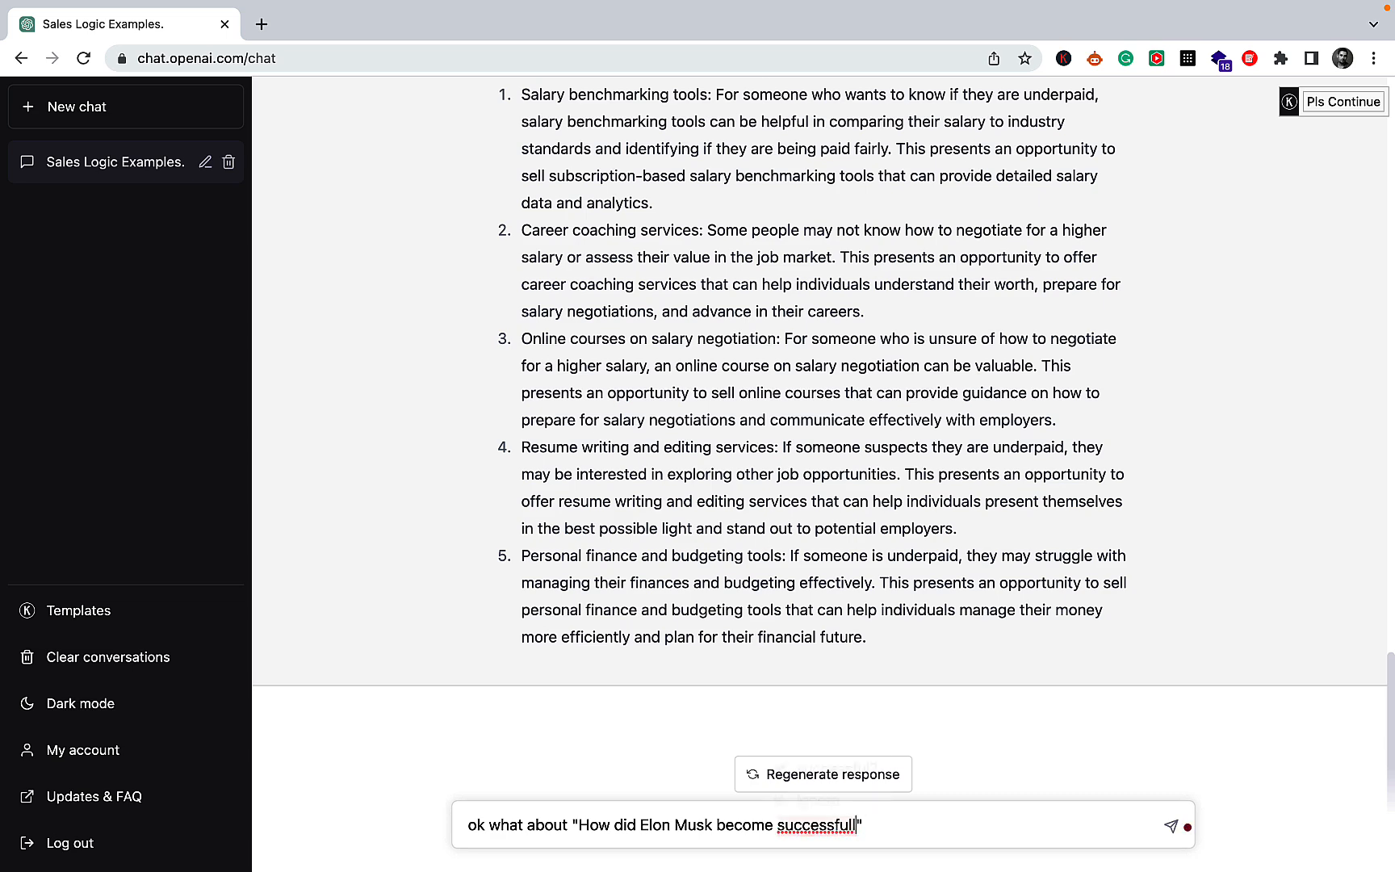
click(1169, 826)
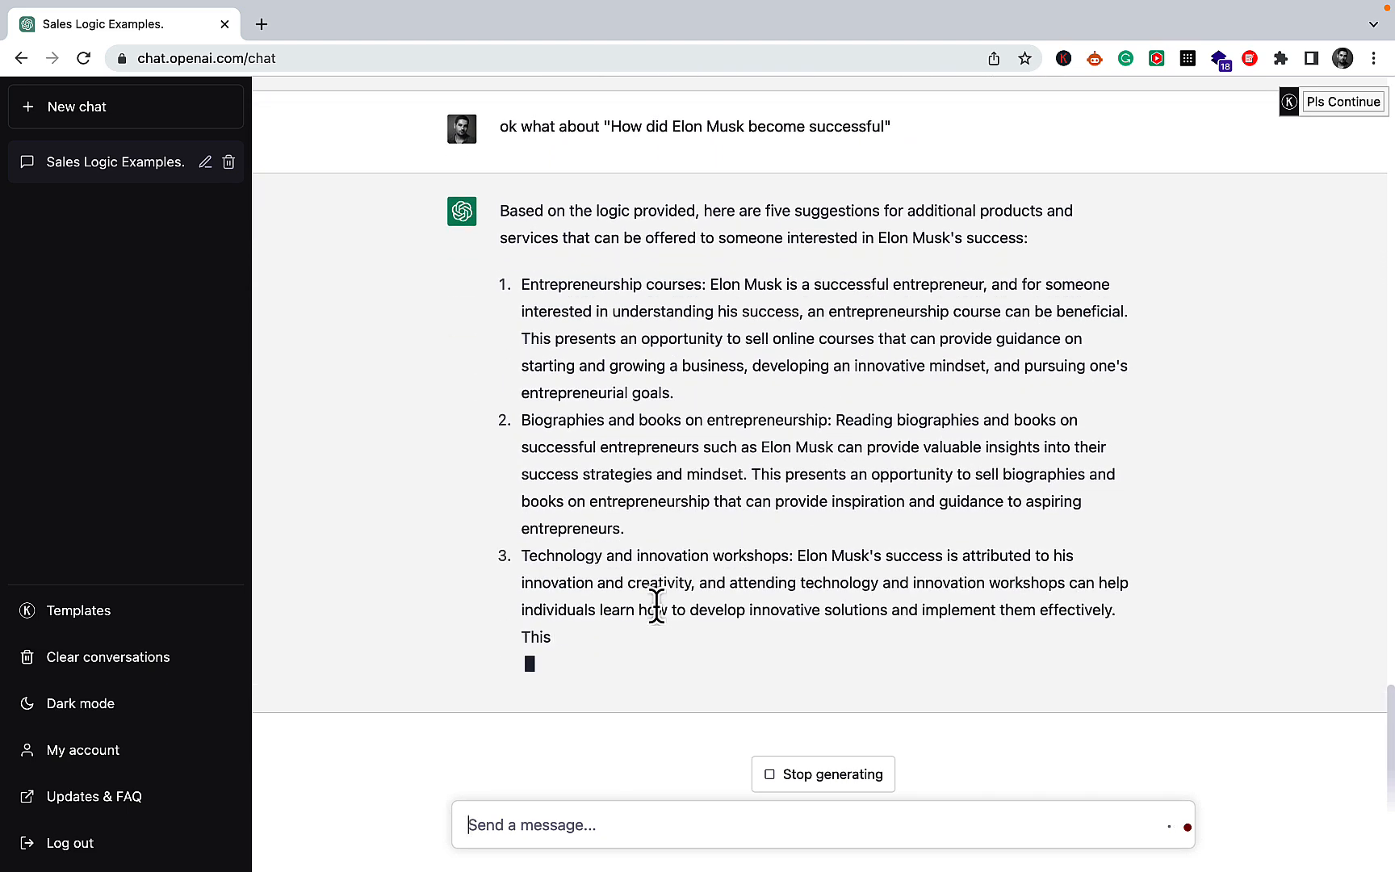
scroll(down, 3)
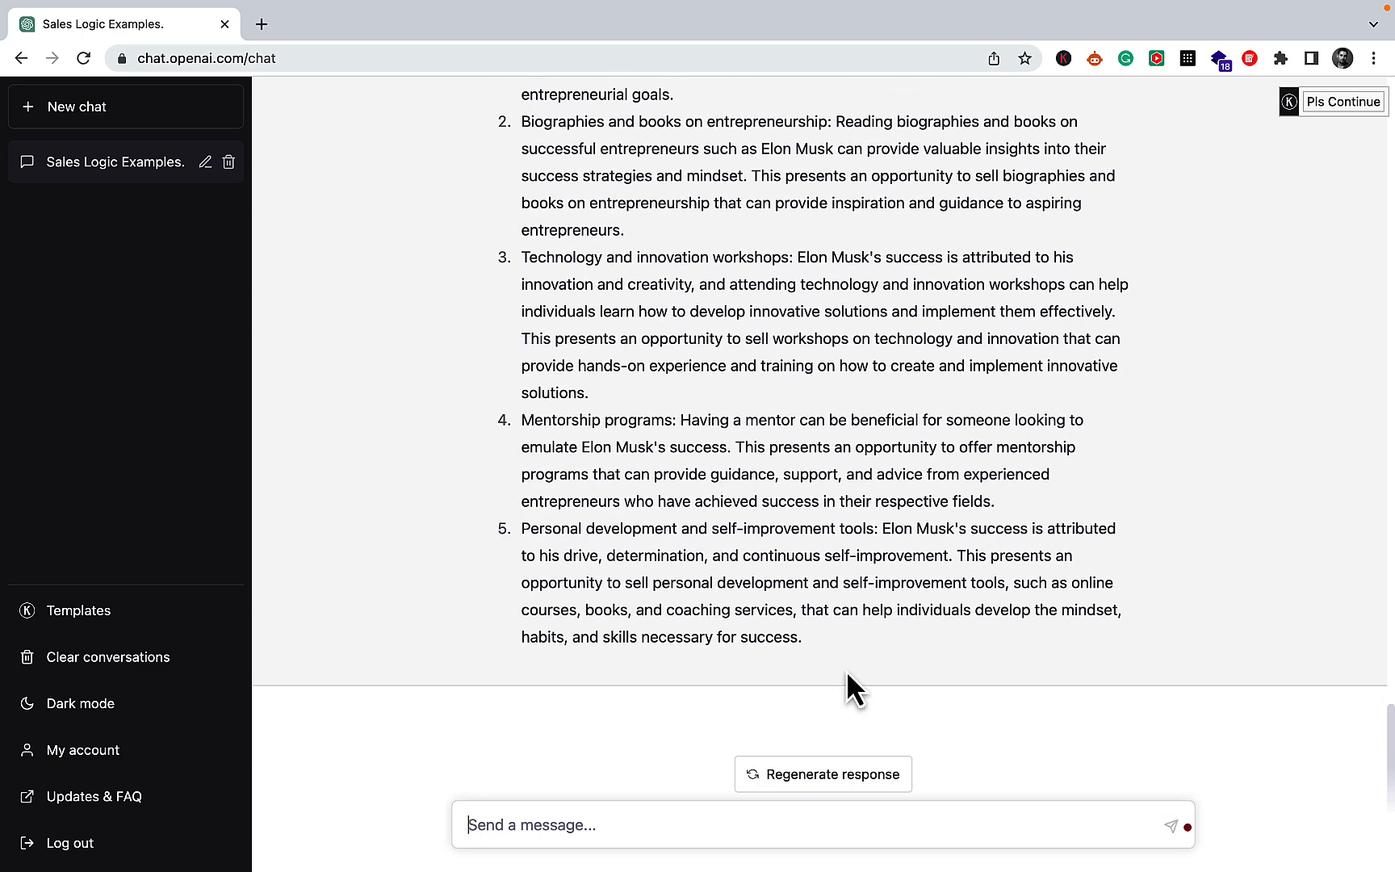
scroll(up, 3)
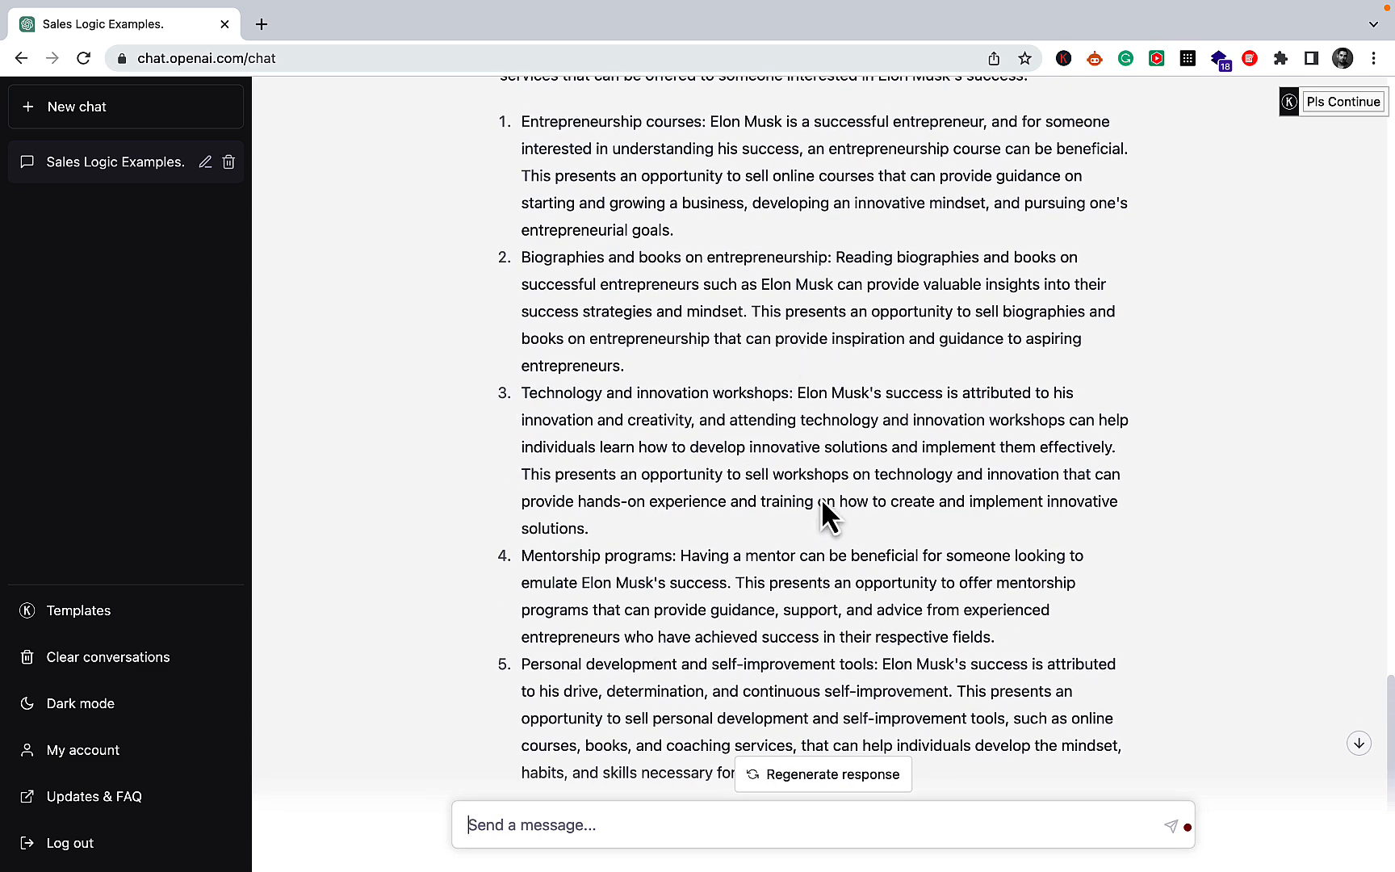
mouse_move(837, 559)
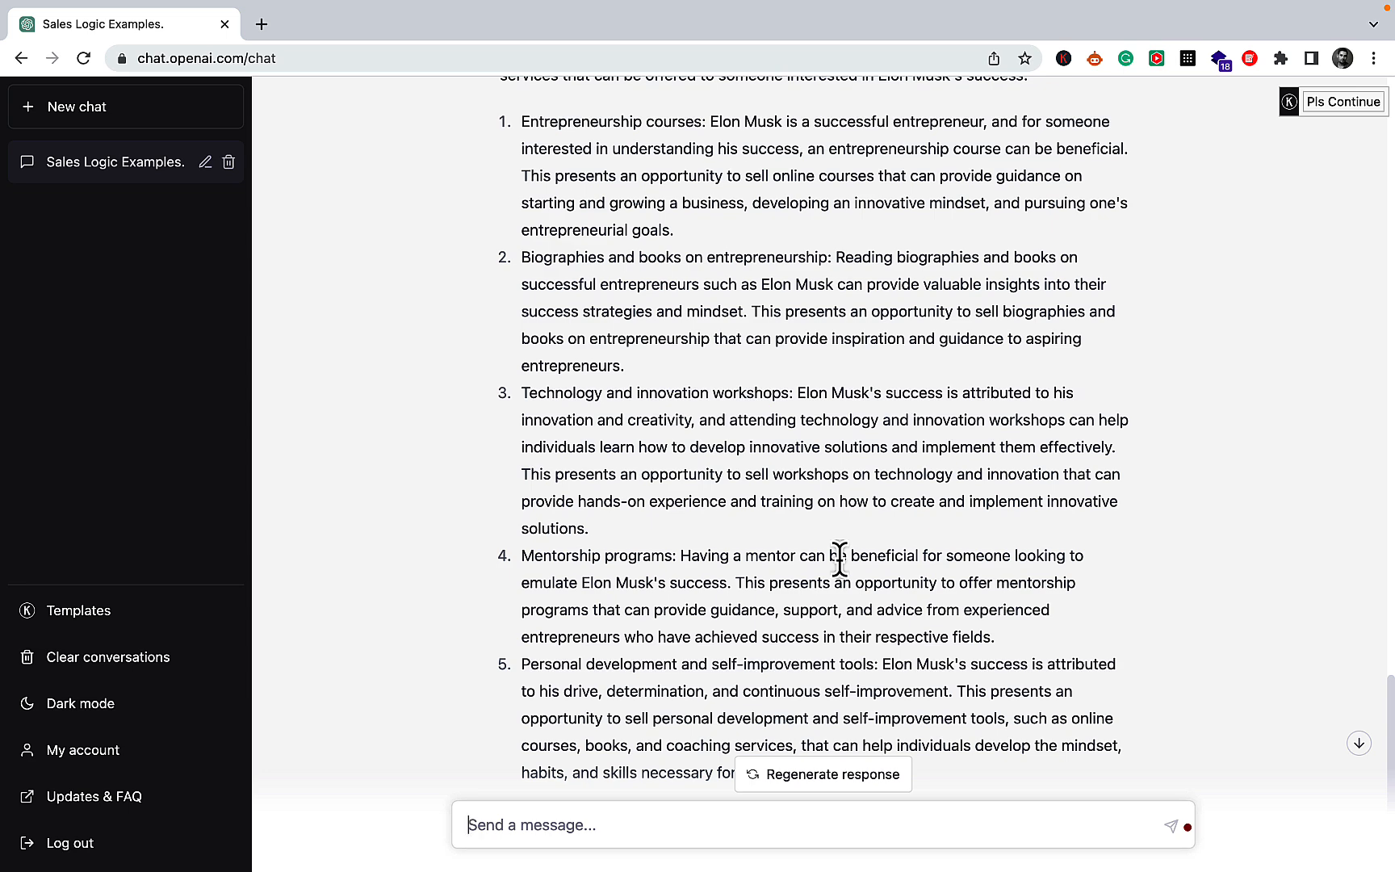
scroll(down, 3)
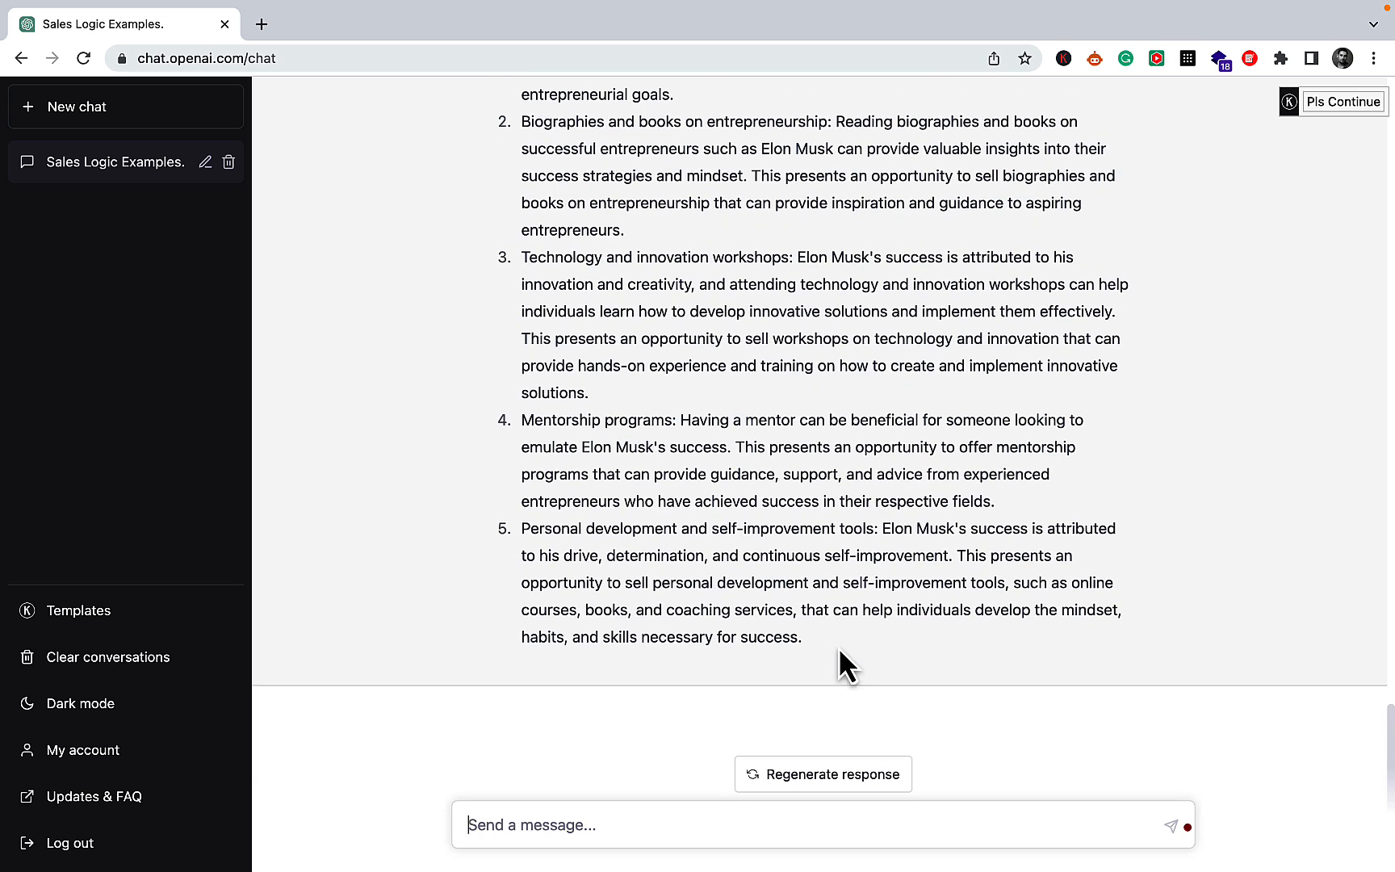
mouse_move(818, 461)
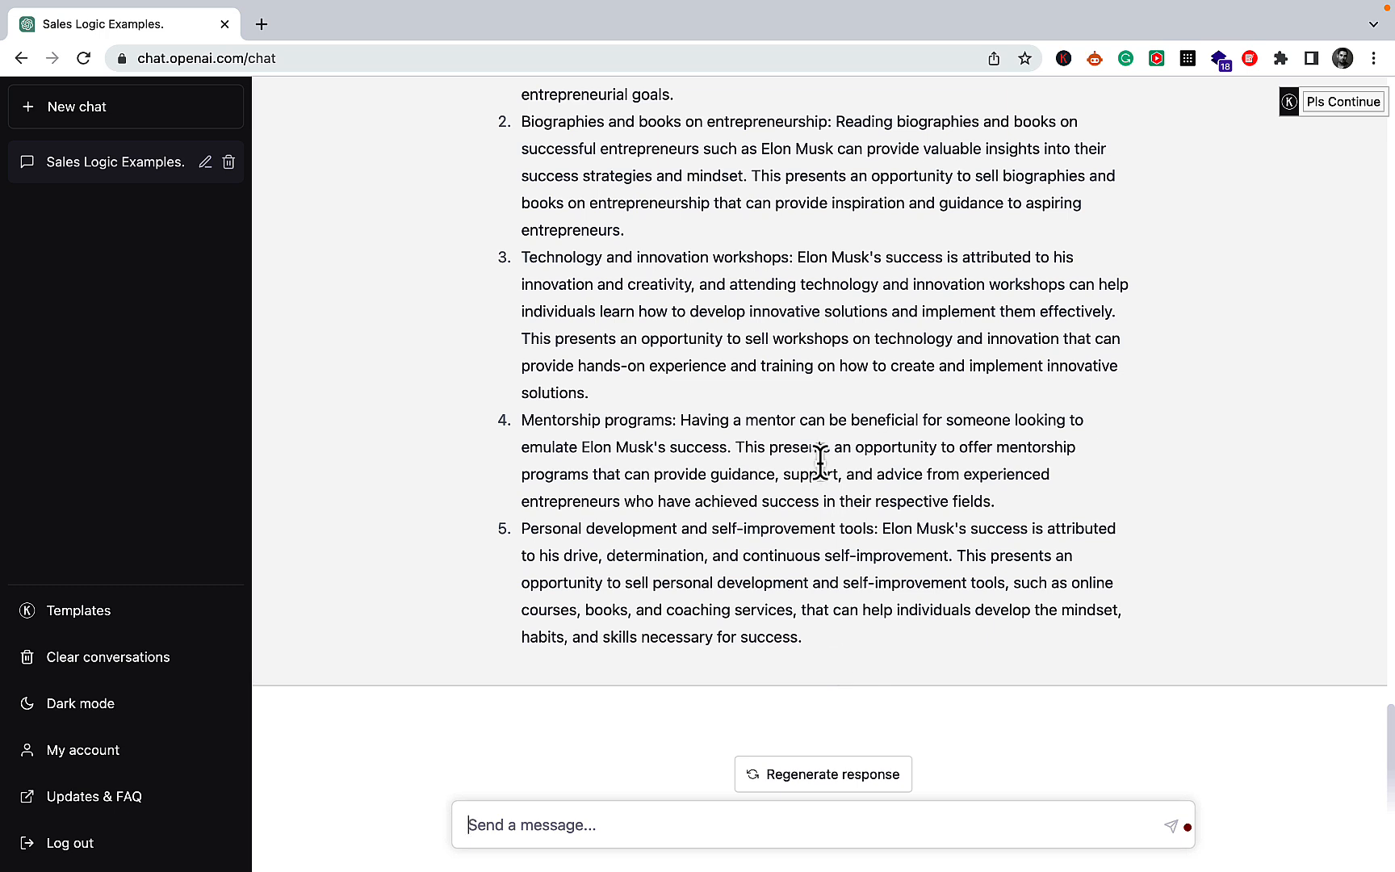
mouse_move(767, 631)
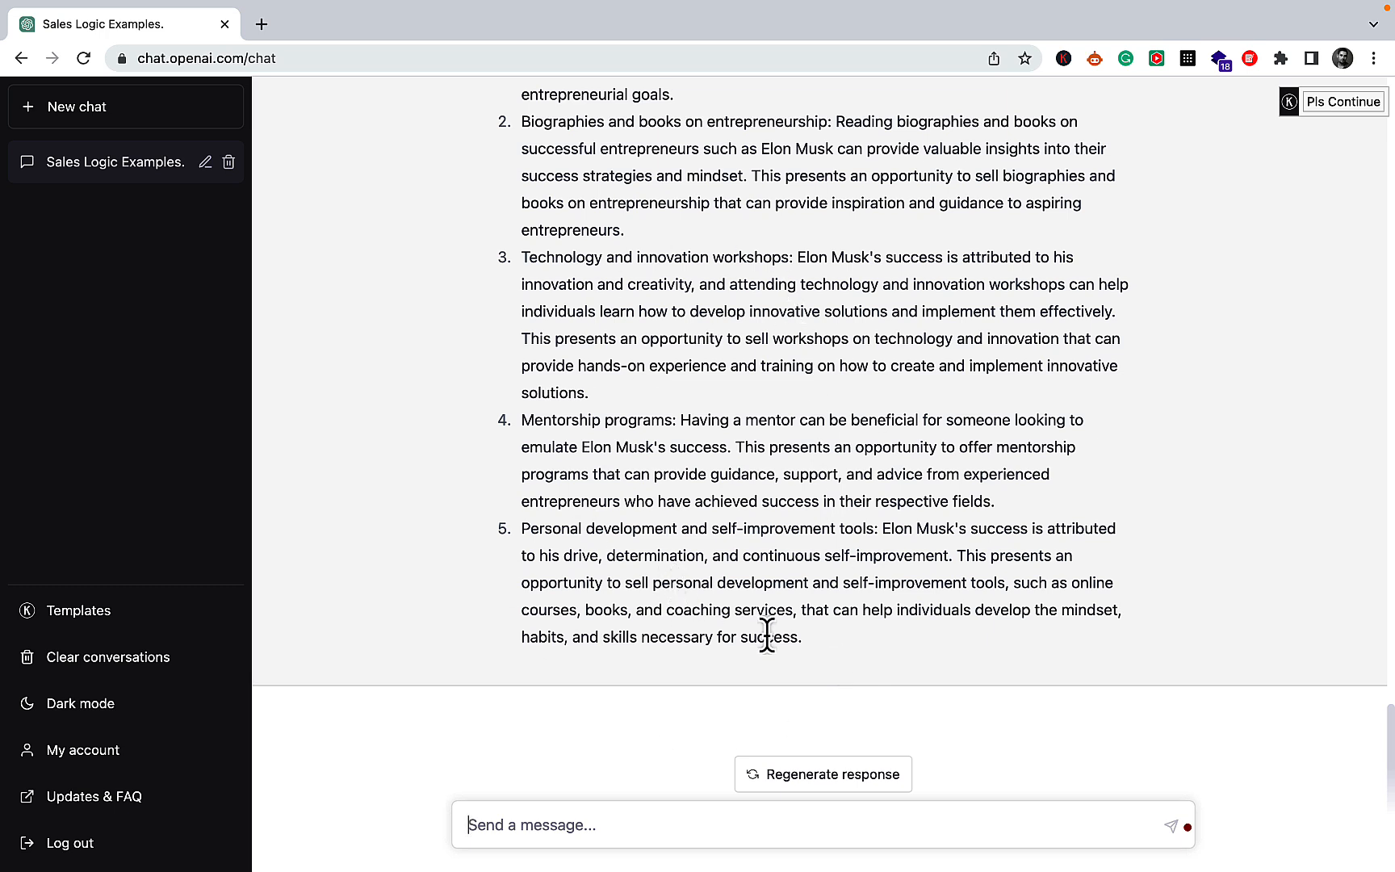
mouse_move(772, 592)
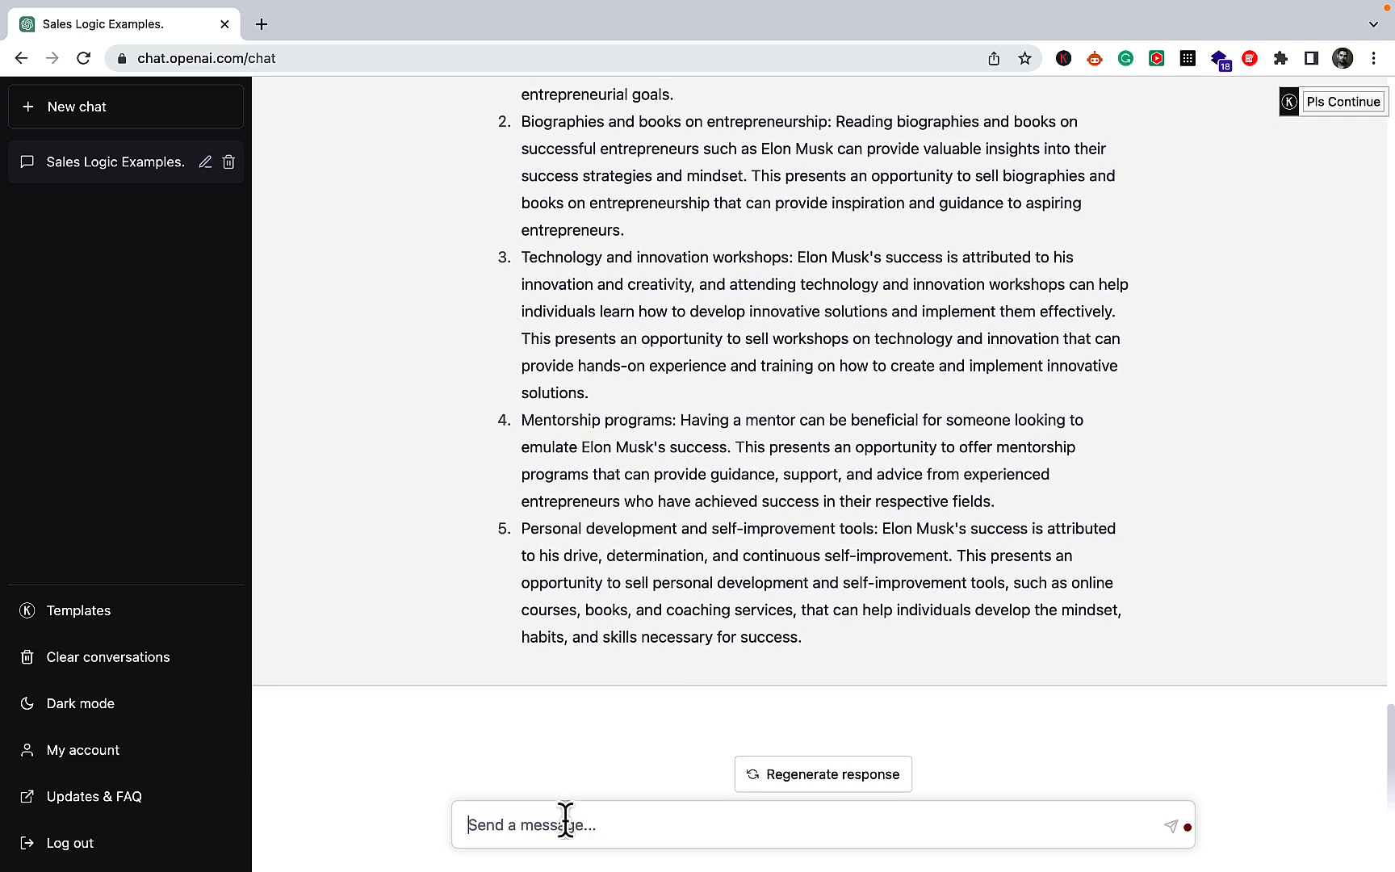
Type 'ok, how about "How to stop yelling in a relationship"' in the message box.
text(ok,)
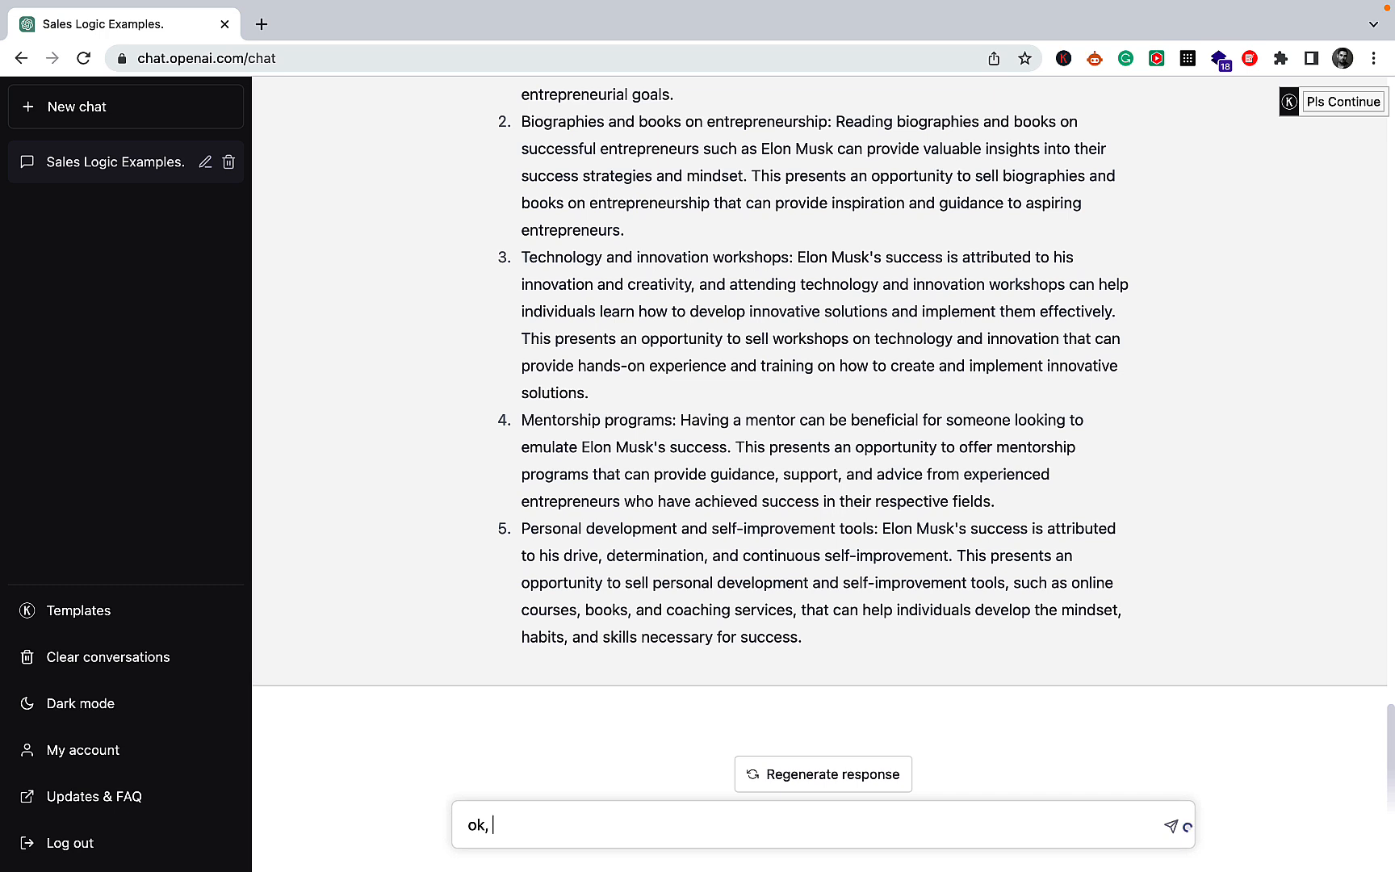
text(how about)
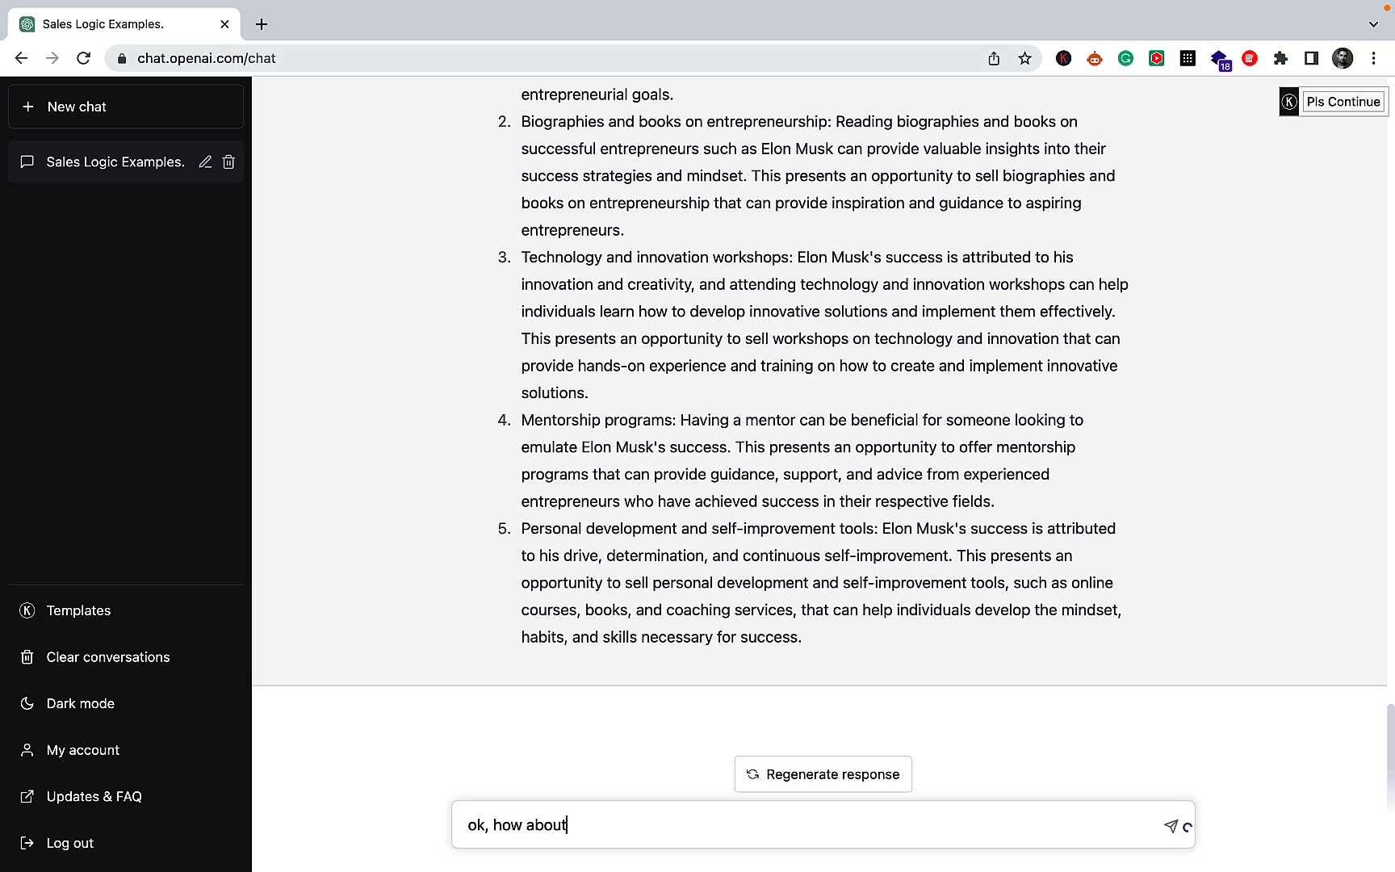
text(")
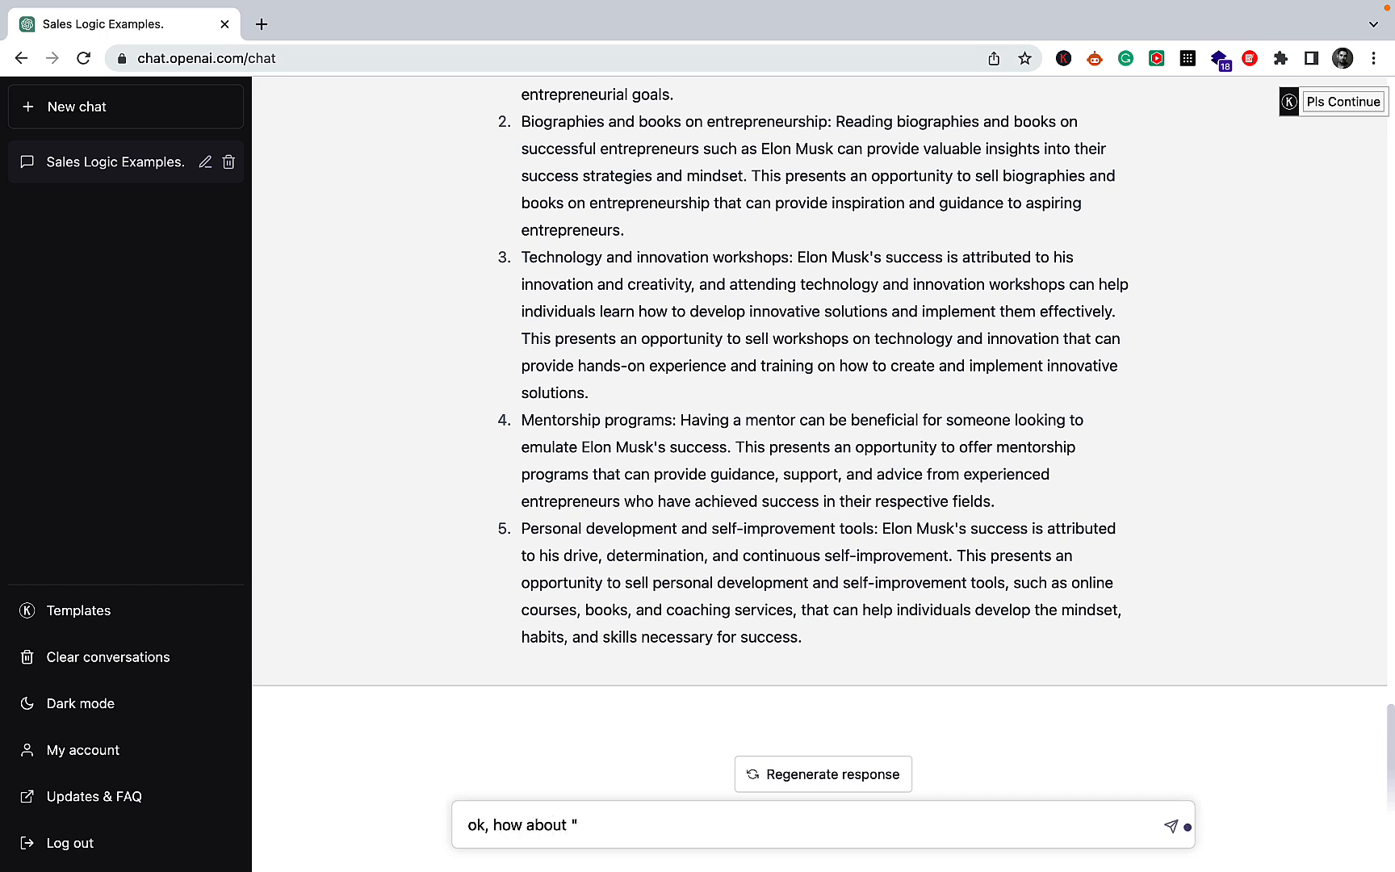
text(How)
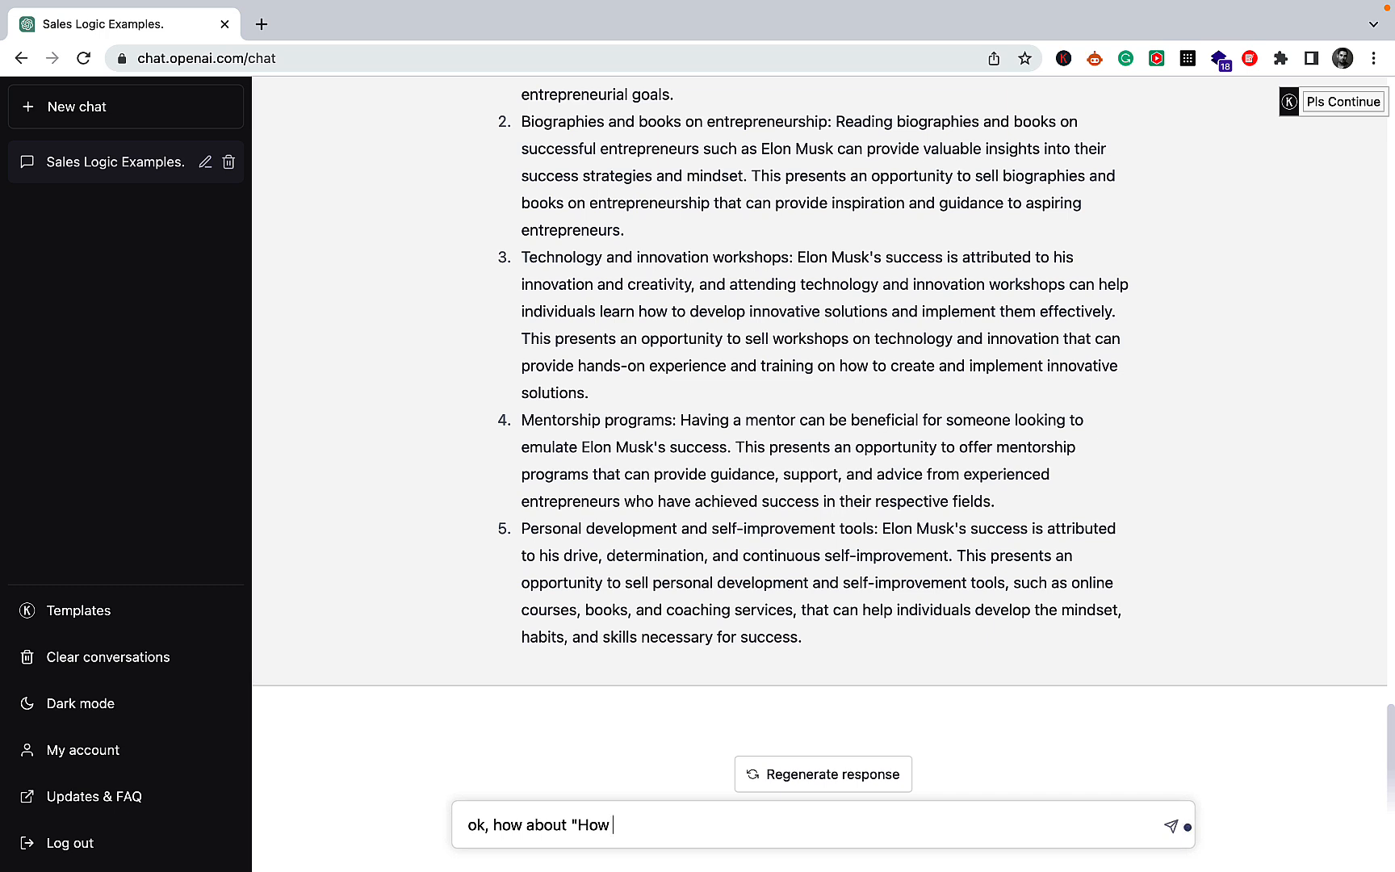
text(to stop)
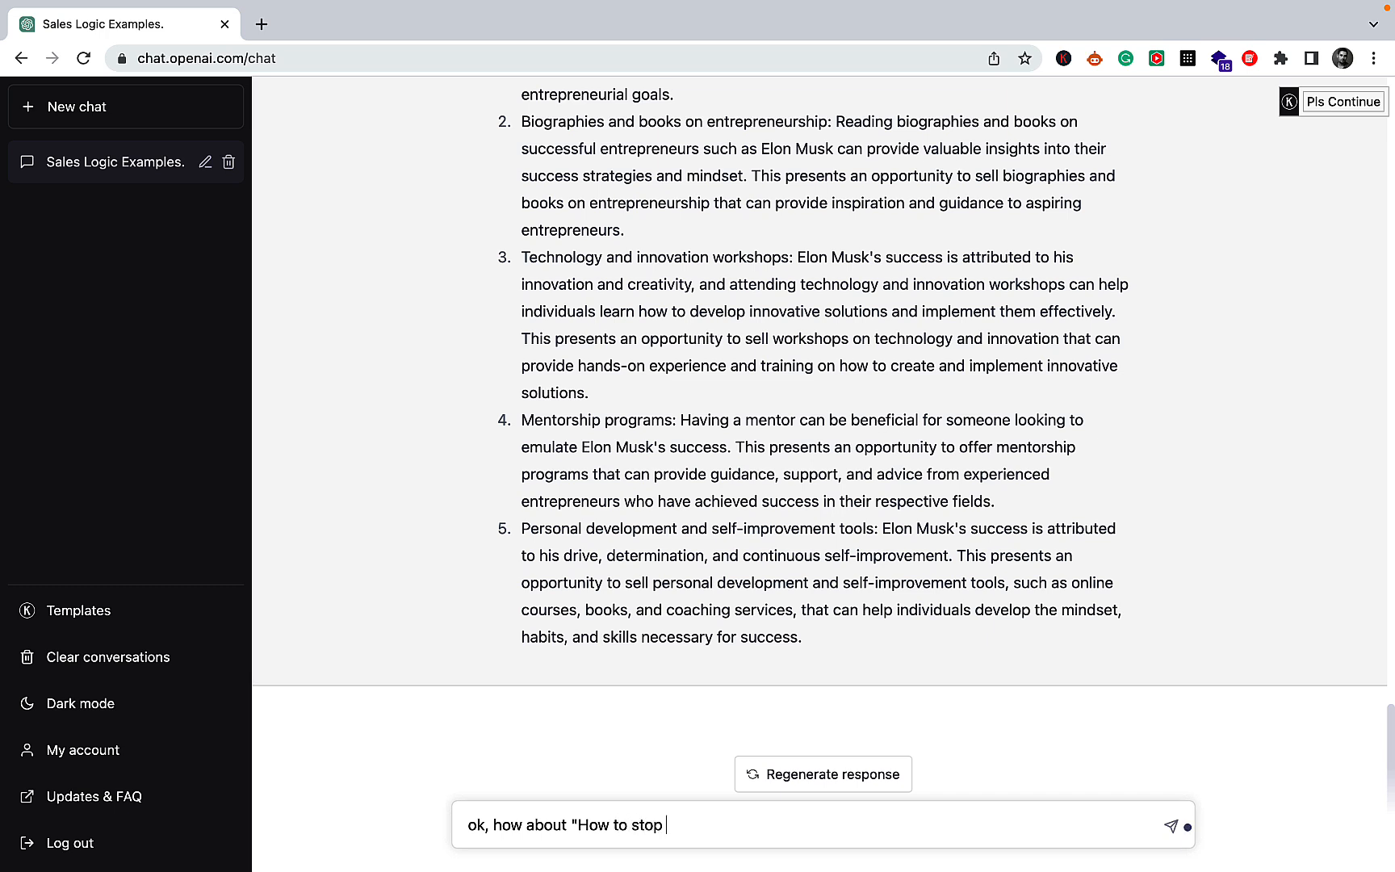
text(yelling)
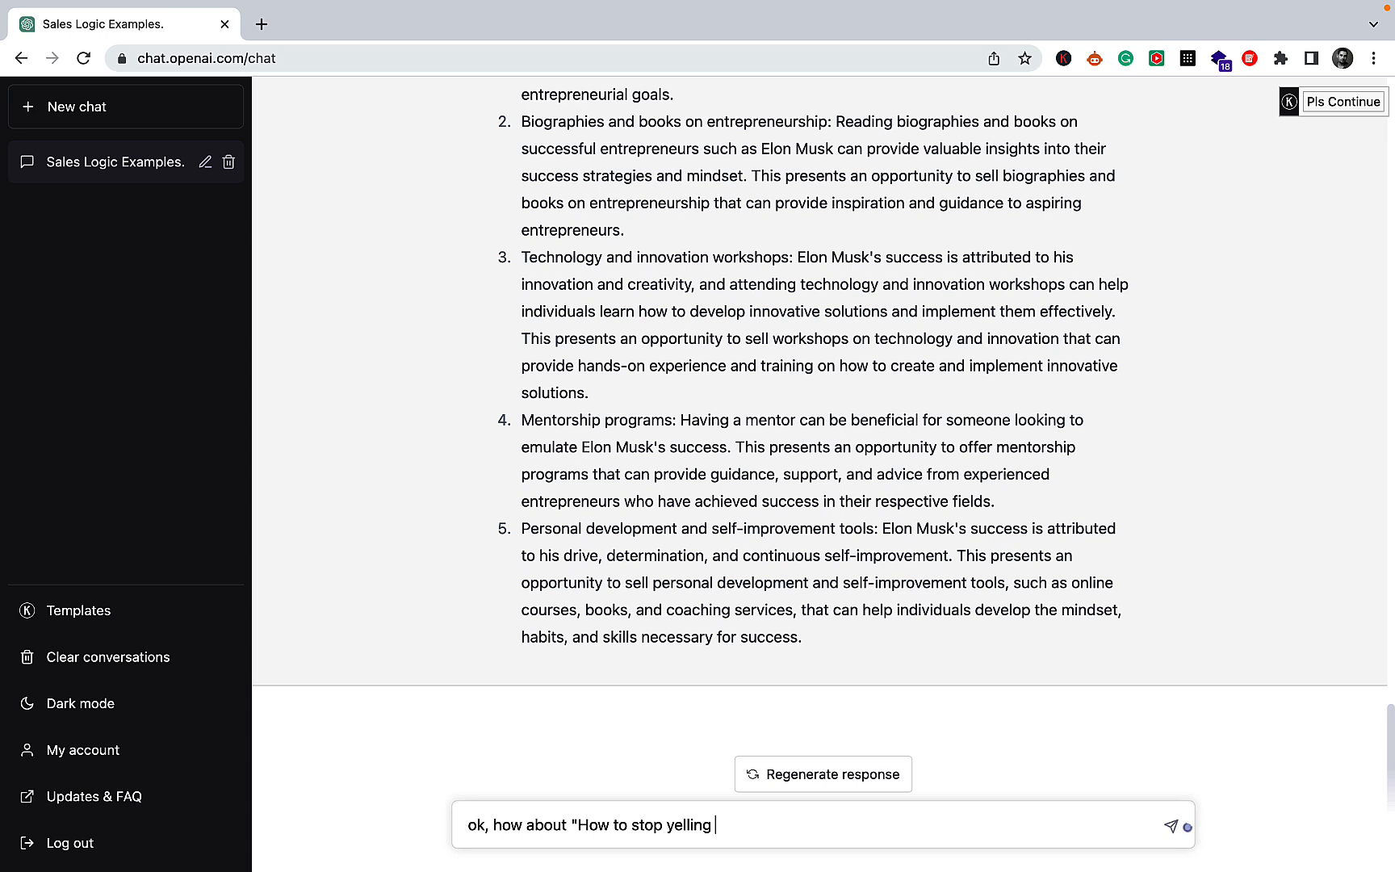
text(in a rela)
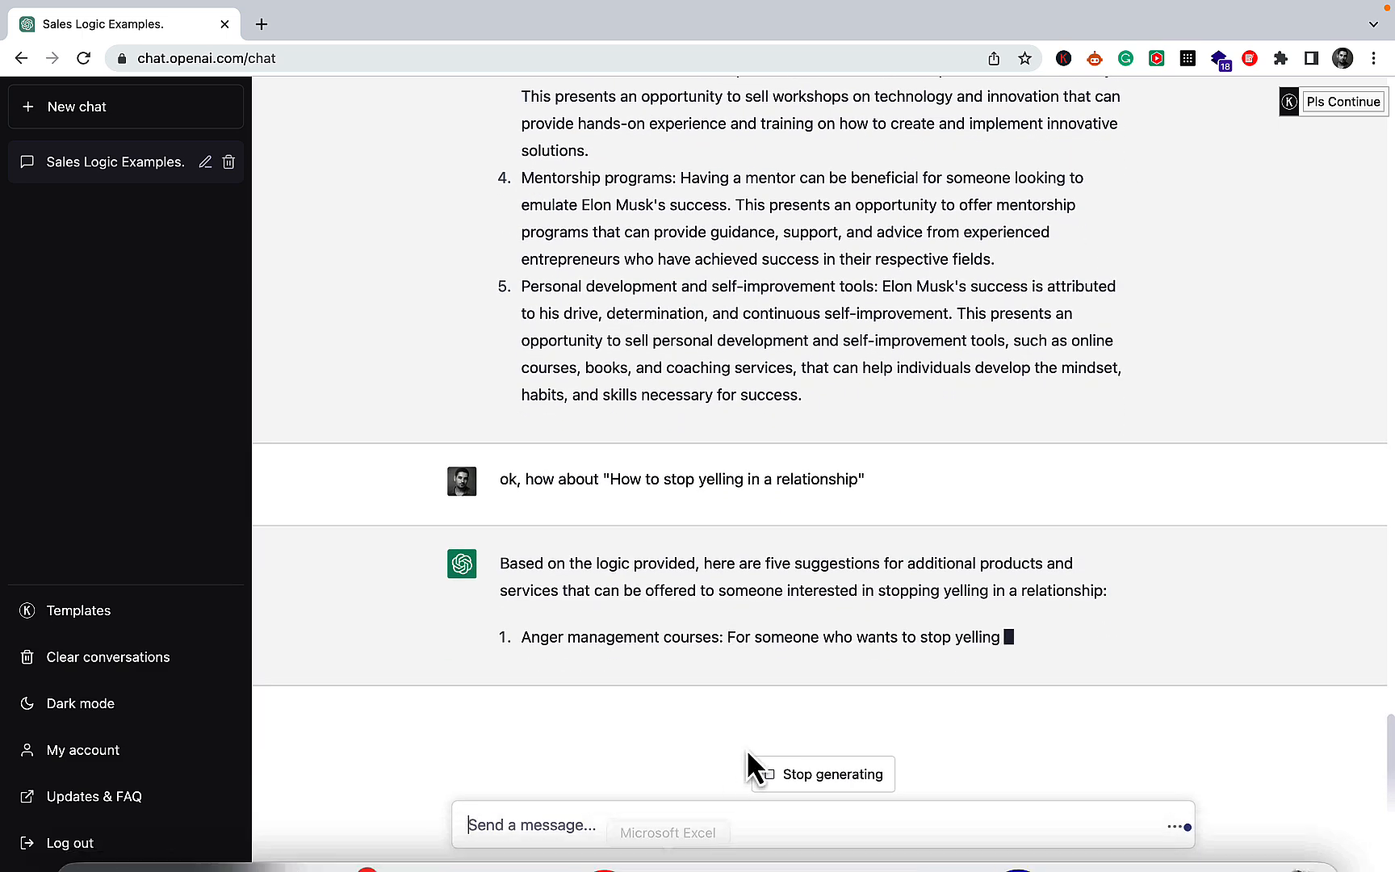
Read through the five yelling-in-a-relationship ideas, ending with life coaching.
scroll(down, 3)
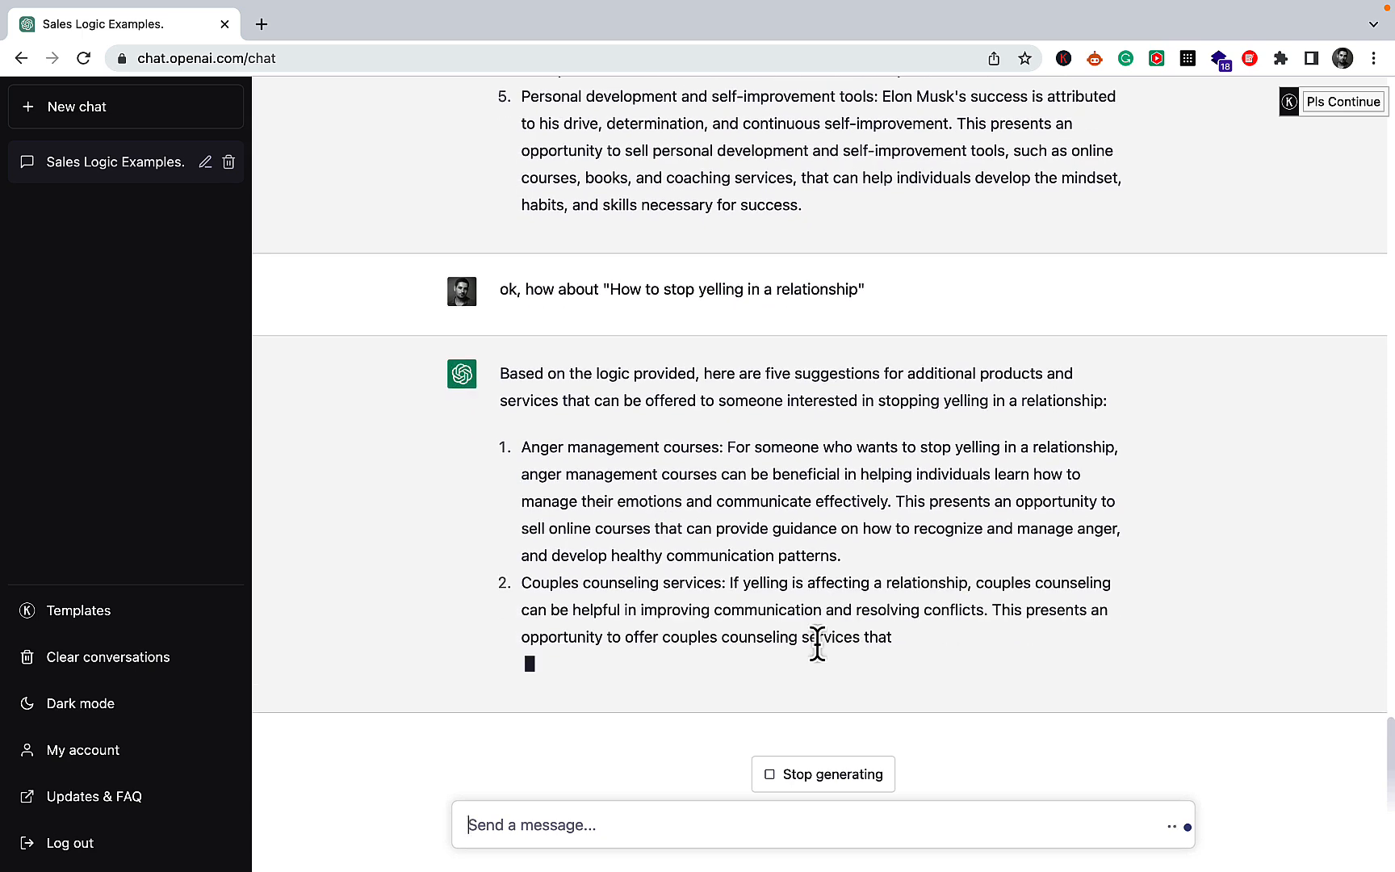
scroll(down, 3)
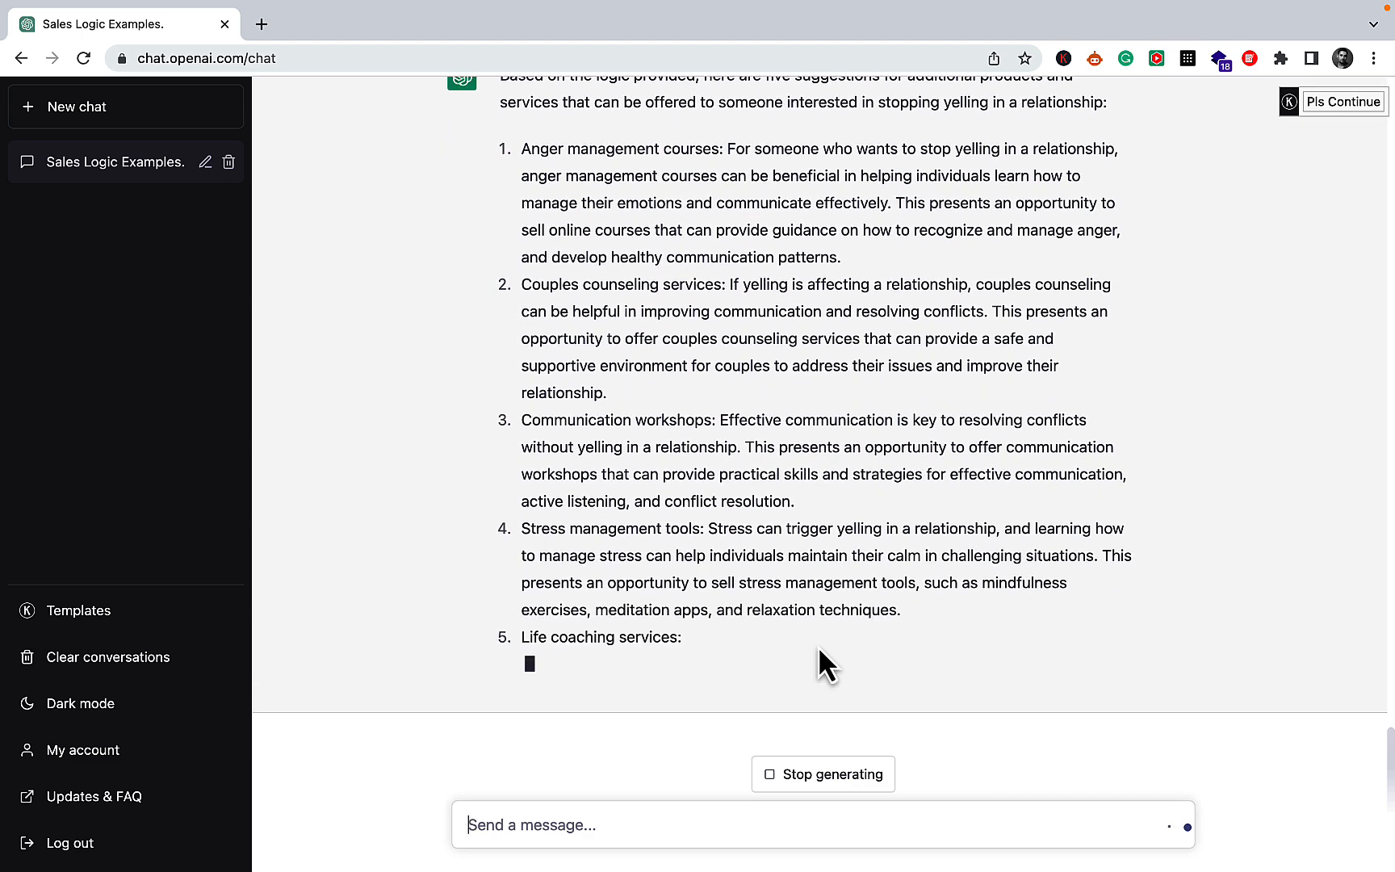
scroll(down, 3)
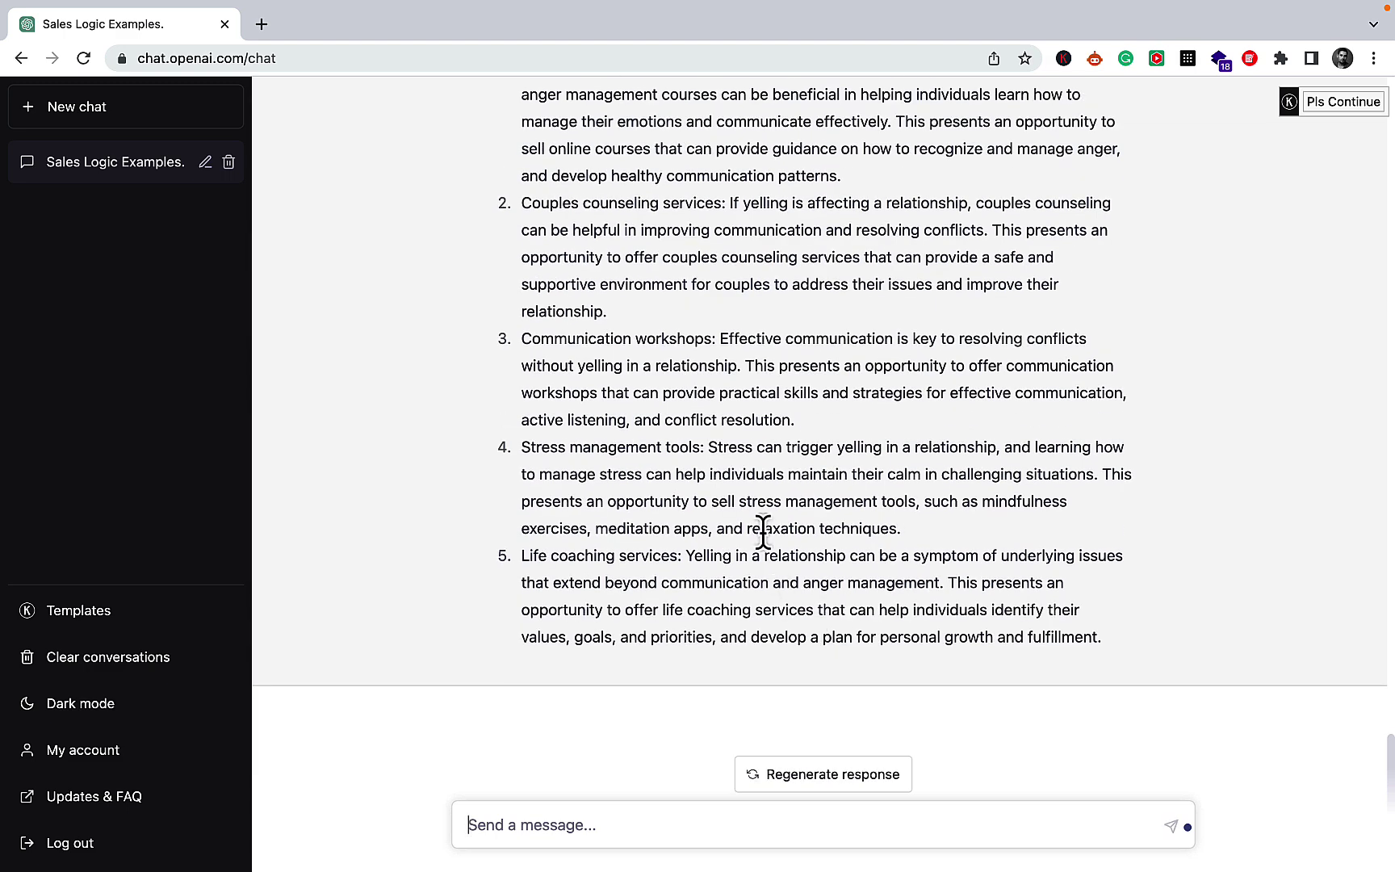
scroll(up, 3)
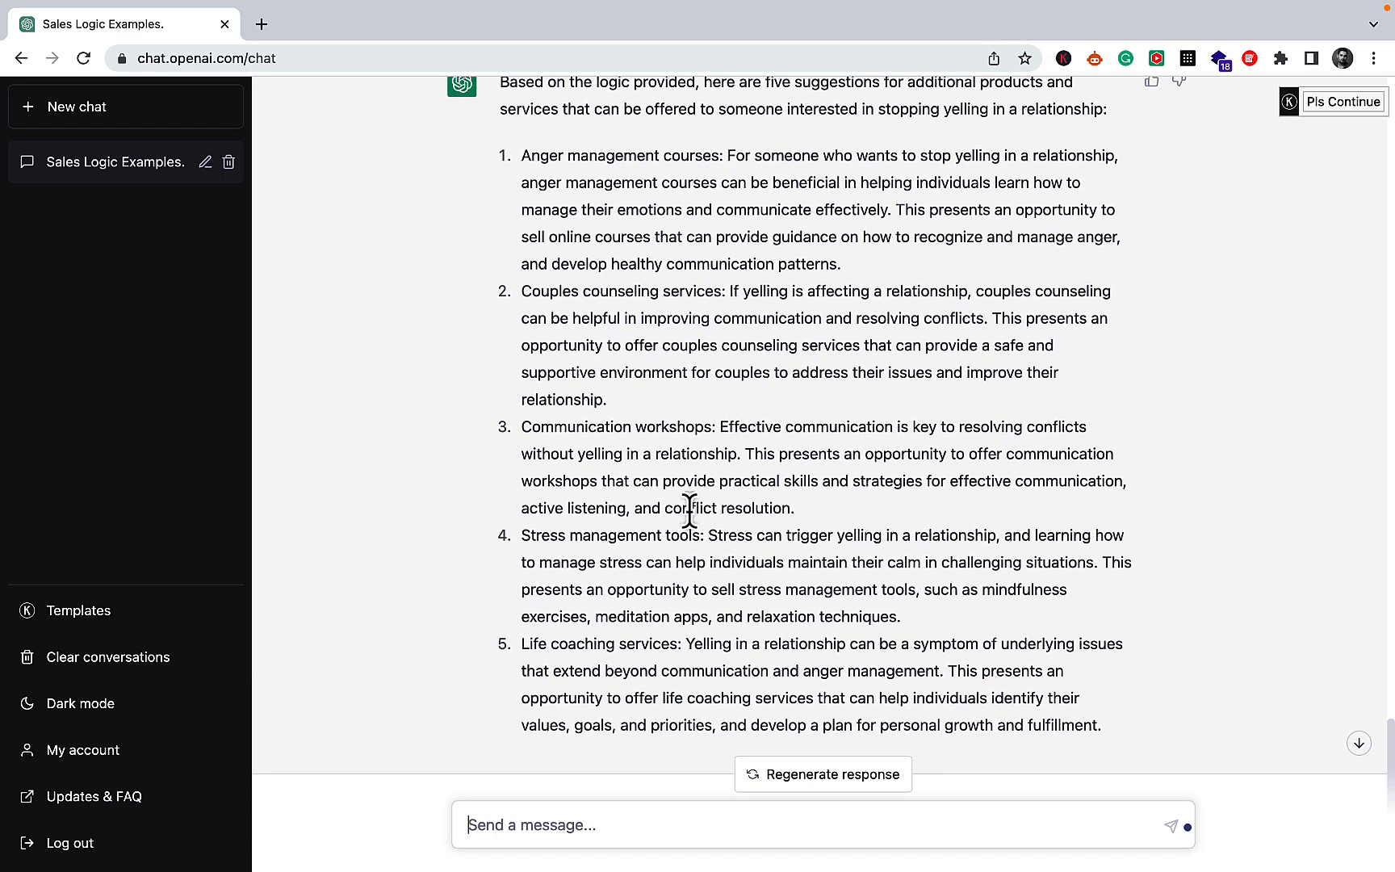
mouse_move(742, 565)
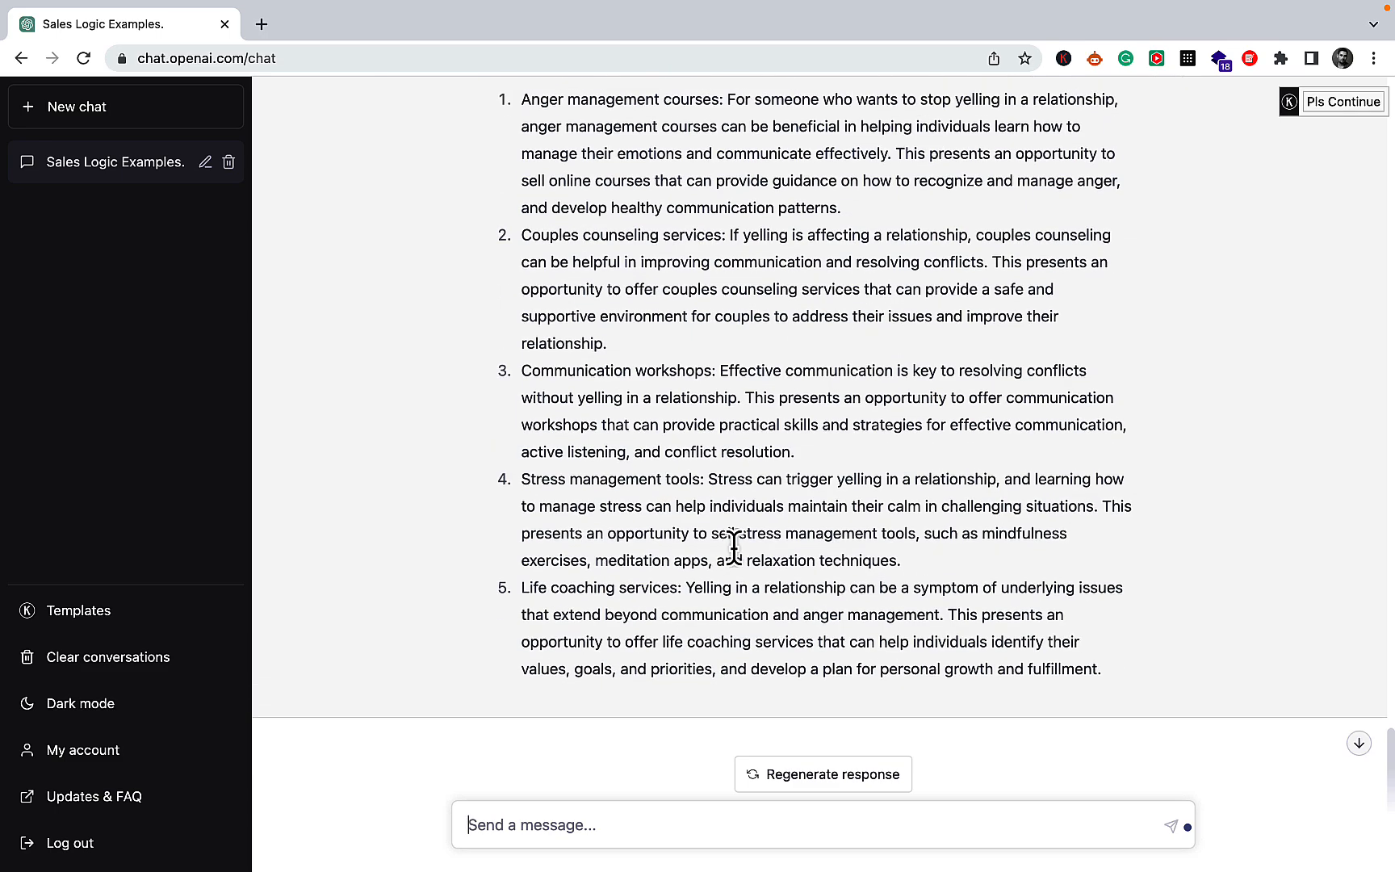
scroll(up, 3)
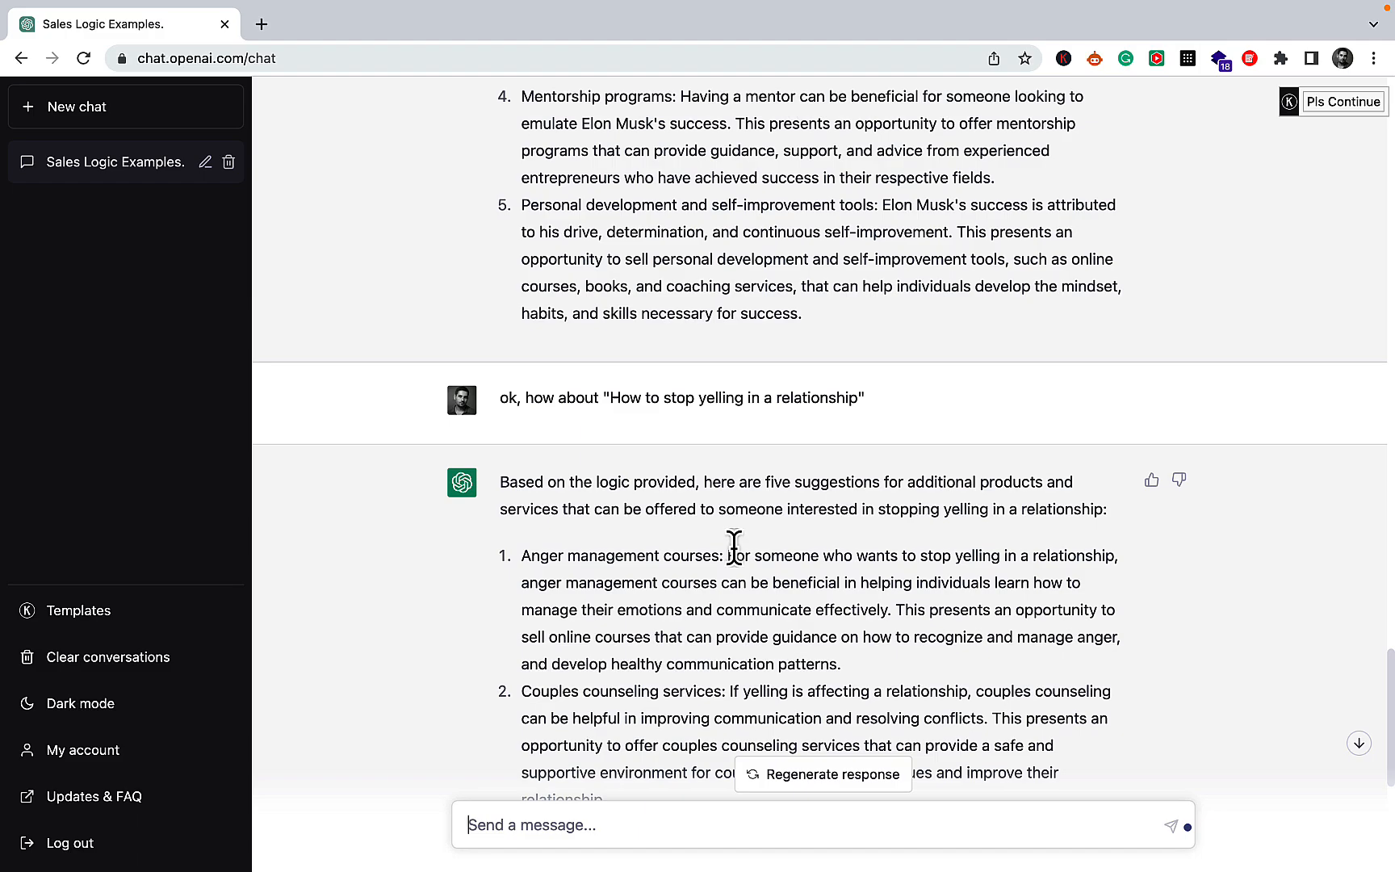
scroll(up, 3)
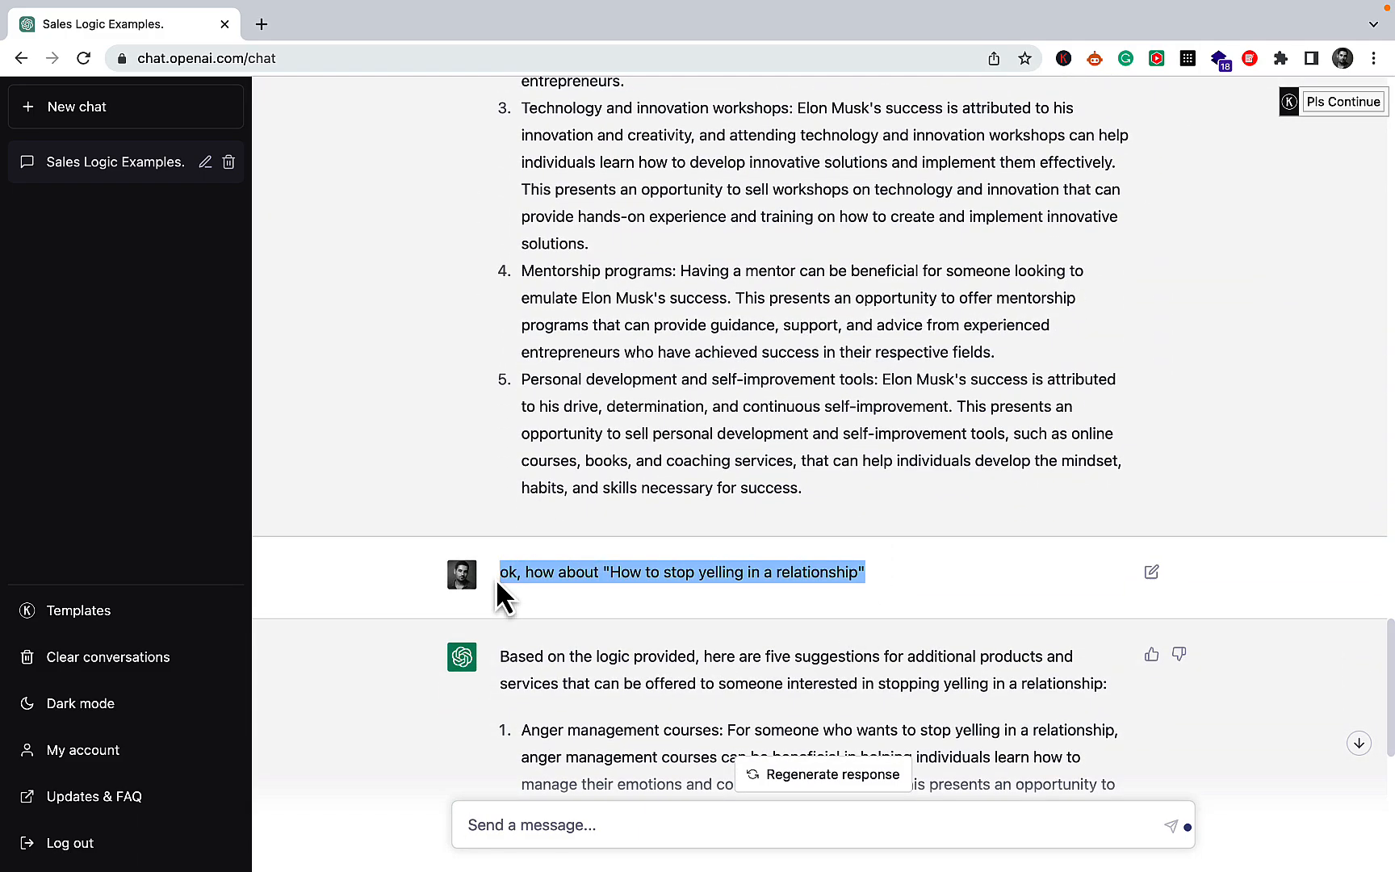
scroll(down, 3)
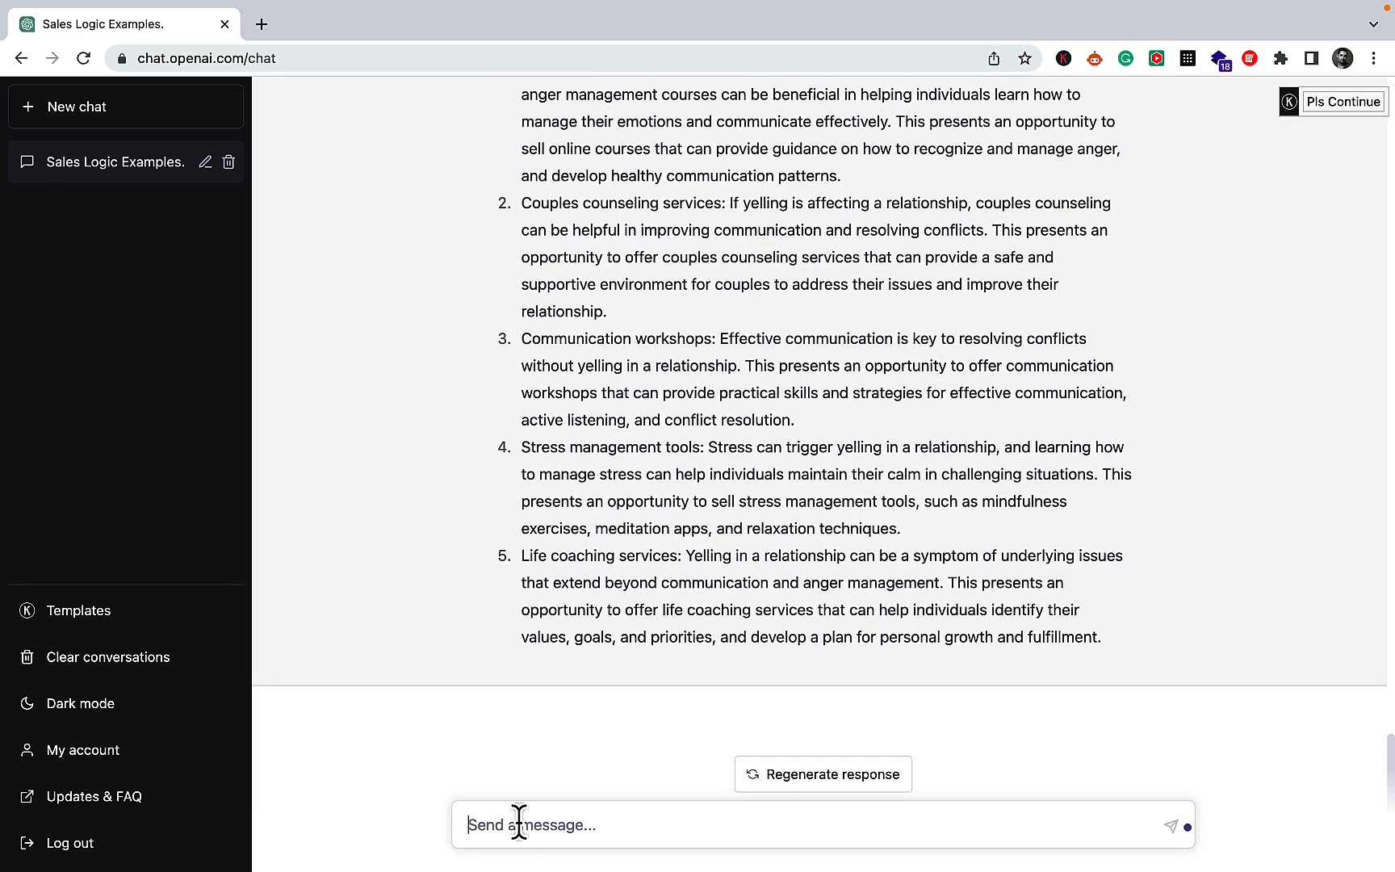
Reuse the previous prompt with the keyword "book summaries" and send it.
text(ok, how about "How to stop yelling in a relationship")
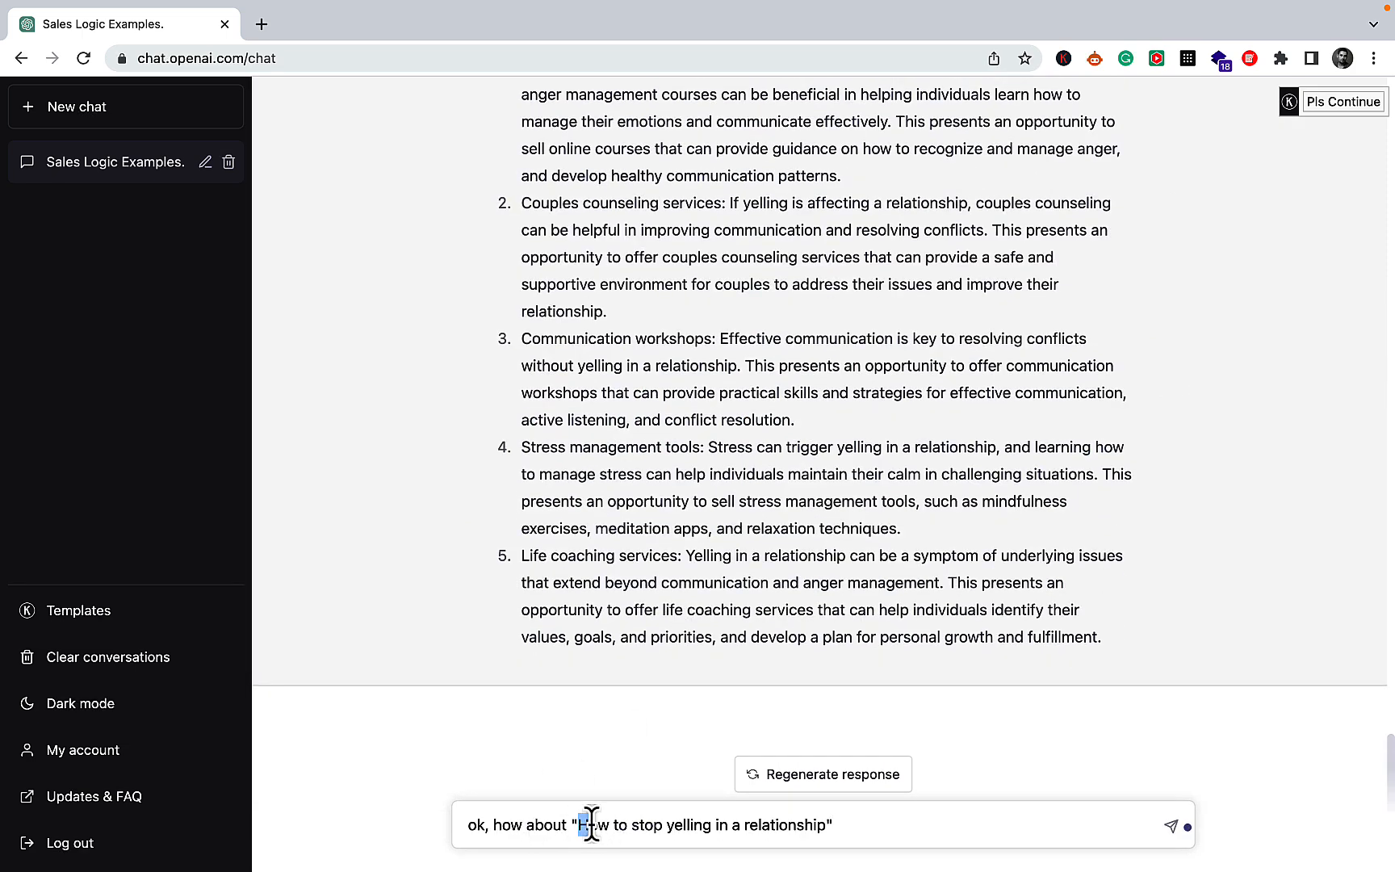
text(book summa")
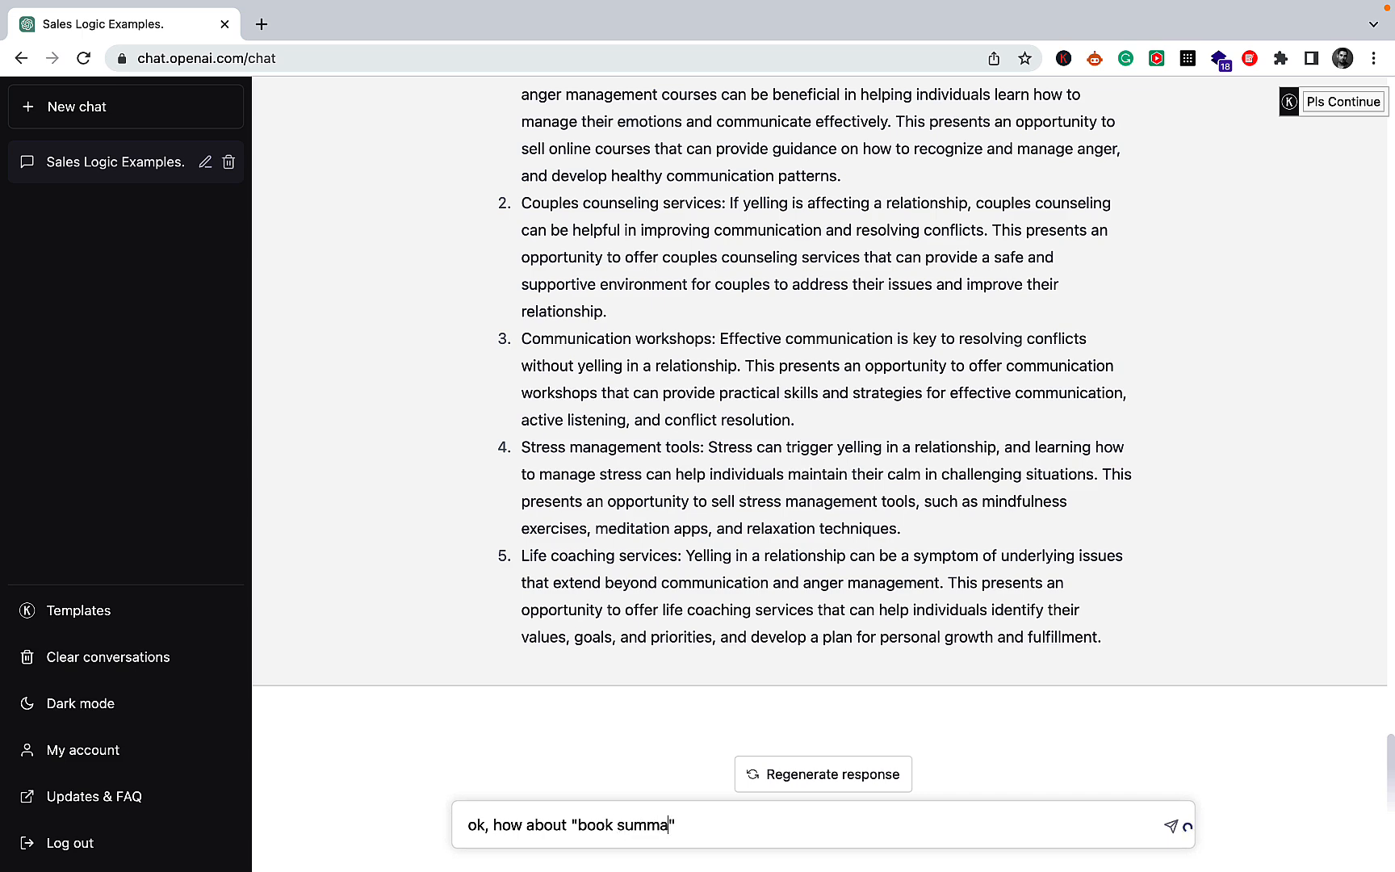
key(Return)
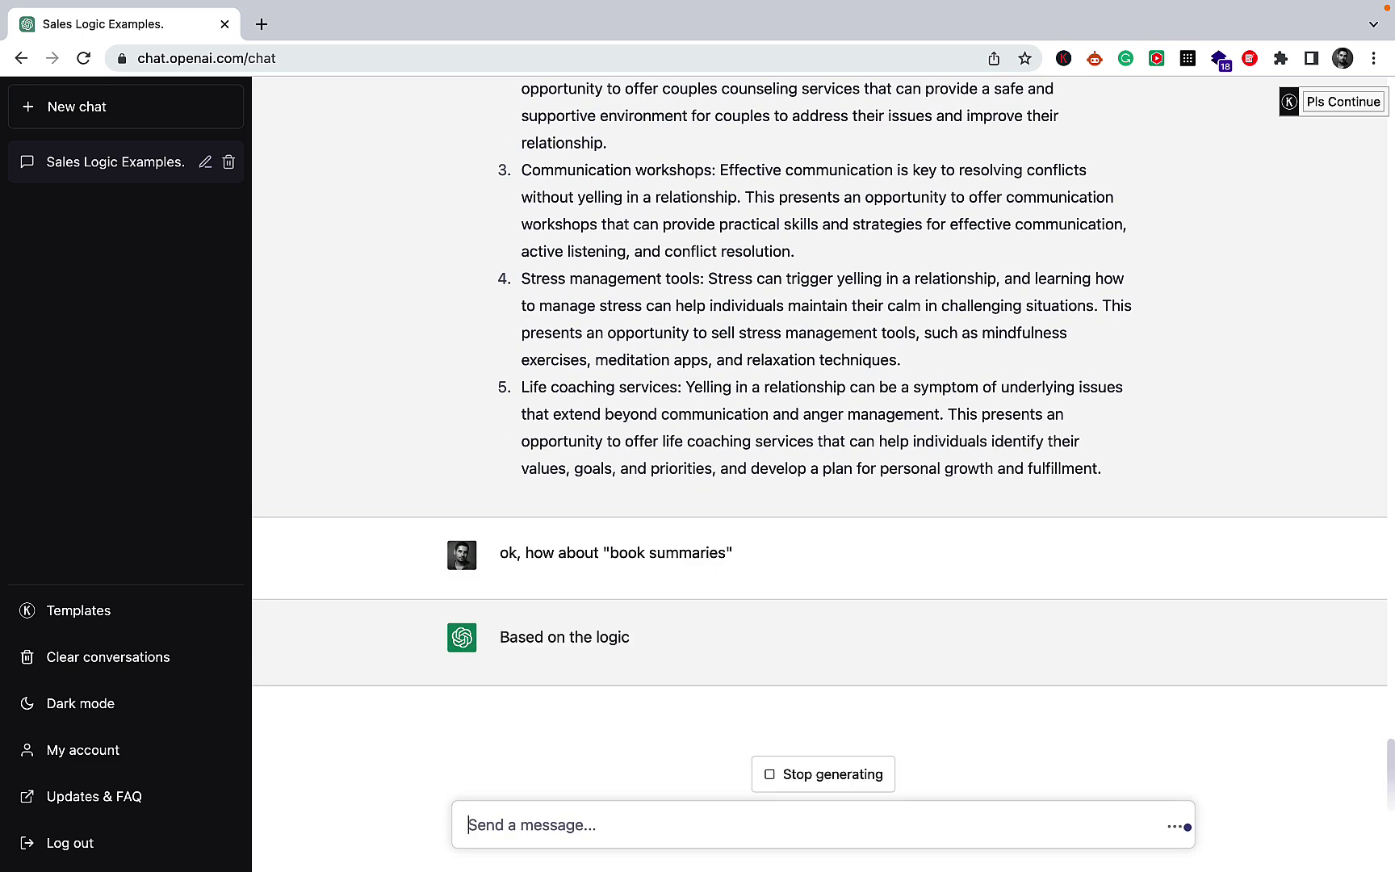
Select the "book summaries" keyword and the fifth idea about personal development tools.
scroll(down, 3)
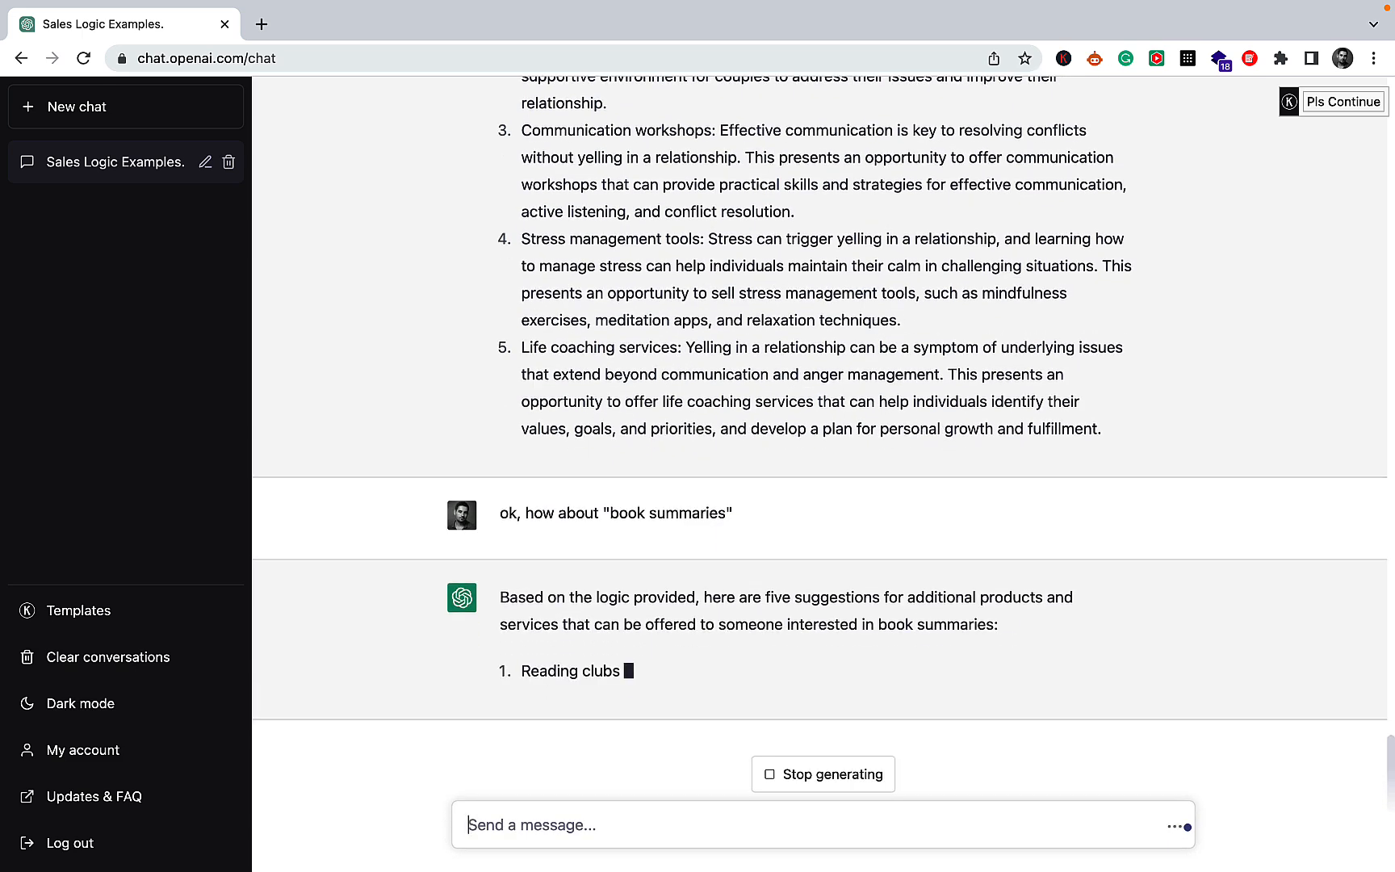
scroll(down, 3)
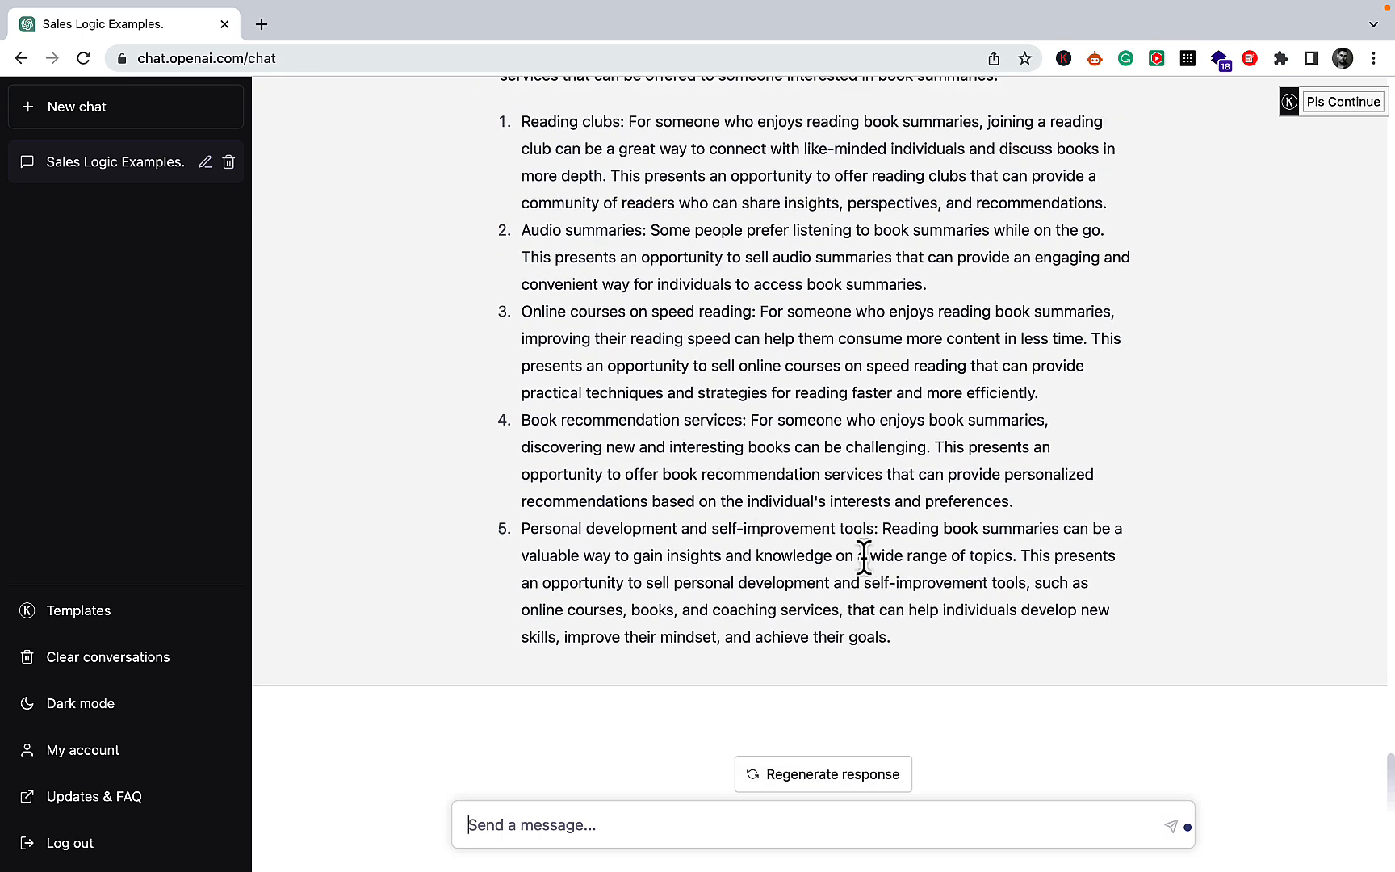
mouse_move(876, 529)
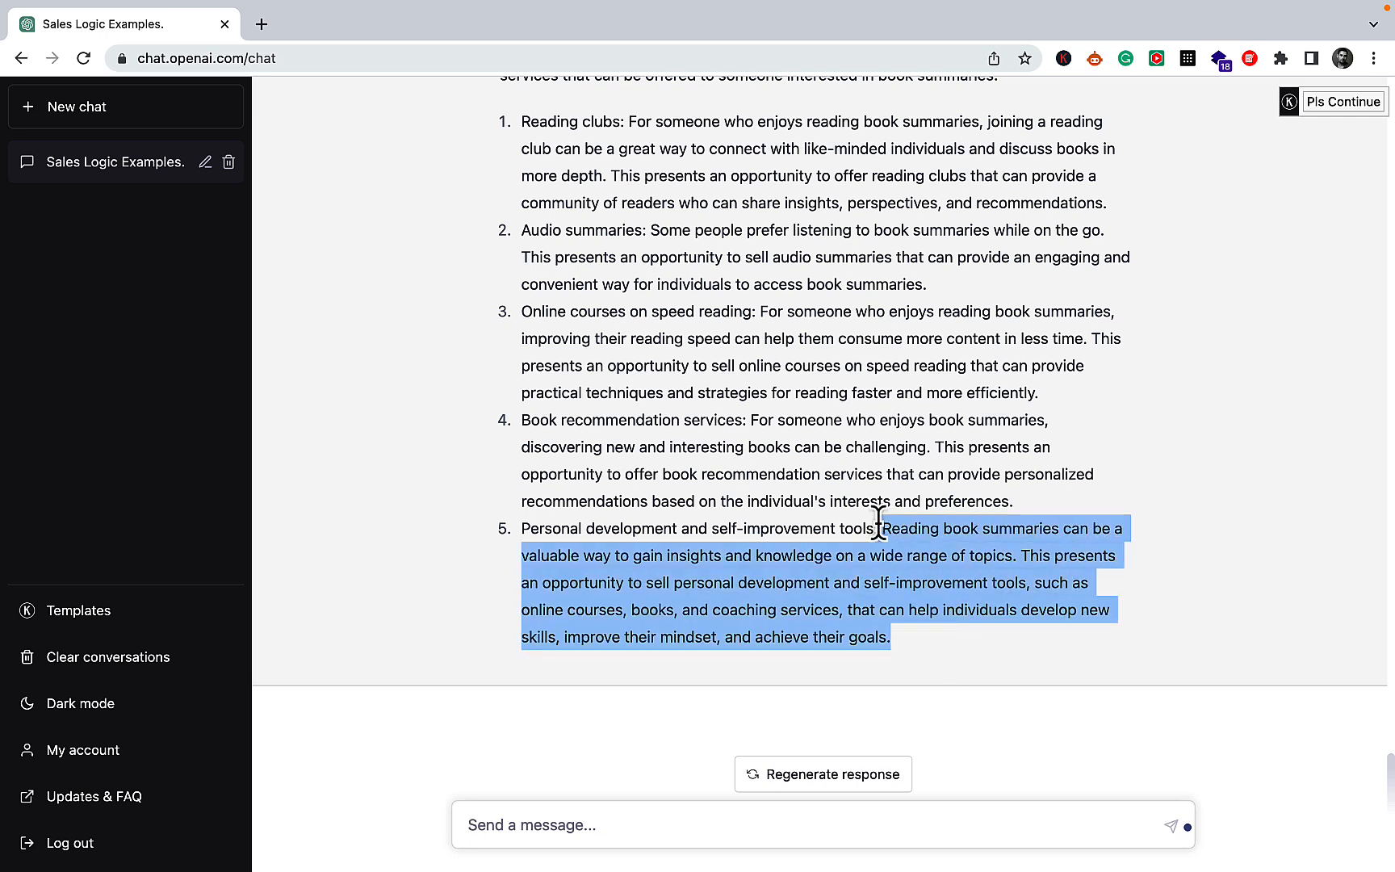
click(868, 529)
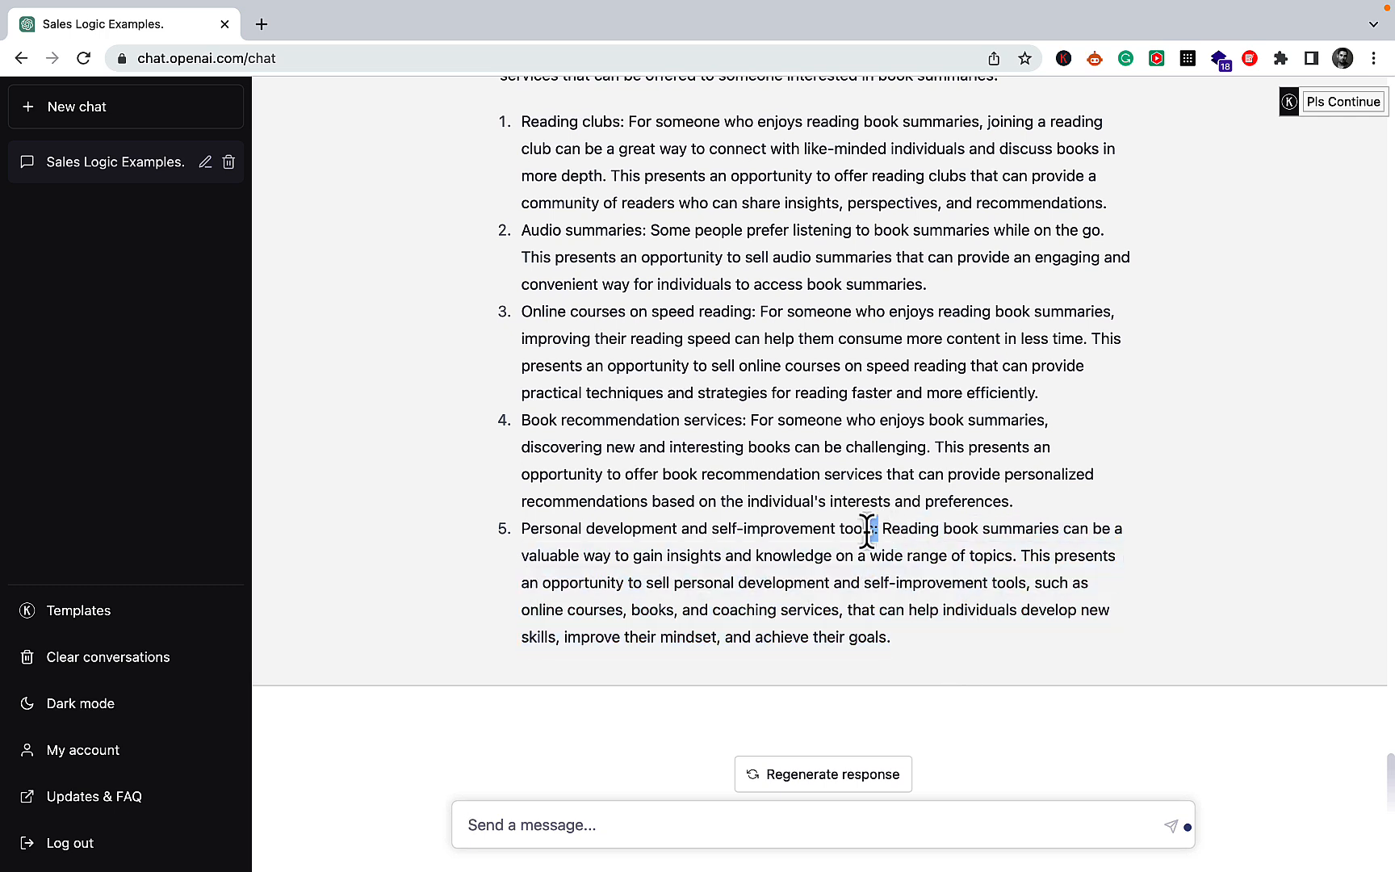
scroll(up, 3)
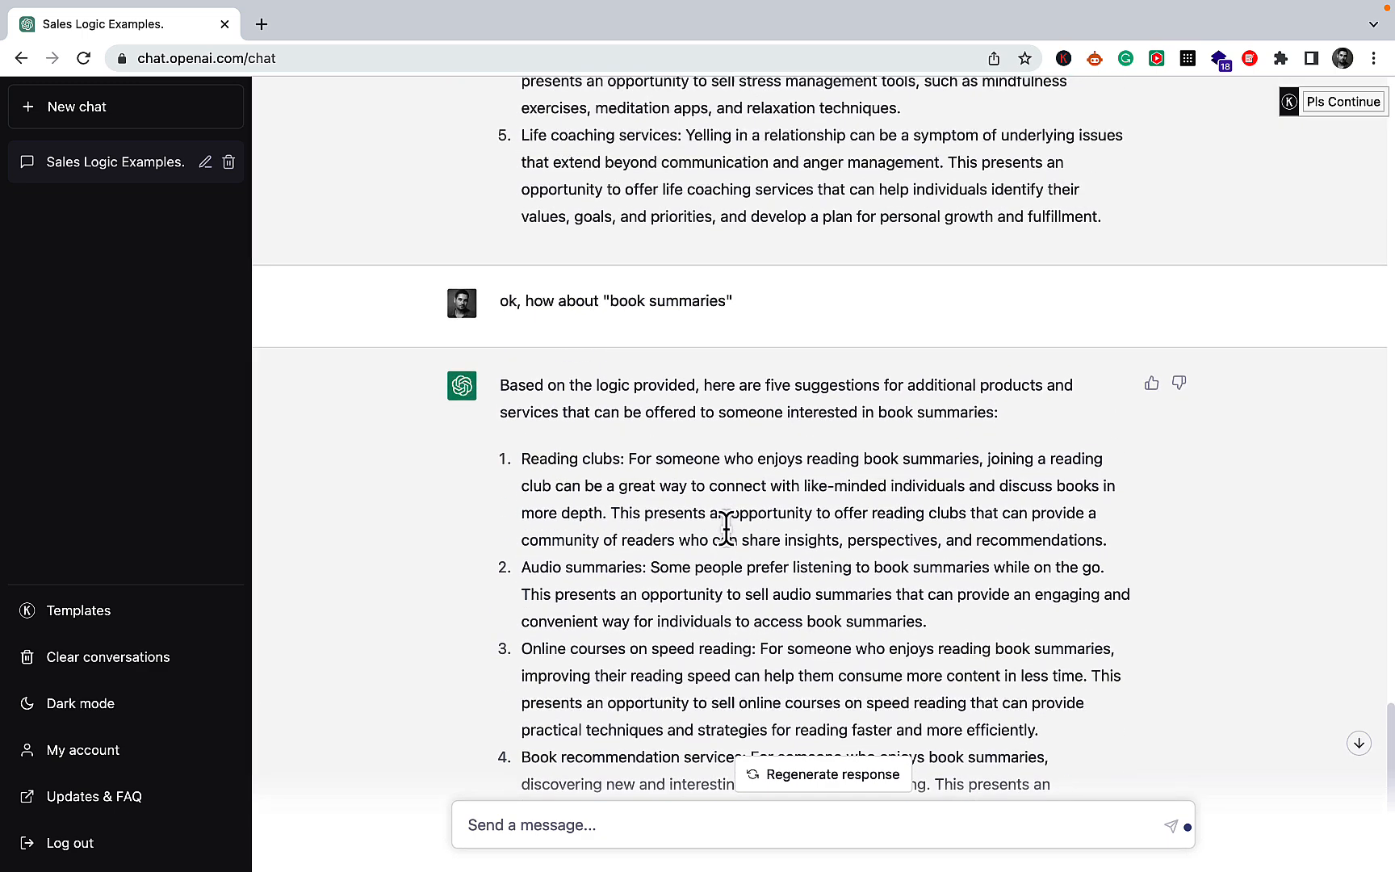
double_click(665, 300)
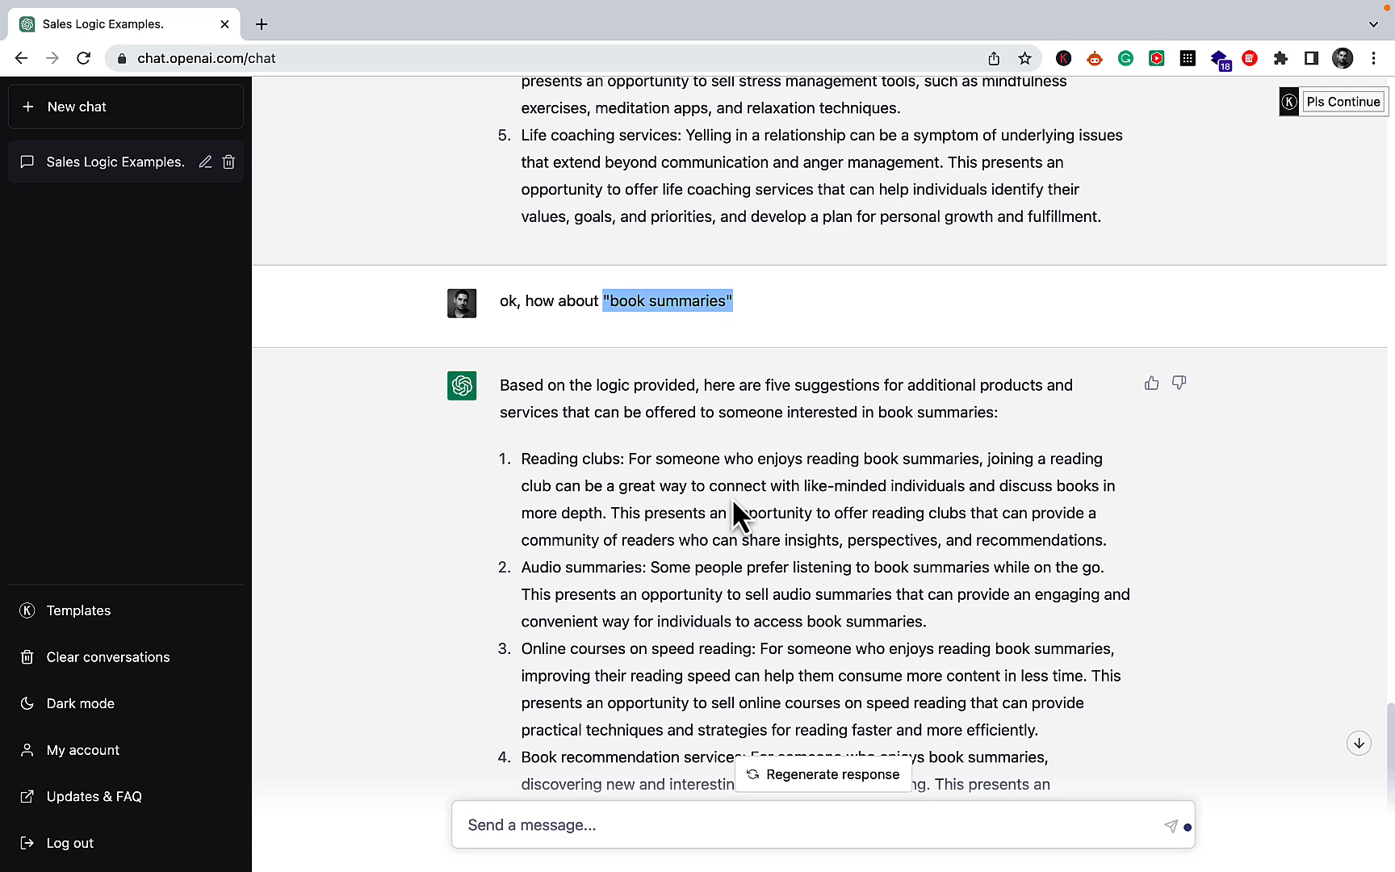
scroll(down, 3)
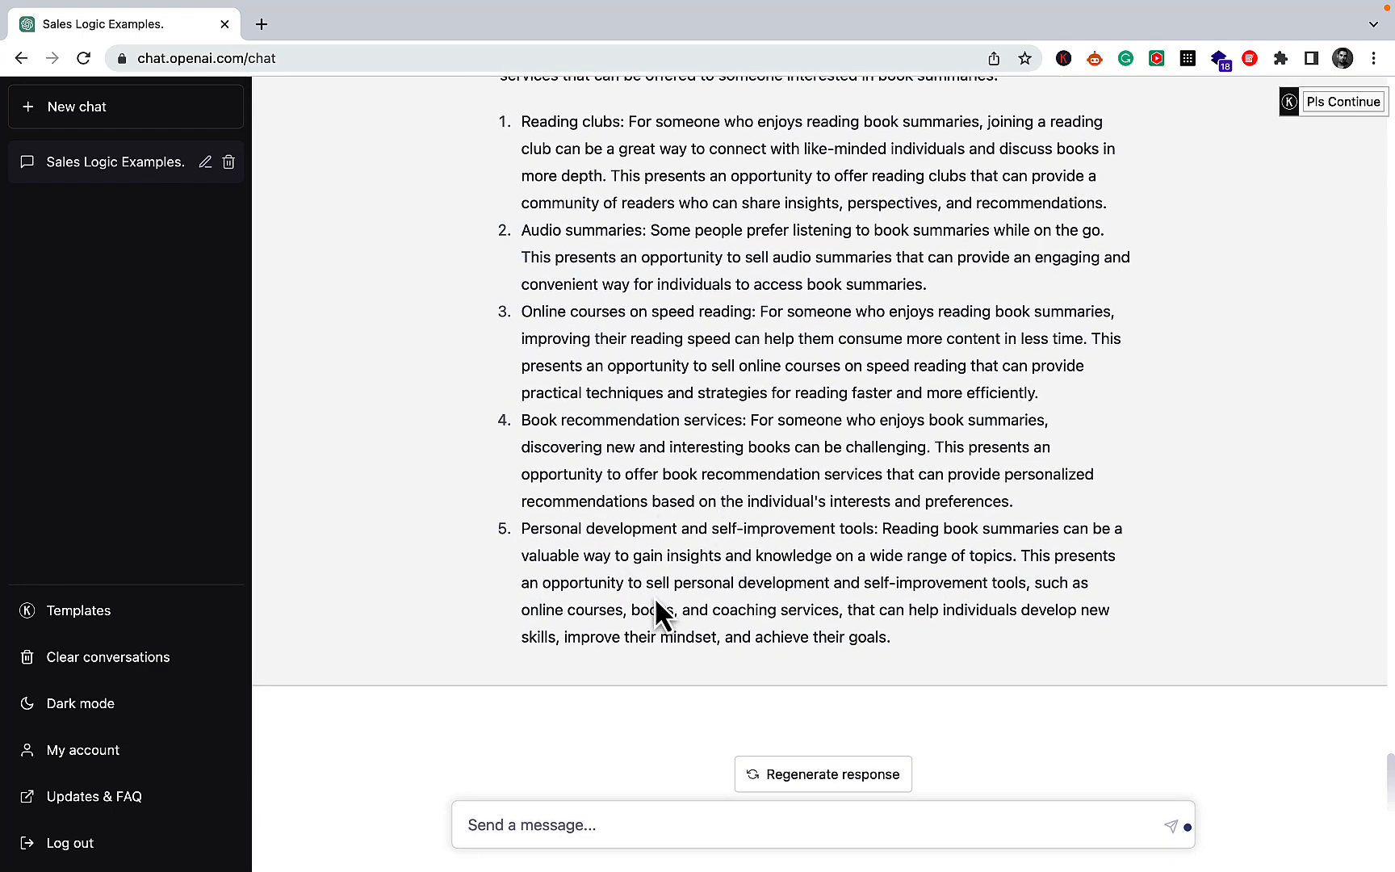
double_click(560, 528)
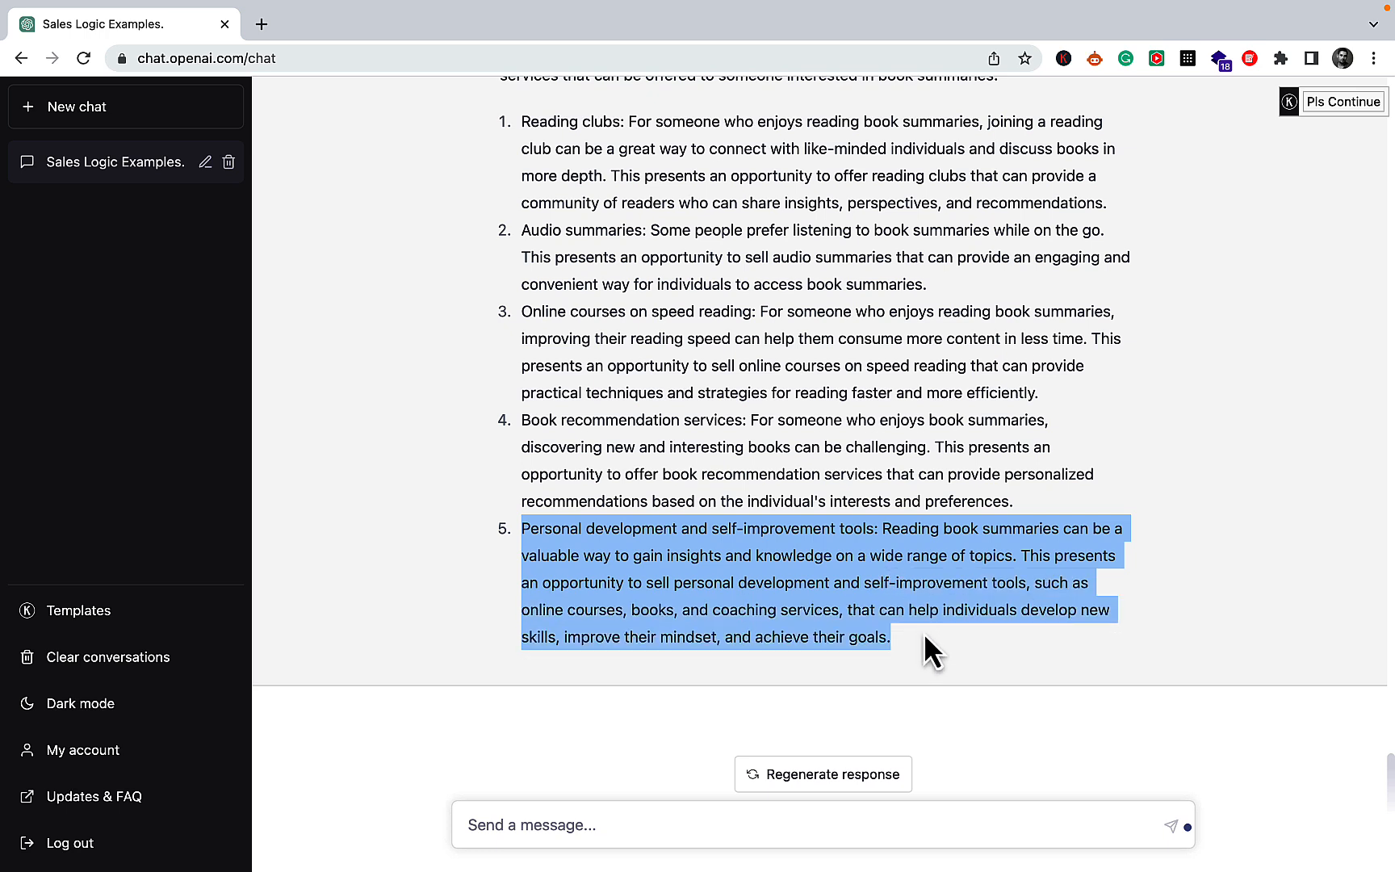
mouse_move(904, 619)
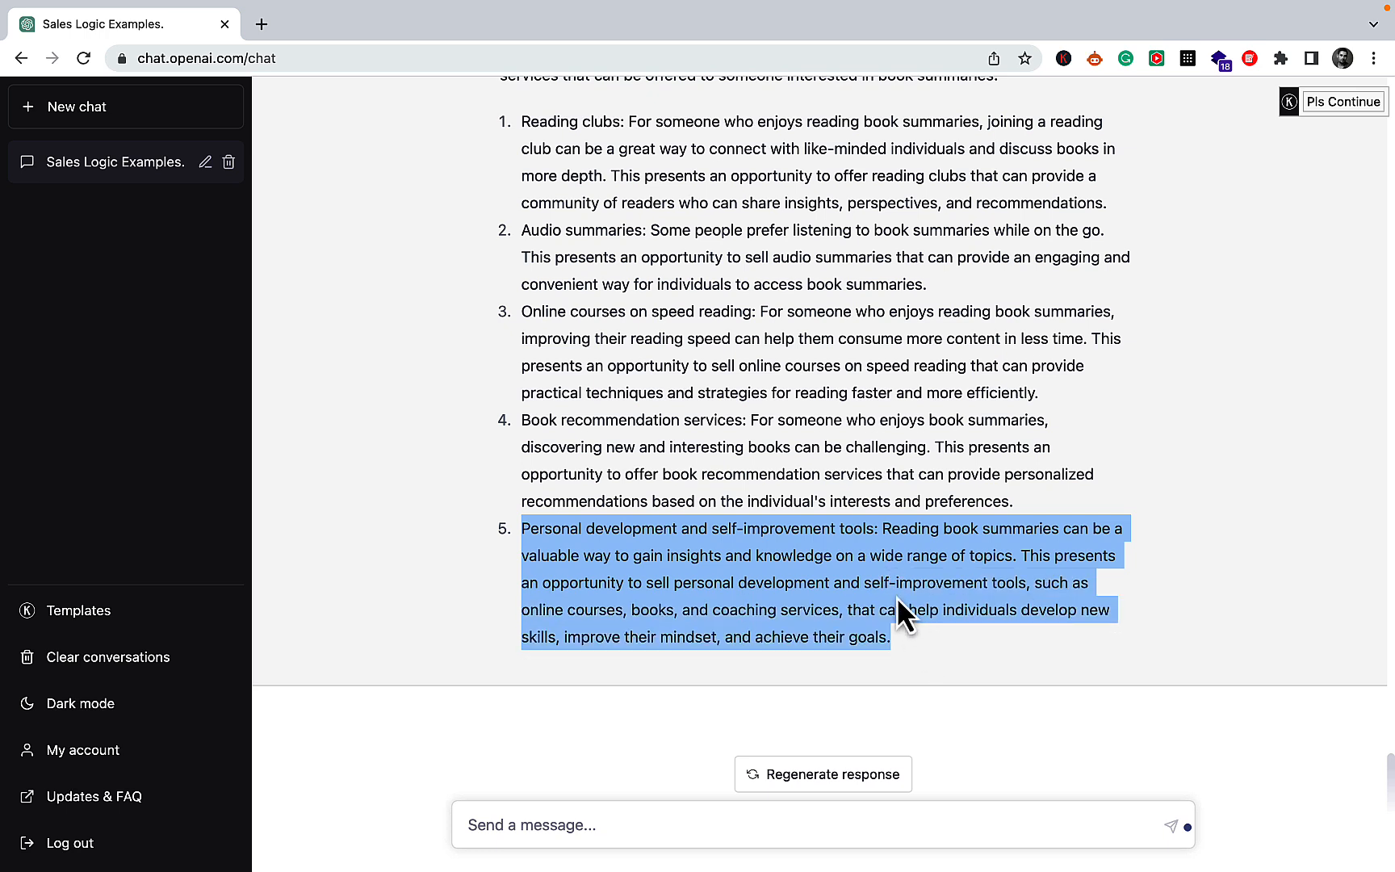